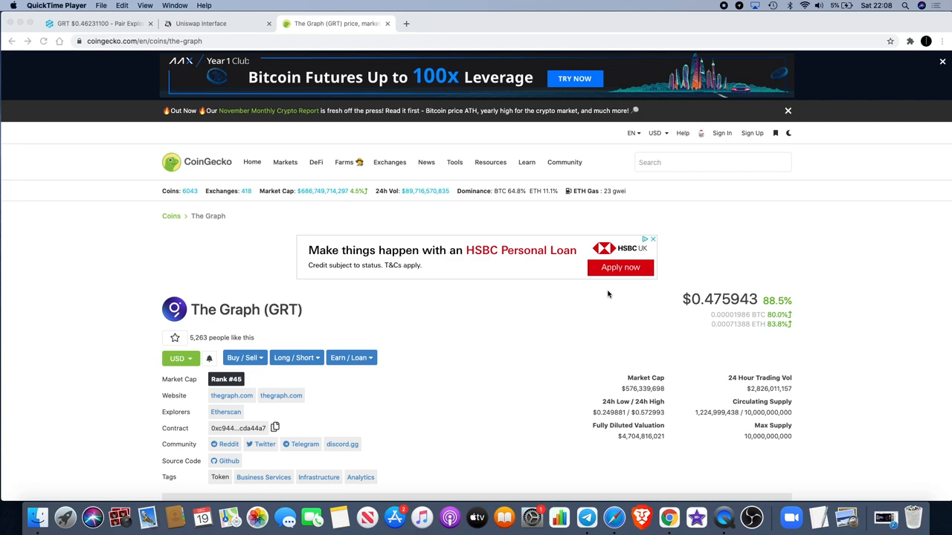
{"action": "mouse_move", "coordinate": [603, 303]}
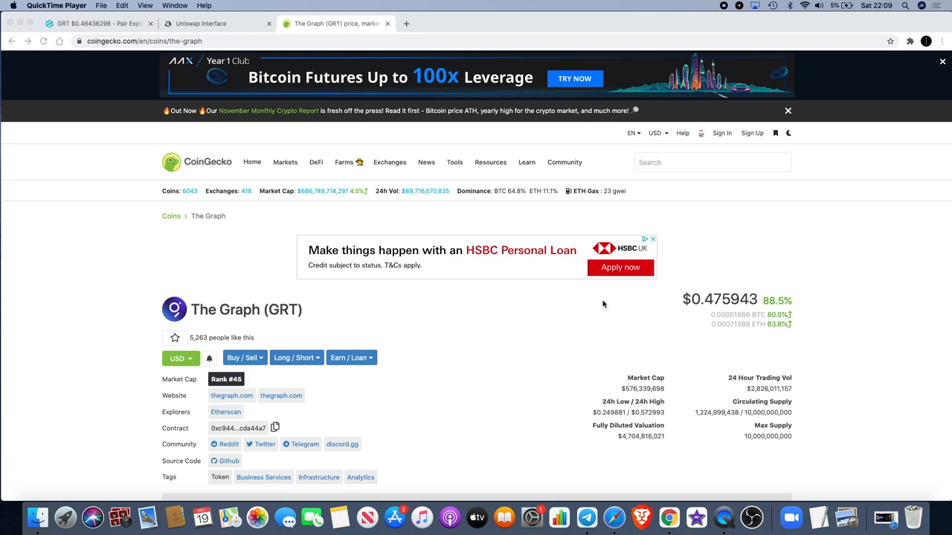
Close the AAX Bitcoin Futures banner at the top of The Graph's CoinGecko page.
{"action": "left_click", "coordinate": [942, 61]}
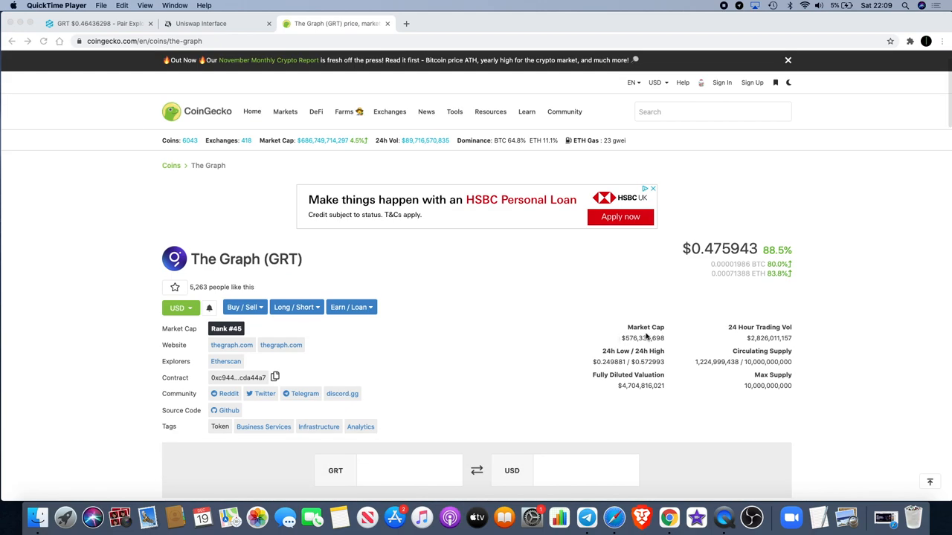
{"action": "mouse_move", "coordinate": [636, 348]}
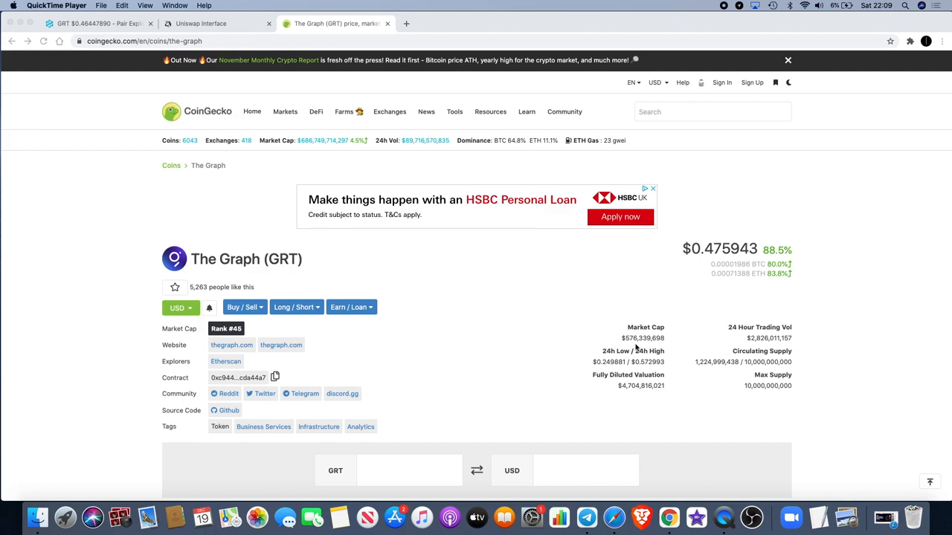
{"action": "mouse_move", "coordinate": [638, 347]}
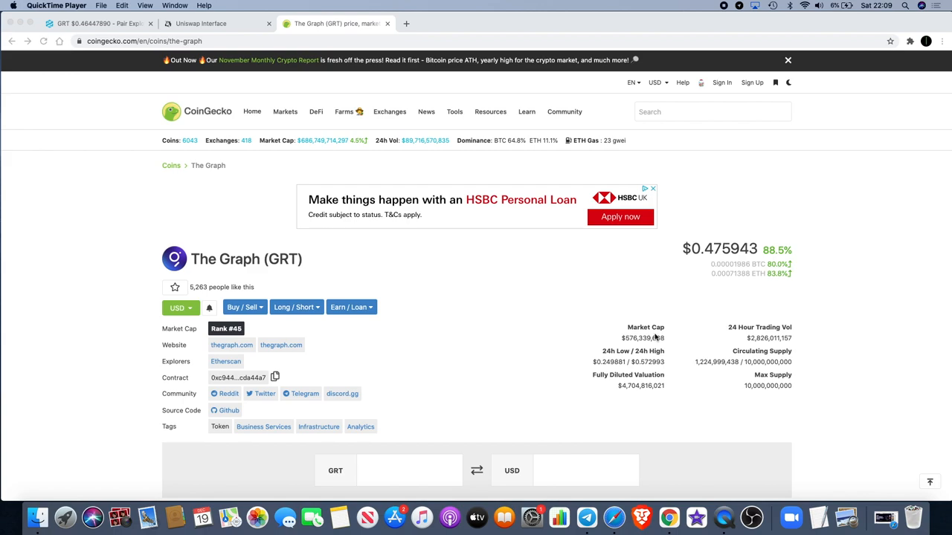
Scroll down to the Overview tab's community sentiment and price-change figures.
{"action": "scroll", "scroll_direction": "down", "scroll_amount": 3}
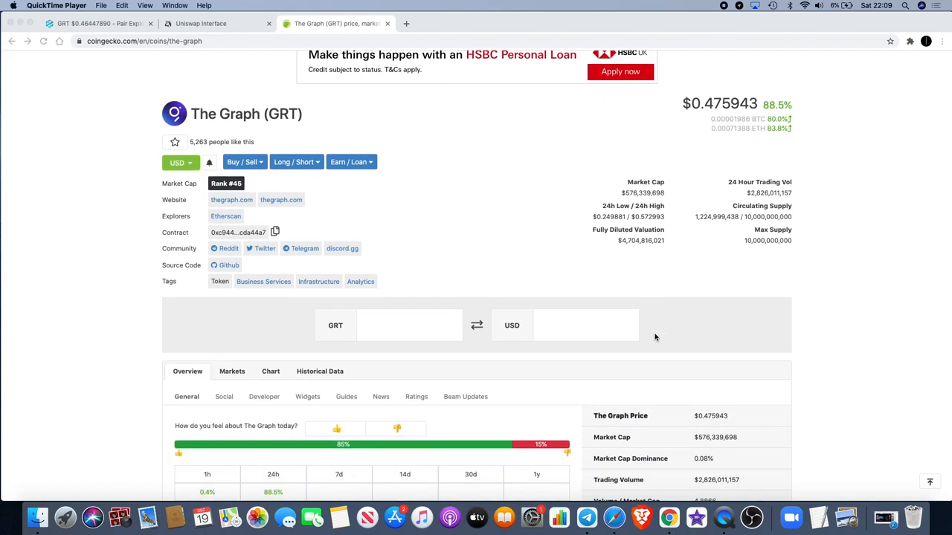
{"action": "mouse_move", "coordinate": [691, 308]}
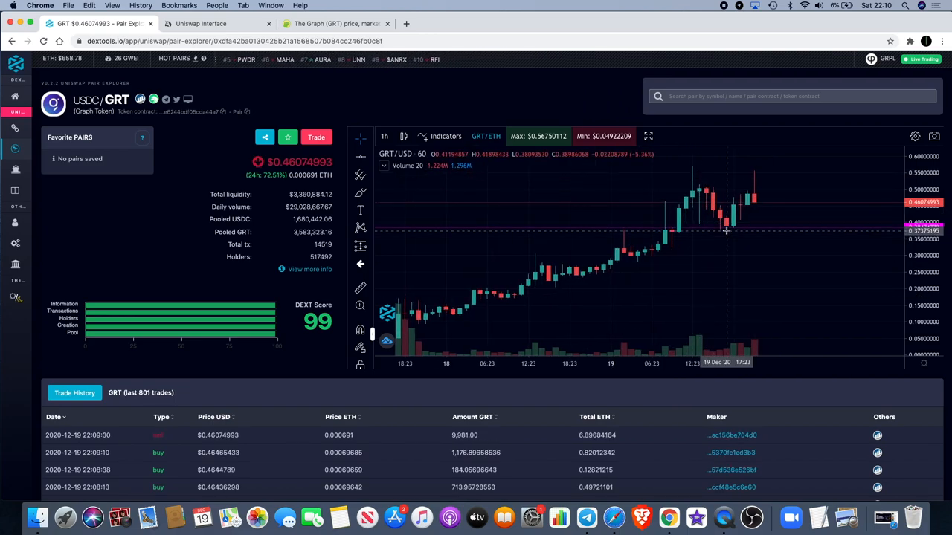
{"action": "mouse_move", "coordinate": [732, 228]}
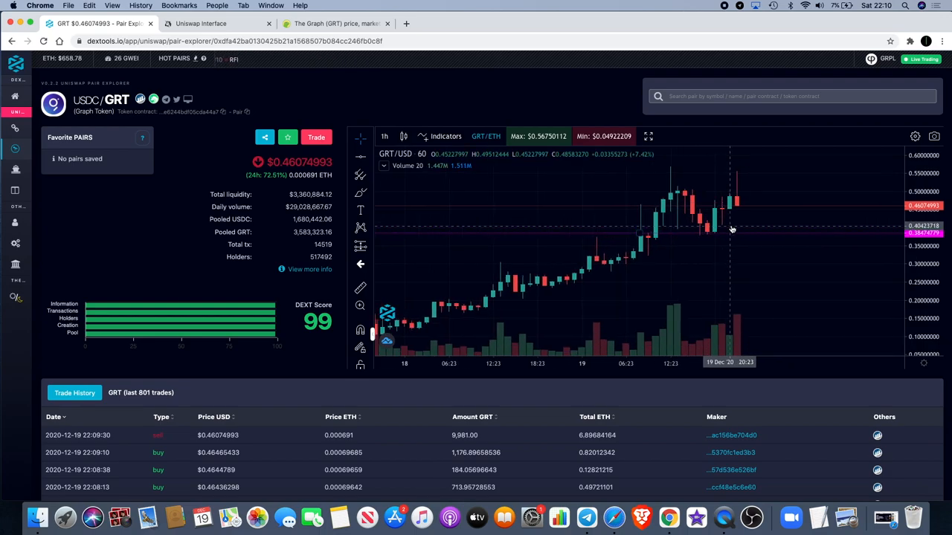
{"action": "mouse_move", "coordinate": [714, 233]}
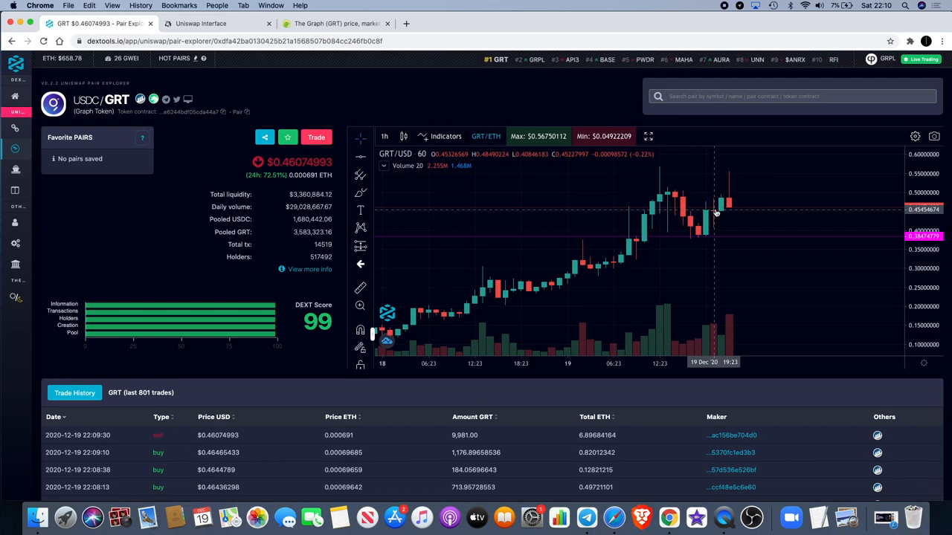
{"action": "mouse_move", "coordinate": [743, 181]}
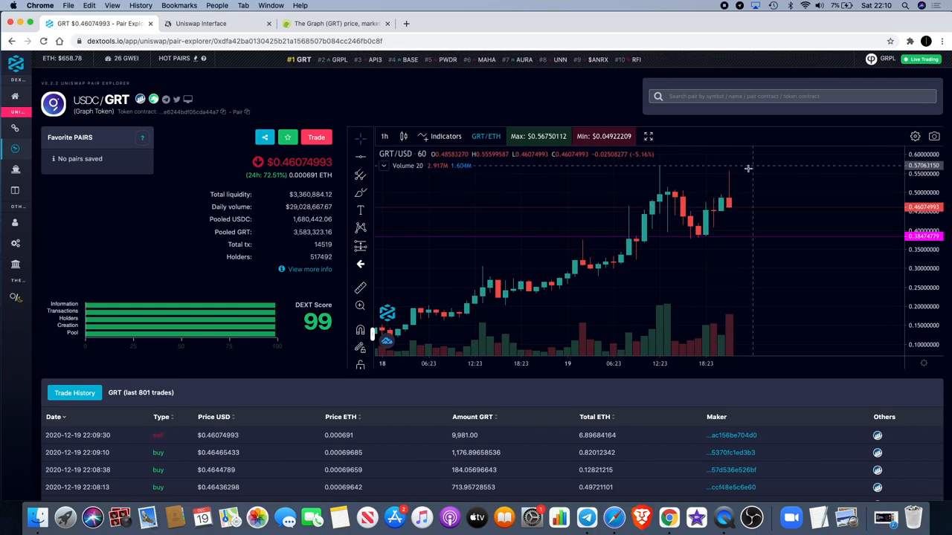
{"action": "mouse_move", "coordinate": [738, 171]}
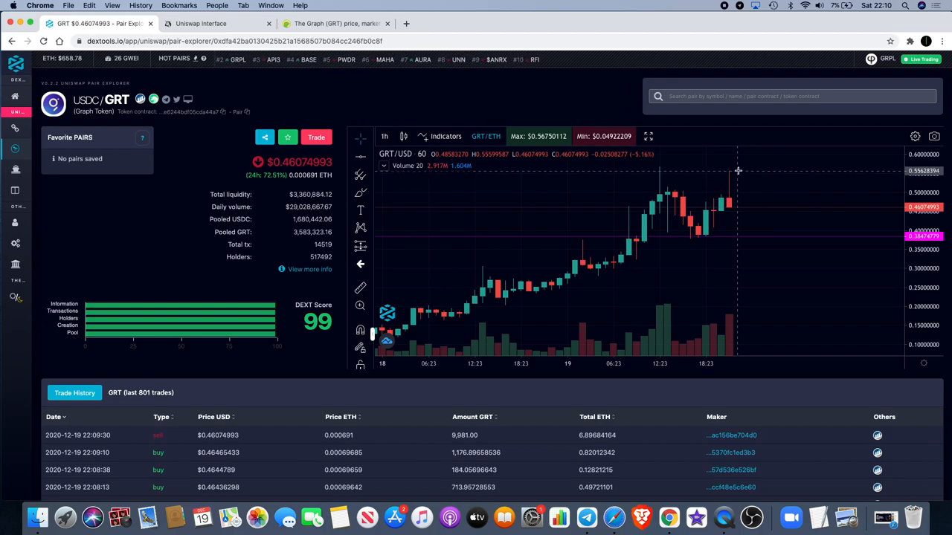
{"action": "mouse_move", "coordinate": [742, 211]}
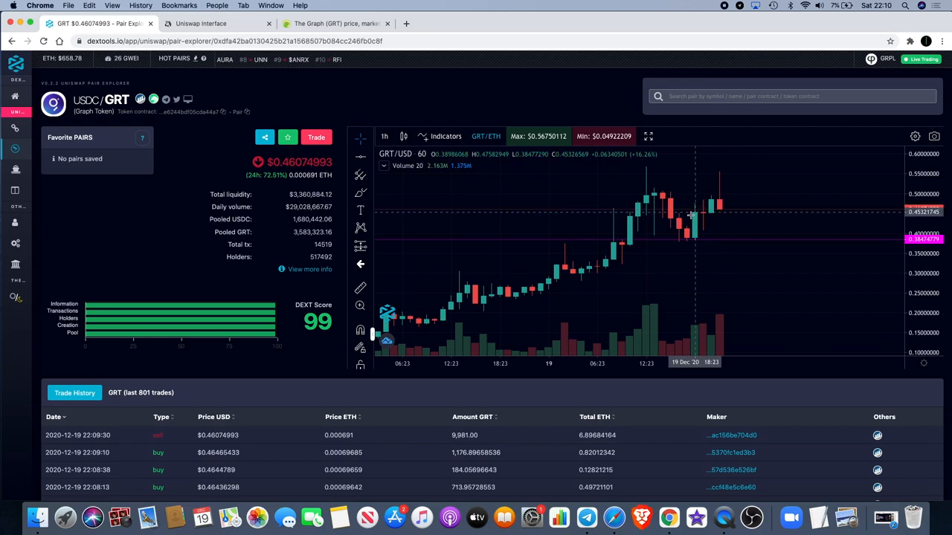
{"action": "mouse_move", "coordinate": [720, 194]}
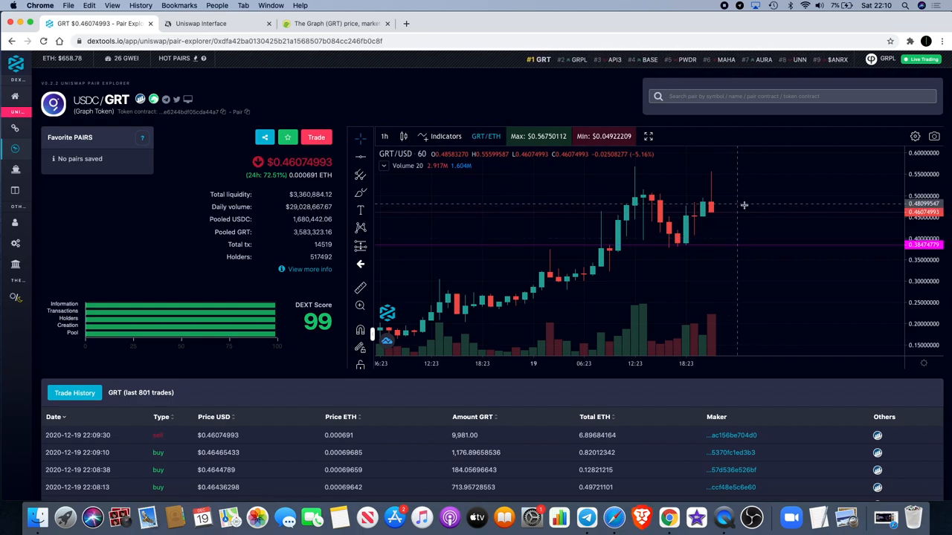
{"action": "mouse_move", "coordinate": [741, 208]}
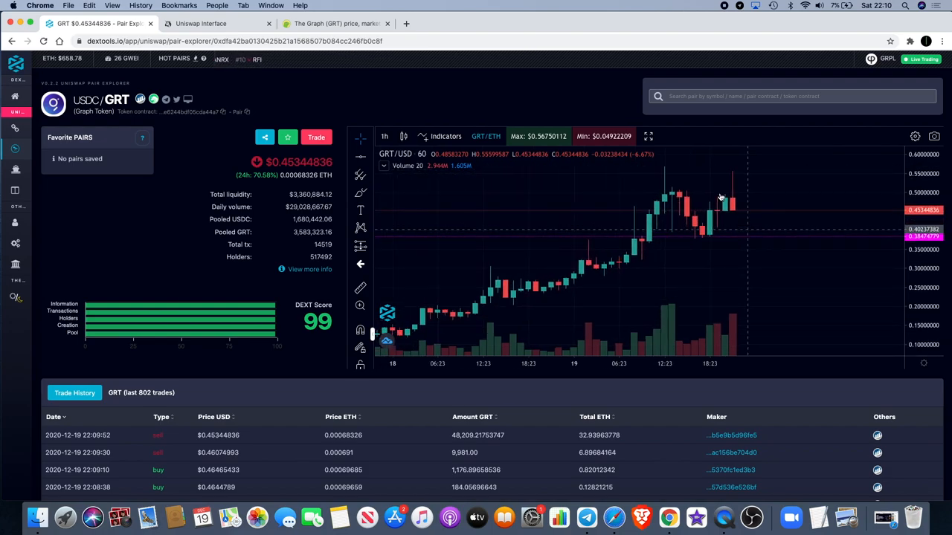
{"action": "mouse_move", "coordinate": [757, 191]}
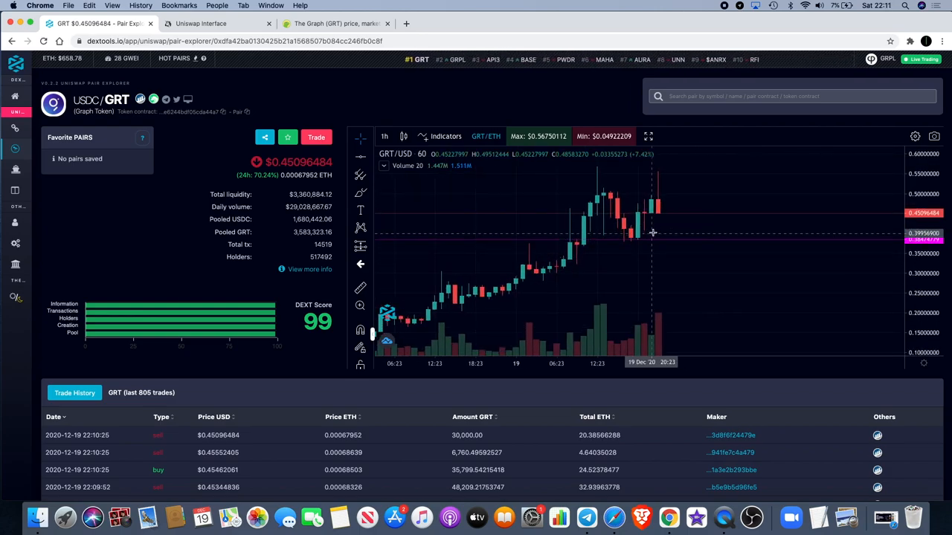
{"action": "mouse_move", "coordinate": [638, 244]}
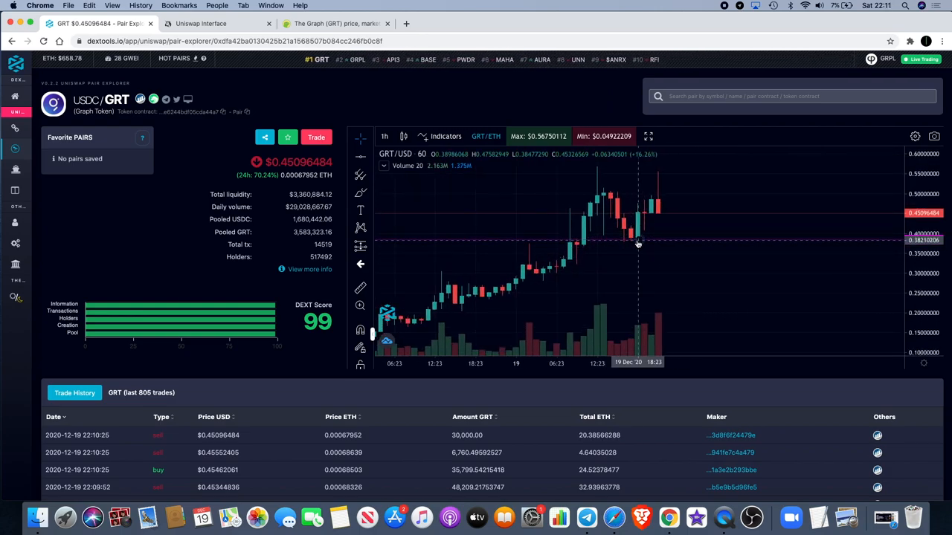
{"action": "mouse_move", "coordinate": [718, 256]}
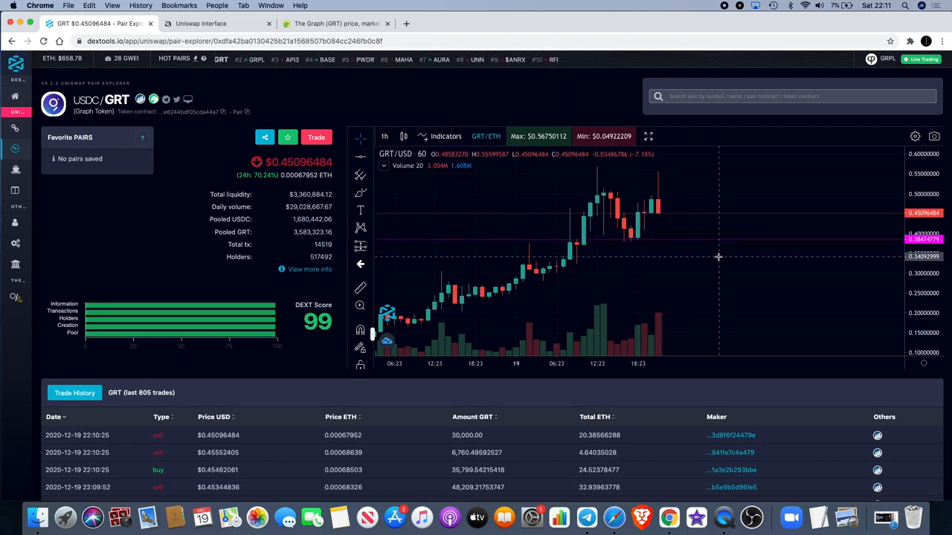
{"action": "mouse_move", "coordinate": [666, 166]}
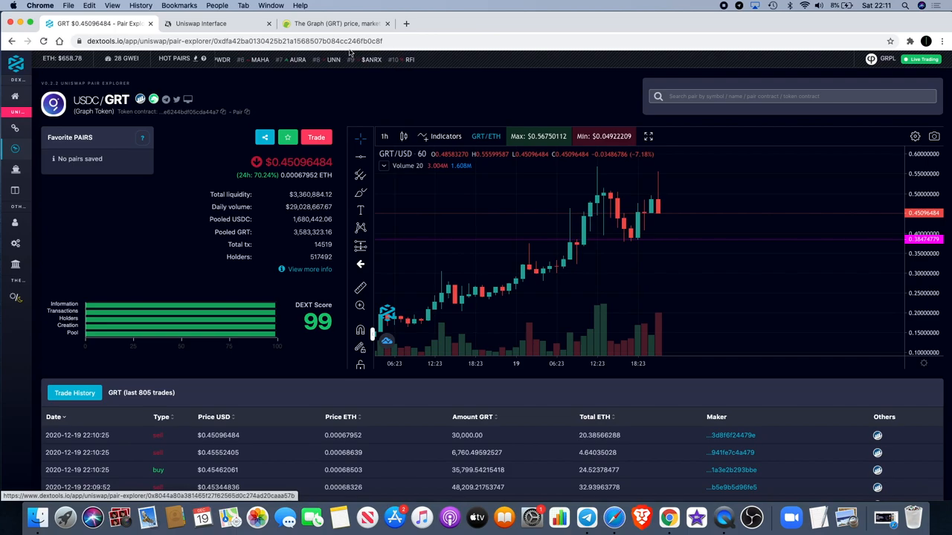
{"action": "mouse_move", "coordinate": [605, 240]}
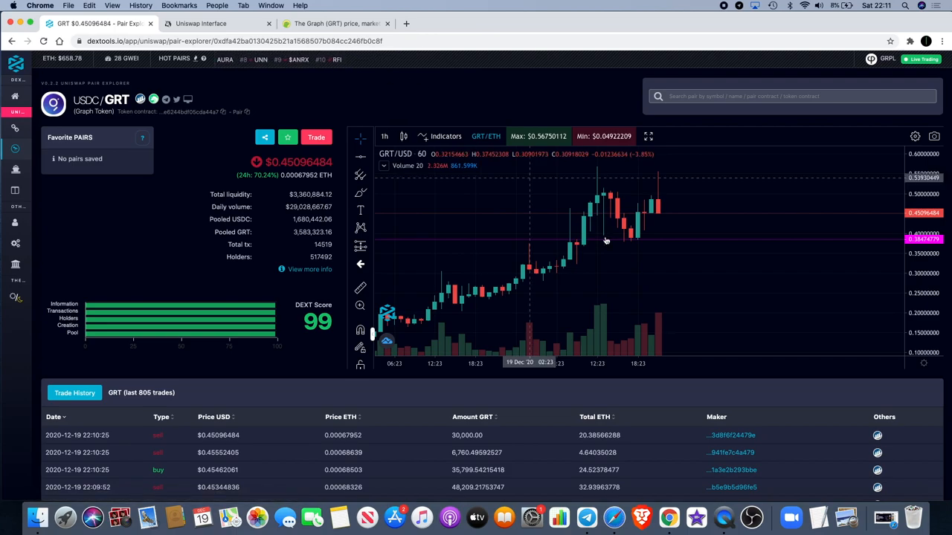
{"action": "mouse_move", "coordinate": [560, 226]}
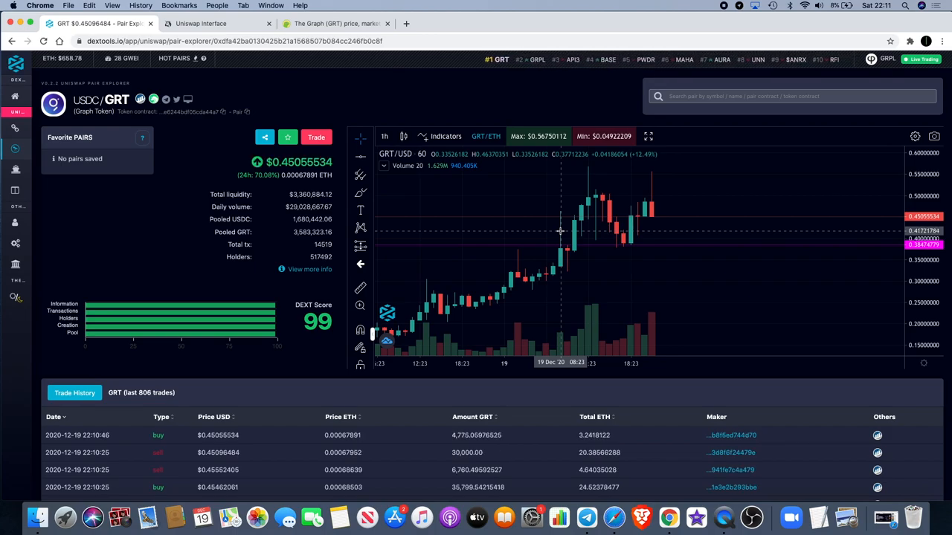
Return to the CoinGecko tab and scroll to the GRT price chart and all-time high/low.
{"action": "left_click", "coordinate": [334, 23]}
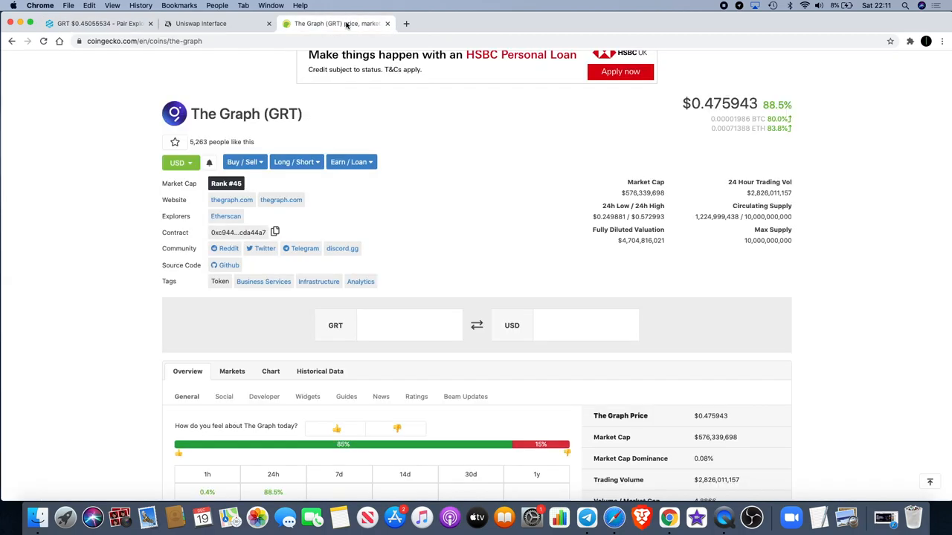
{"action": "mouse_move", "coordinate": [533, 270]}
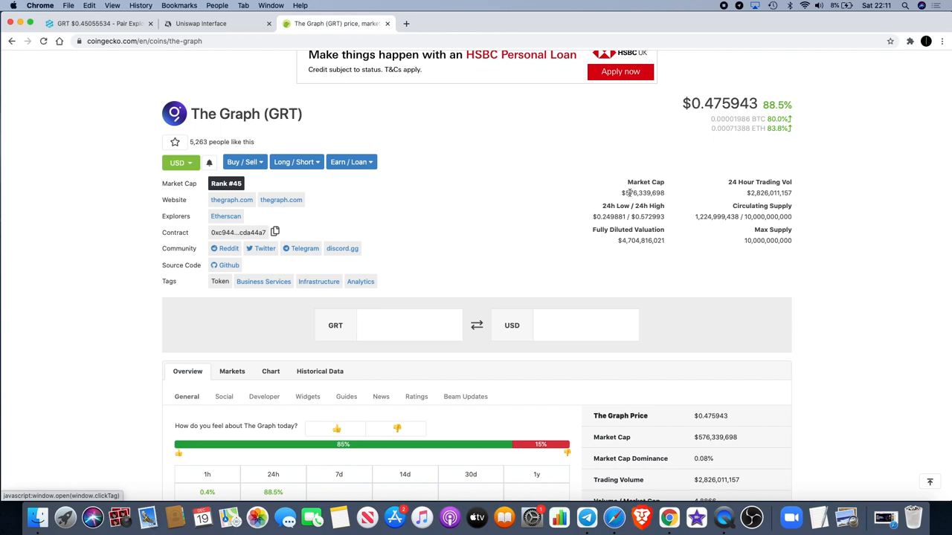
{"action": "mouse_move", "coordinate": [690, 227]}
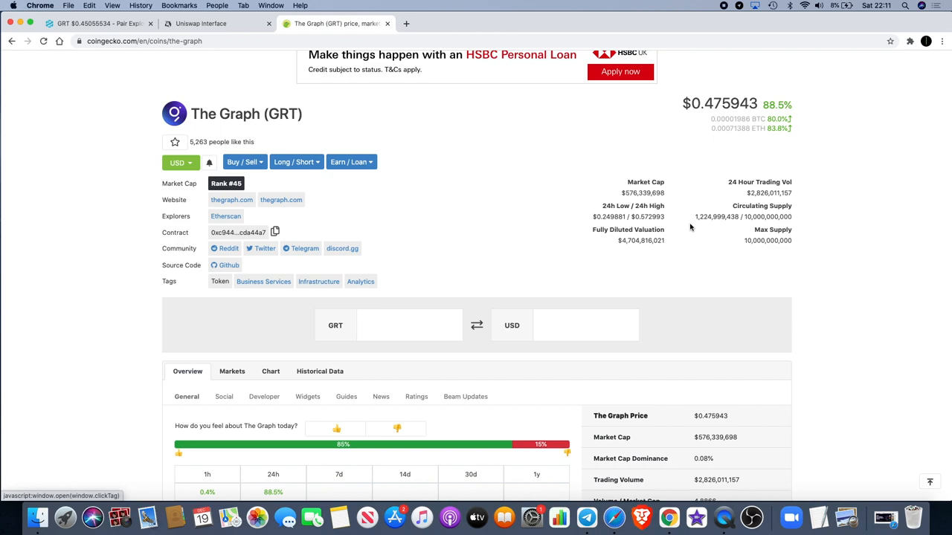
{"action": "scroll", "scroll_direction": "down", "scroll_amount": 3}
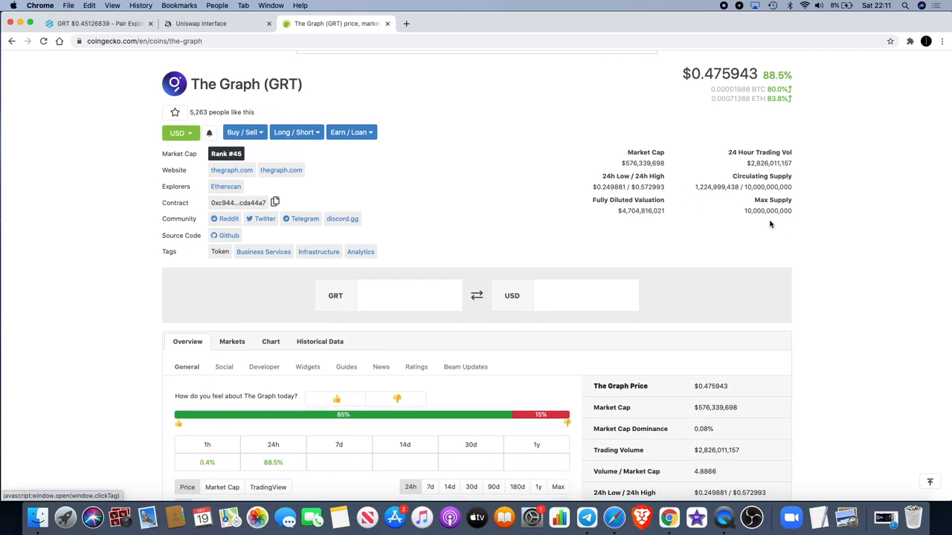
{"action": "scroll", "scroll_direction": "down", "scroll_amount": 3}
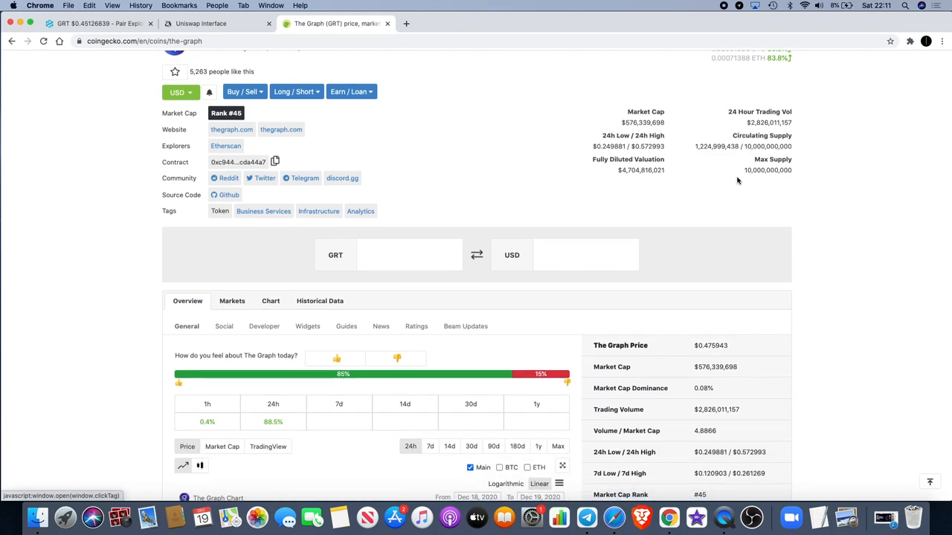
{"action": "mouse_move", "coordinate": [633, 178]}
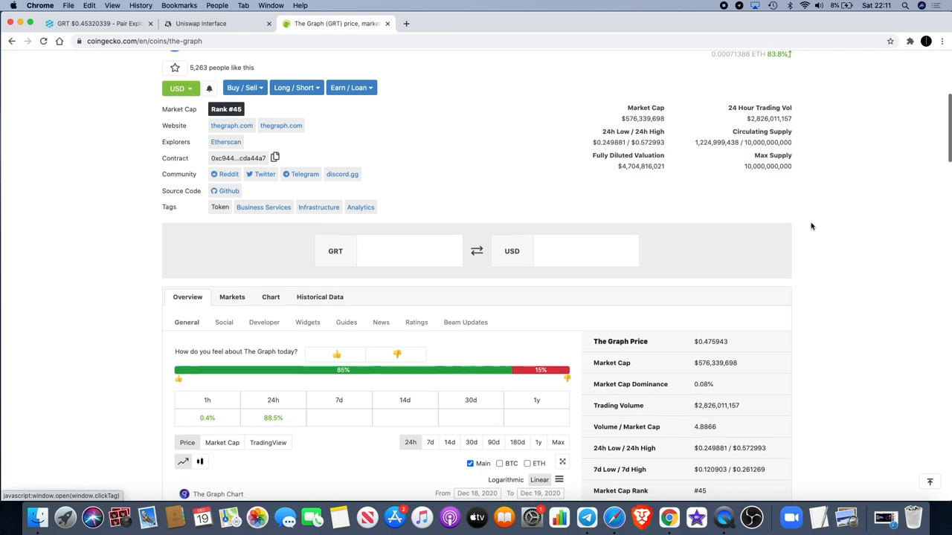
{"action": "mouse_move", "coordinate": [771, 129]}
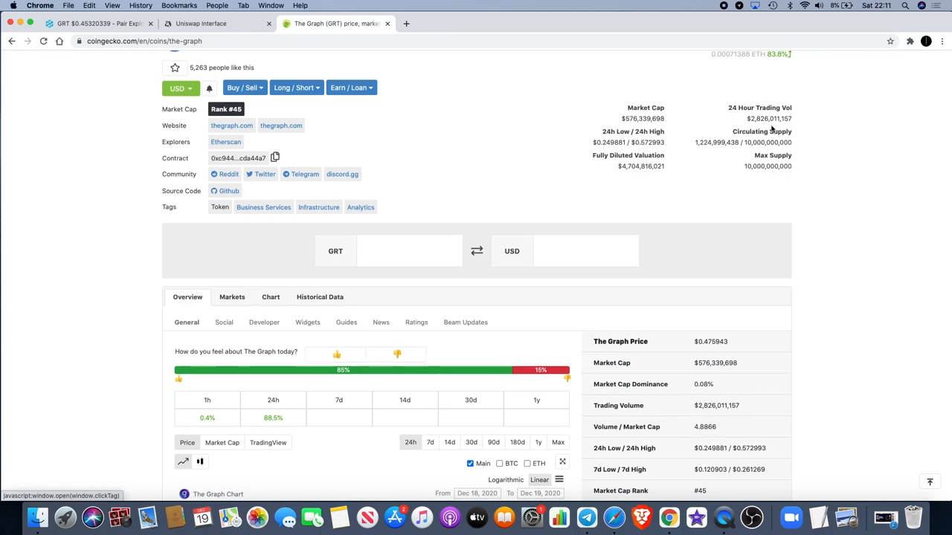
{"action": "scroll", "scroll_direction": "down", "scroll_amount": 3}
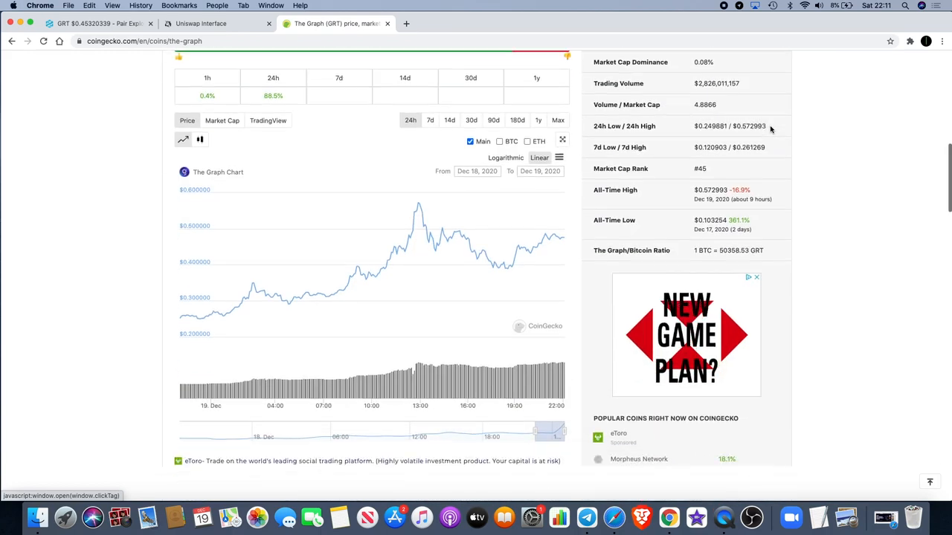
{"action": "scroll", "scroll_direction": "up", "scroll_amount": 3}
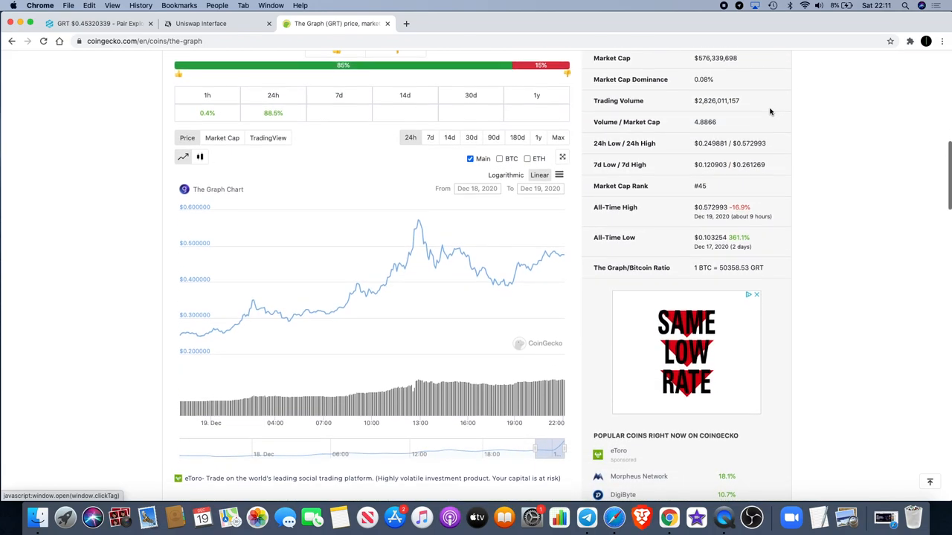
{"action": "scroll", "scroll_direction": "down", "scroll_amount": 3}
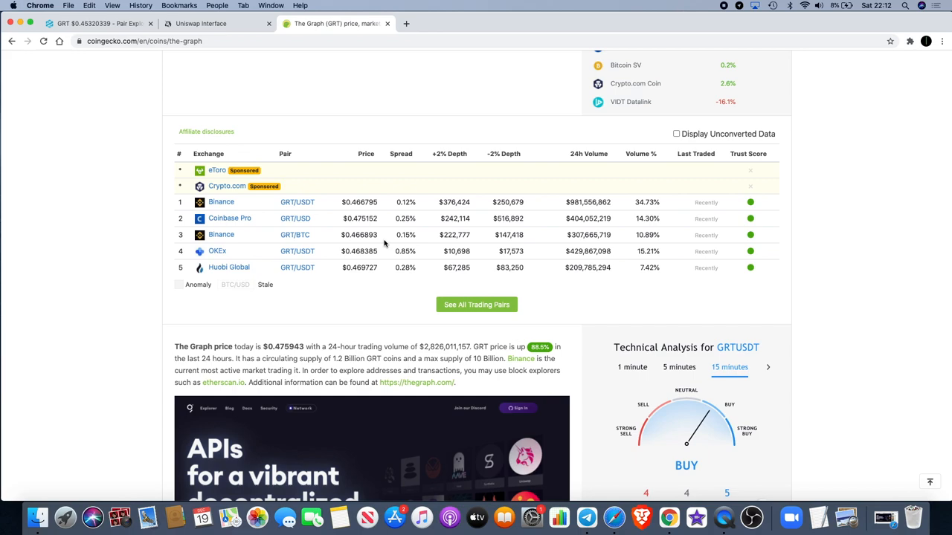
{"action": "mouse_move", "coordinate": [283, 292]}
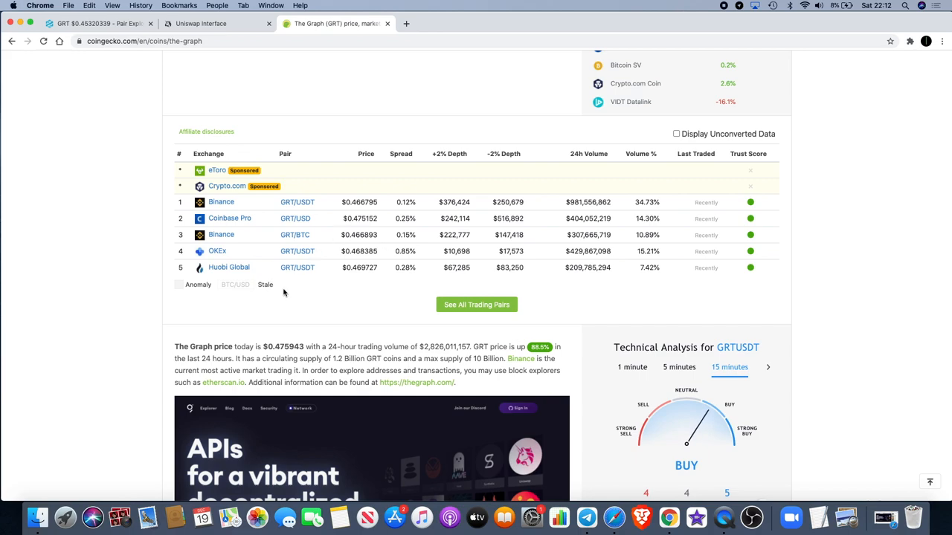
{"action": "mouse_move", "coordinate": [297, 250]}
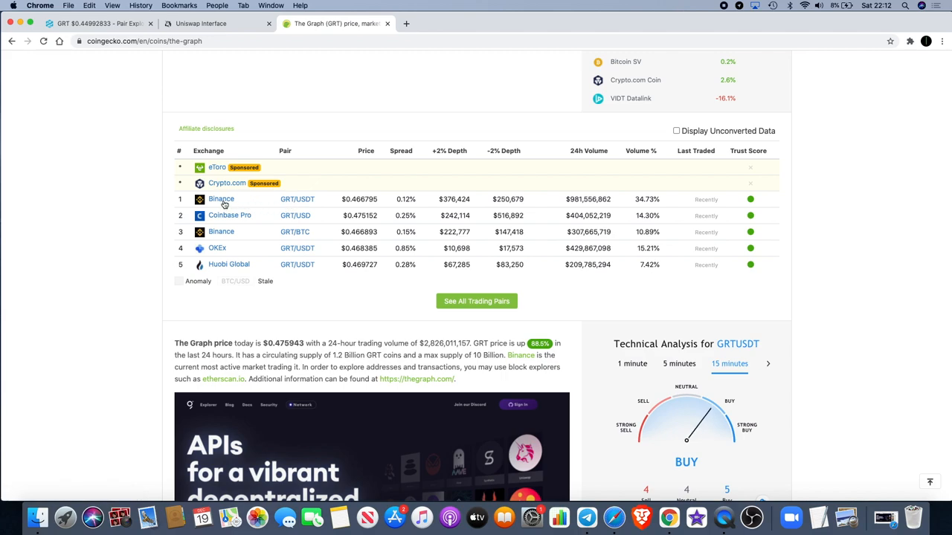
{"action": "mouse_move", "coordinate": [247, 219]}
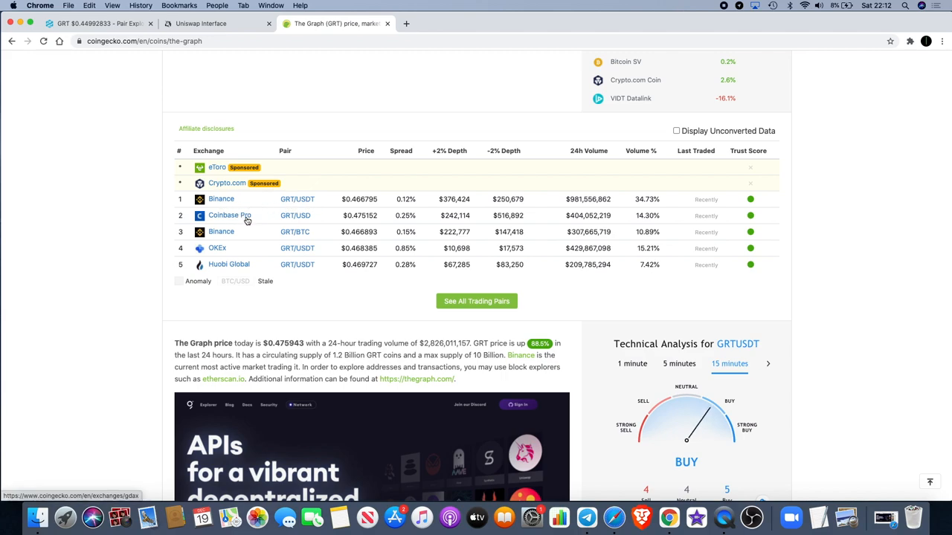
{"action": "mouse_move", "coordinate": [273, 269]}
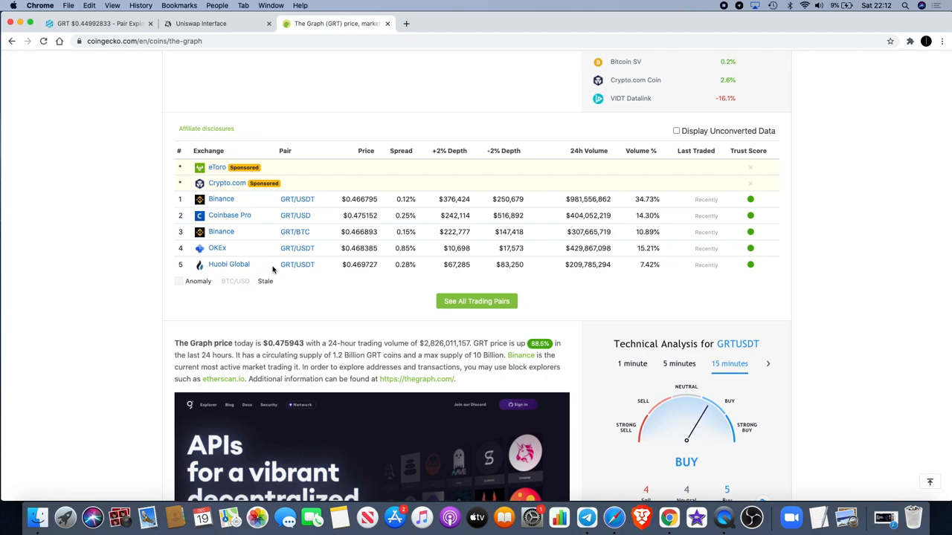
{"action": "mouse_move", "coordinate": [790, 314]}
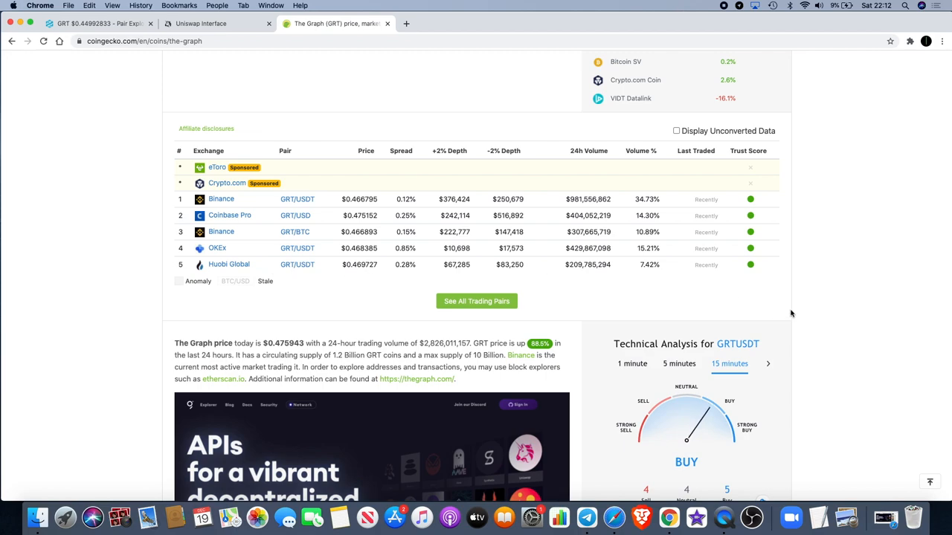
Scroll CoinGecko's GRT page down, twice checking the DEXTools GRT pair chart in between.
{"action": "scroll", "scroll_direction": "down", "scroll_amount": 3}
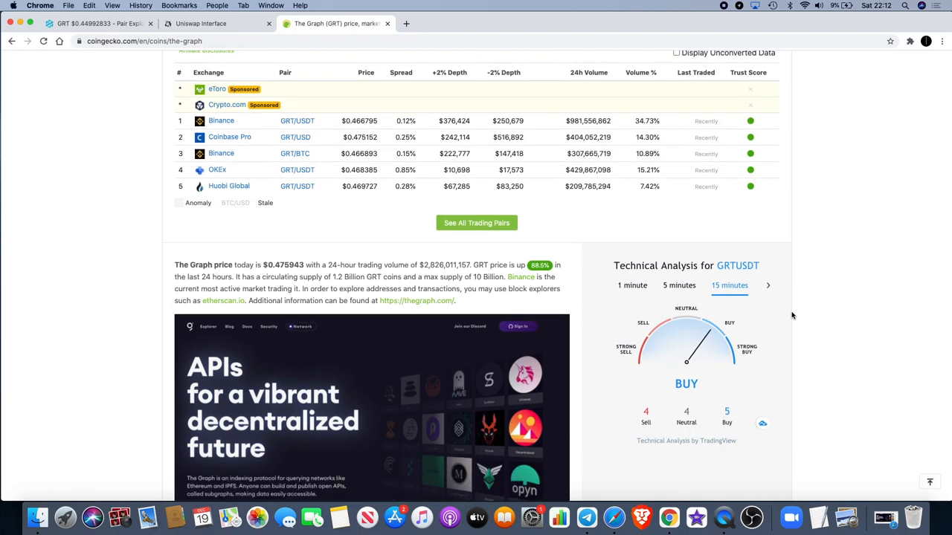
{"action": "scroll", "scroll_direction": "down", "scroll_amount": 3}
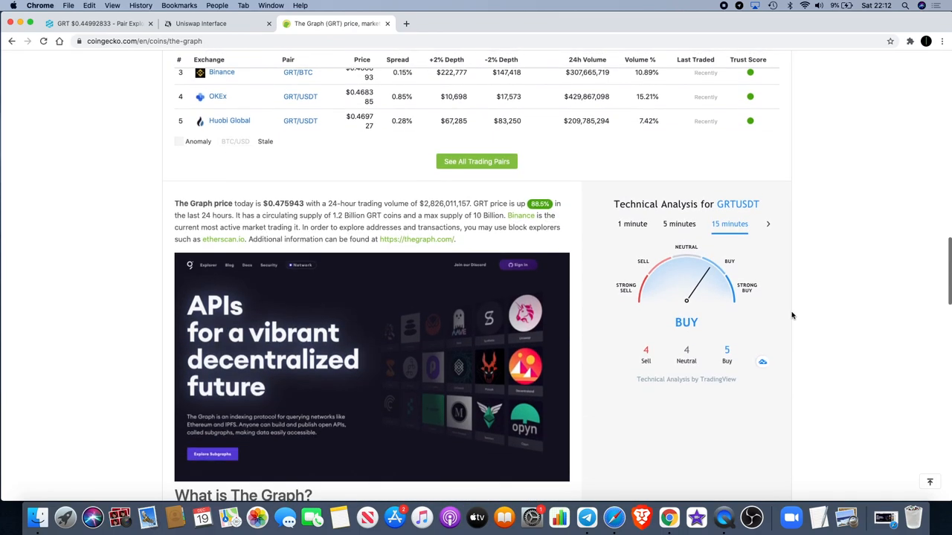
{"action": "scroll", "scroll_direction": "down", "scroll_amount": 3}
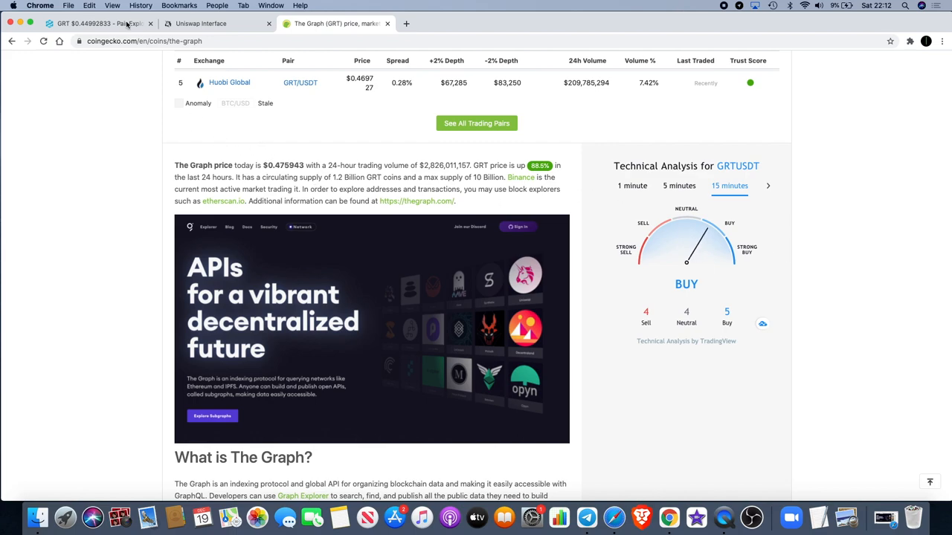
{"action": "left_click", "coordinate": [96, 23]}
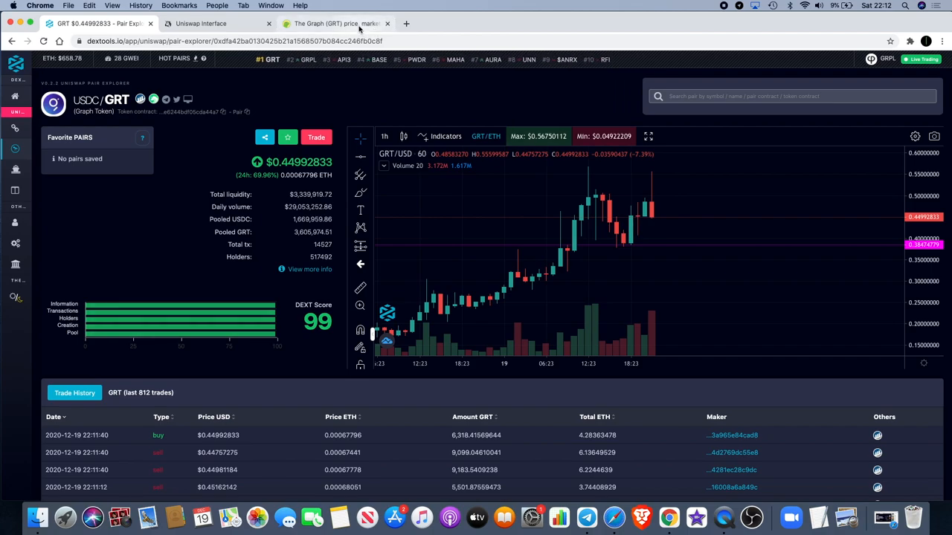
{"action": "left_click", "coordinate": [335, 23]}
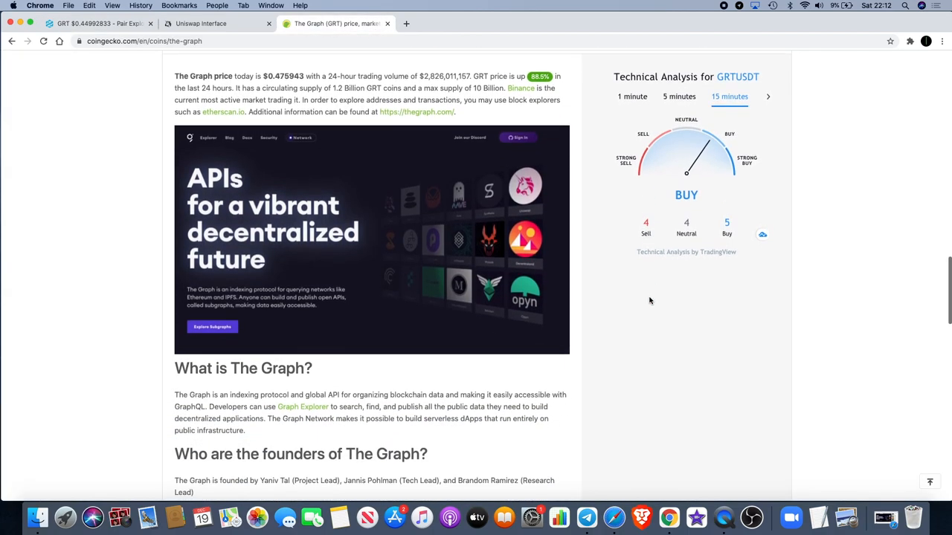
{"action": "scroll", "scroll_direction": "down", "scroll_amount": 3}
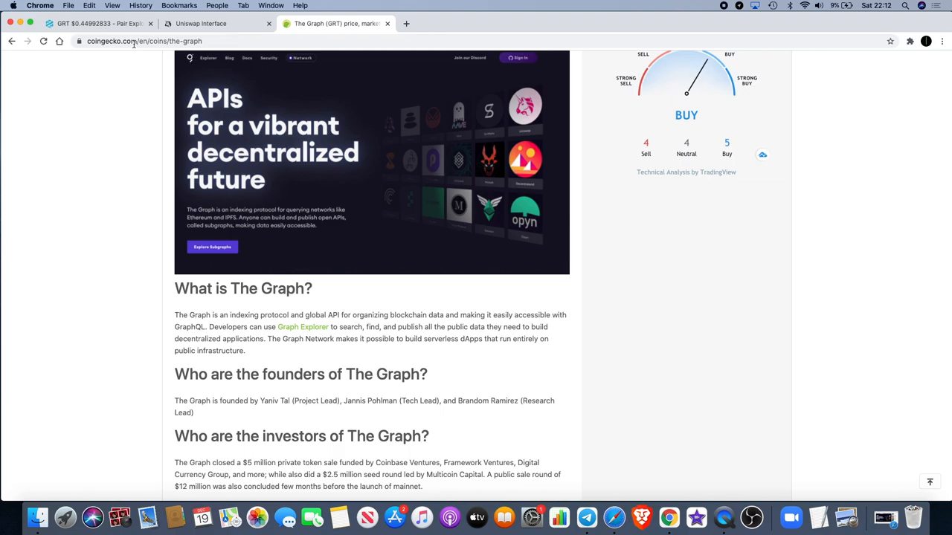
{"action": "left_click", "coordinate": [96, 23]}
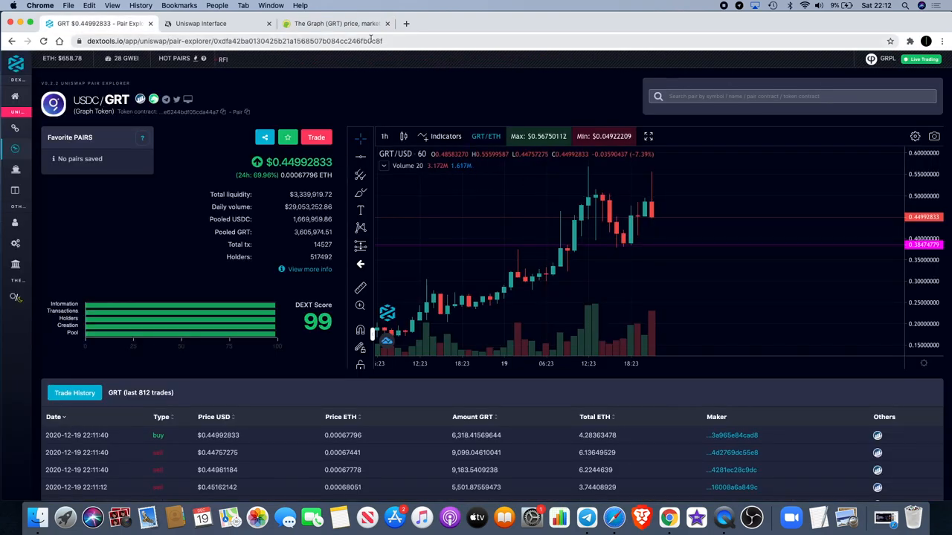
{"action": "left_click", "coordinate": [335, 23]}
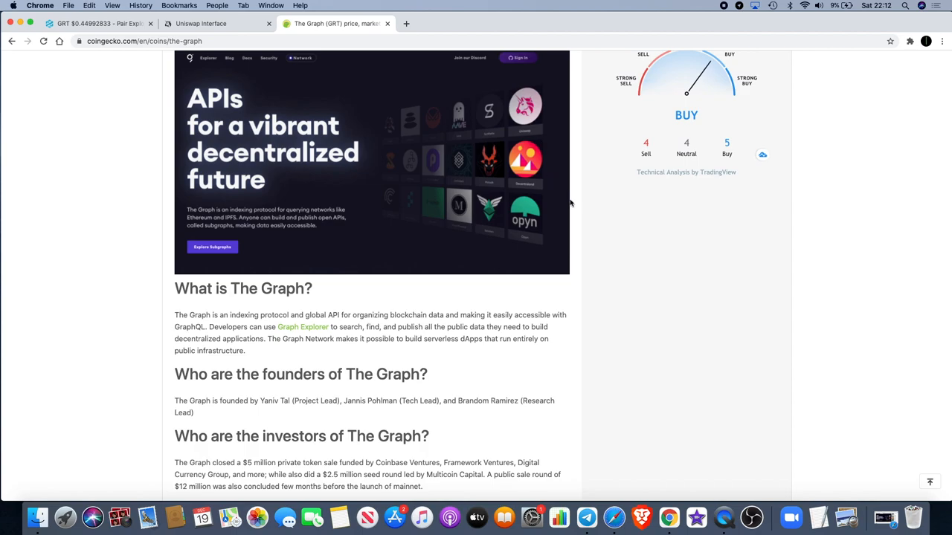
Scroll past the banner image to the founders, investors and 'Web3 is a new stack' graphic.
{"action": "scroll", "scroll_direction": "up", "scroll_amount": 3}
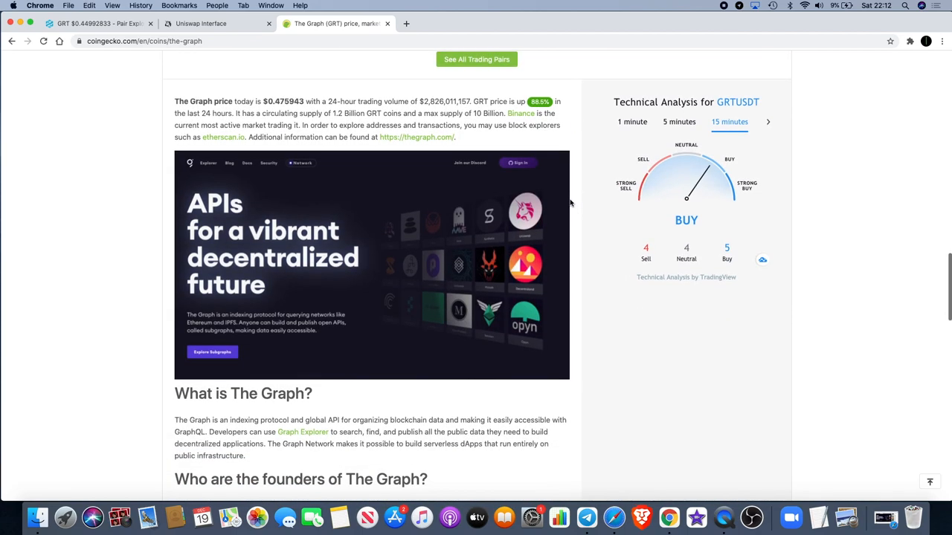
{"action": "scroll", "scroll_direction": "down", "scroll_amount": 3}
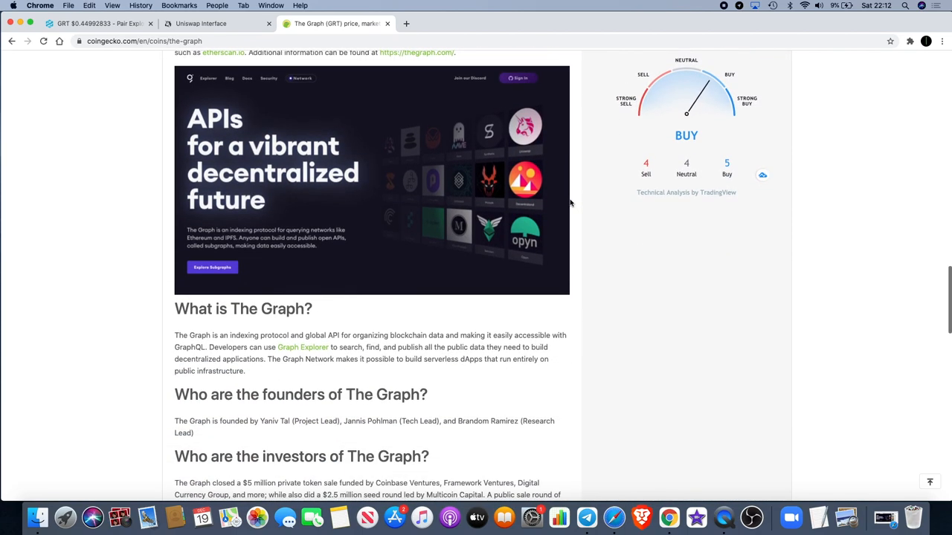
{"action": "scroll", "scroll_direction": "down", "scroll_amount": 3}
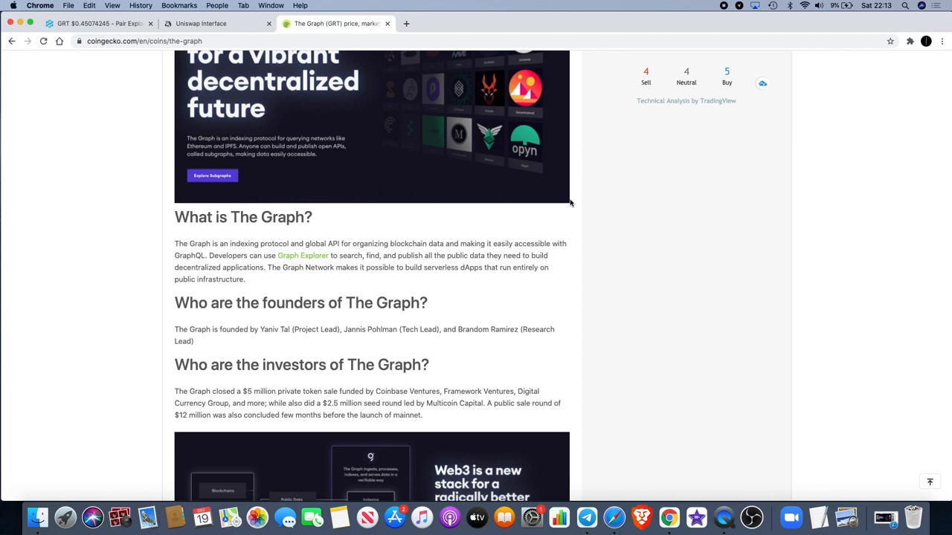
{"action": "scroll", "scroll_direction": "down", "scroll_amount": 3}
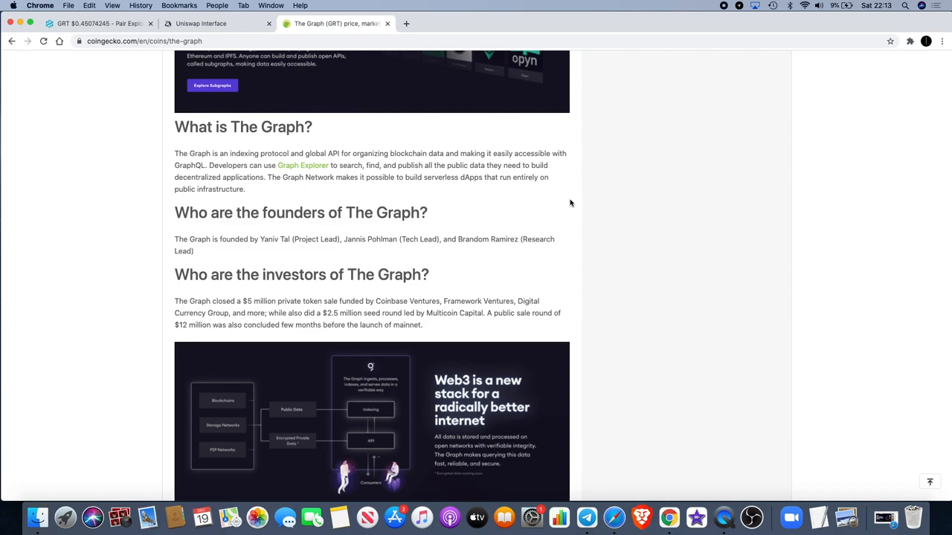
Scroll past the founders and investors paragraphs to 'How does The Graph work?'.
{"action": "scroll", "scroll_direction": "down", "scroll_amount": 3}
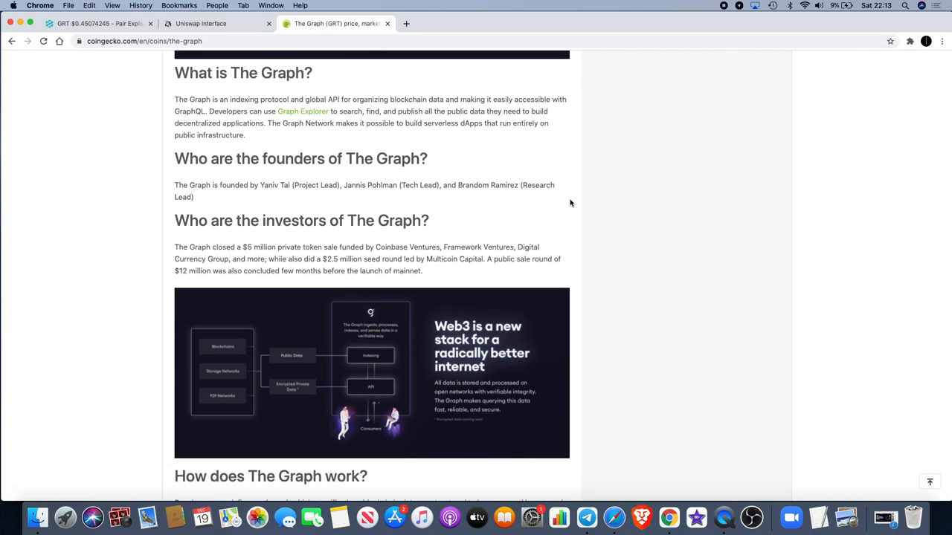
{"action": "mouse_move", "coordinate": [483, 275]}
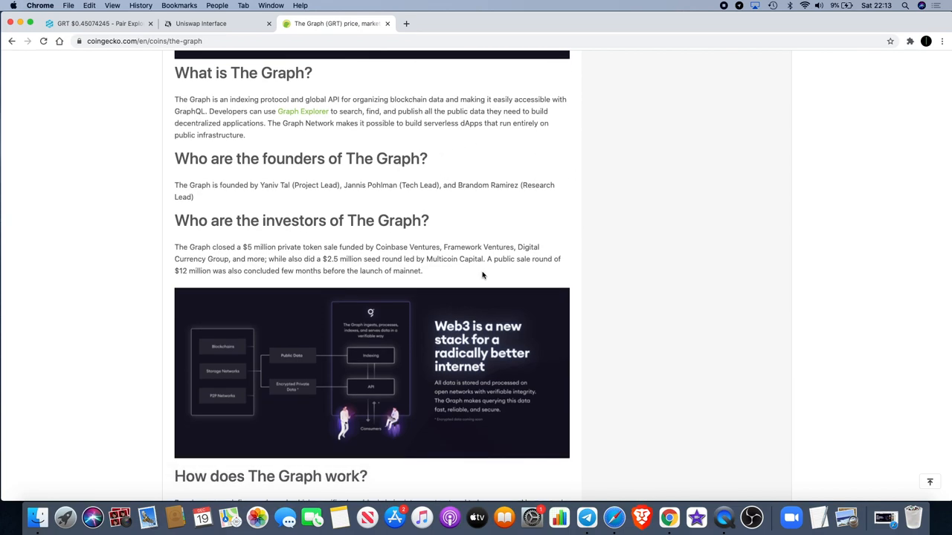
{"action": "mouse_move", "coordinate": [290, 195]}
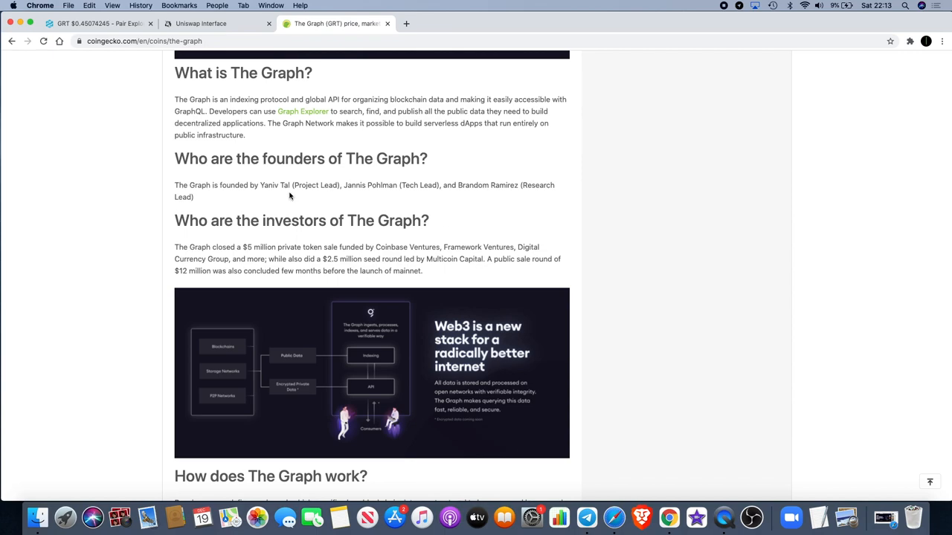
{"action": "mouse_move", "coordinate": [307, 195]}
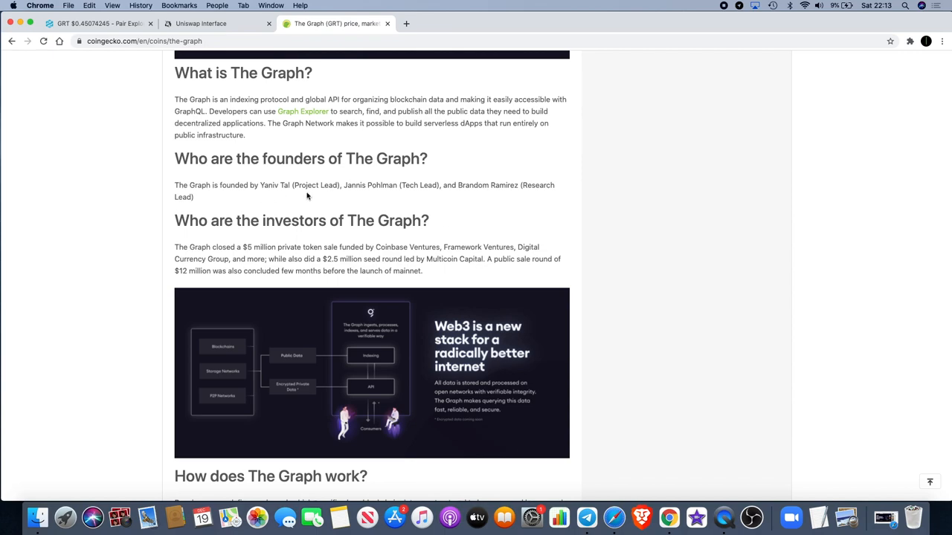
{"action": "mouse_move", "coordinate": [420, 196]}
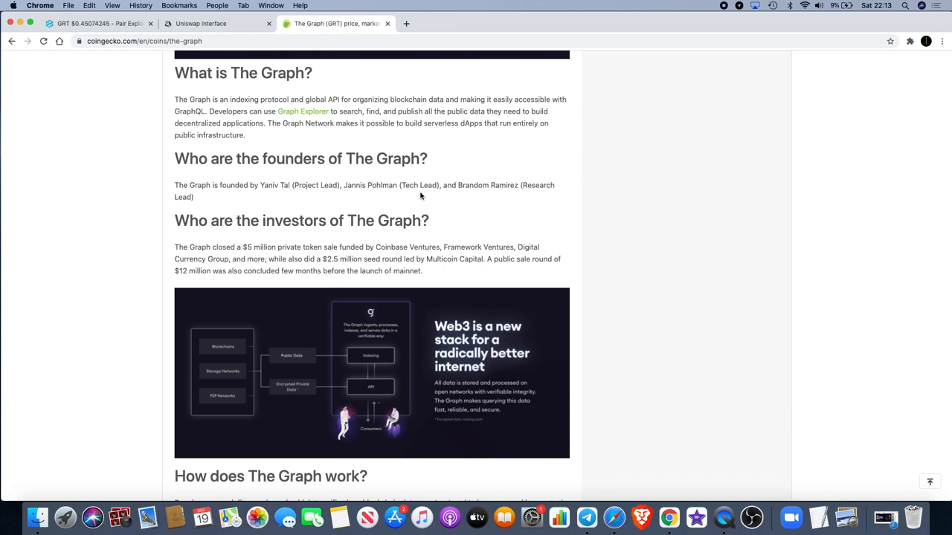
{"action": "mouse_move", "coordinate": [487, 199]}
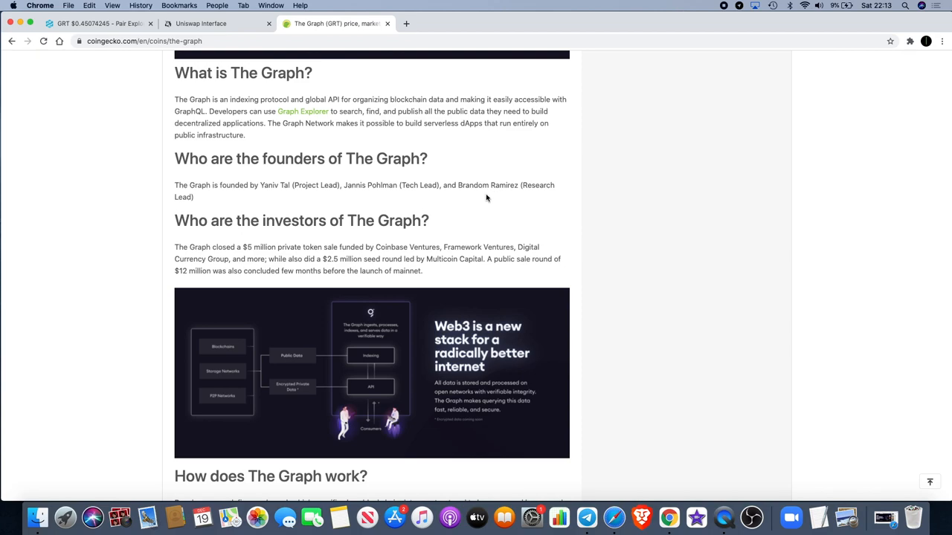
{"action": "scroll", "scroll_direction": "down", "scroll_amount": 3}
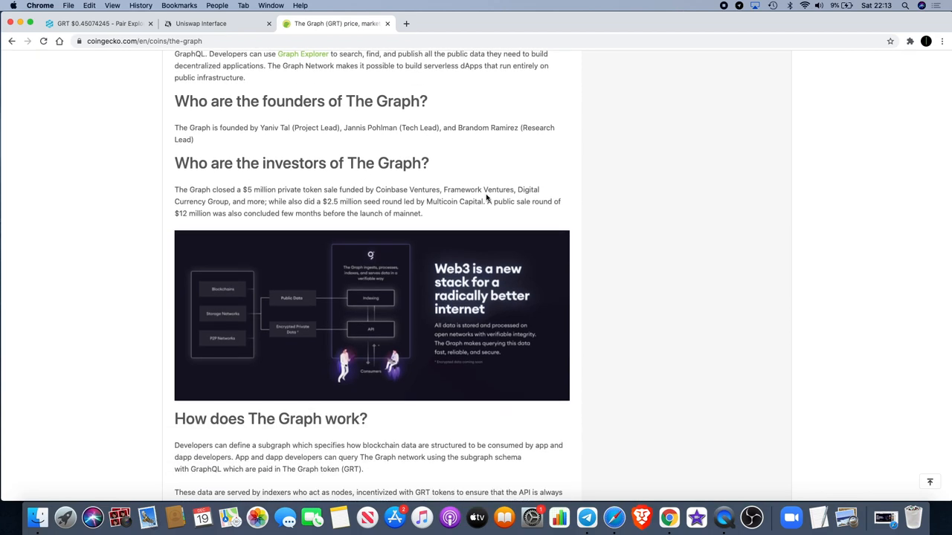
{"action": "mouse_move", "coordinate": [367, 145]}
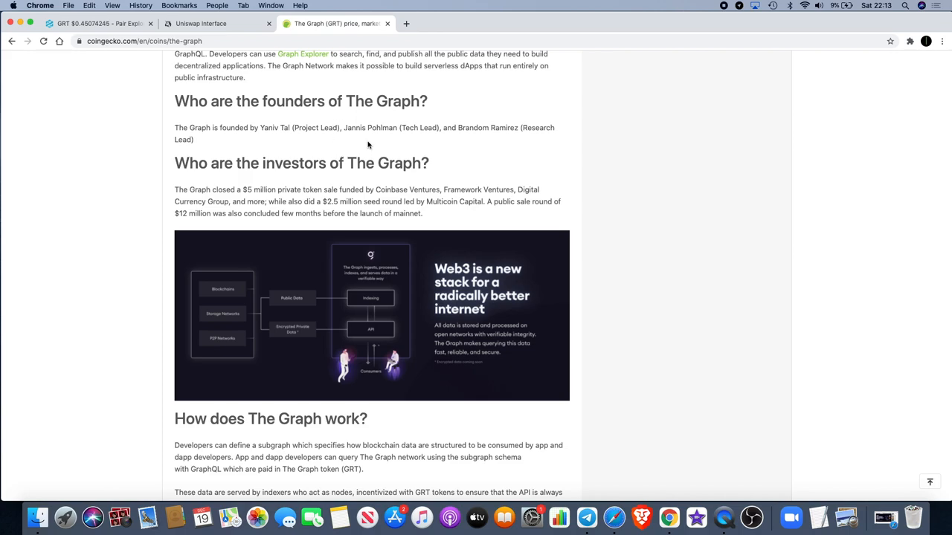
{"action": "mouse_move", "coordinate": [573, 177]}
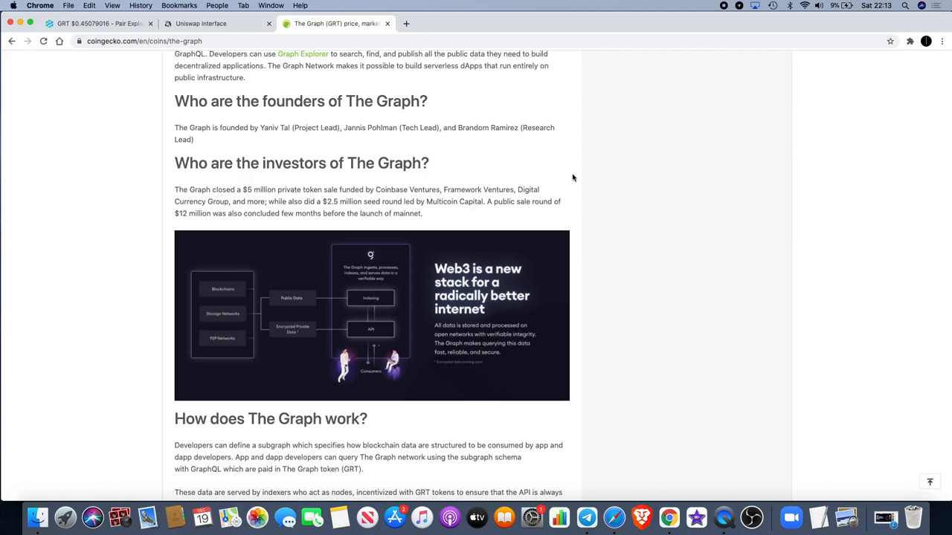
{"action": "mouse_move", "coordinate": [546, 217]}
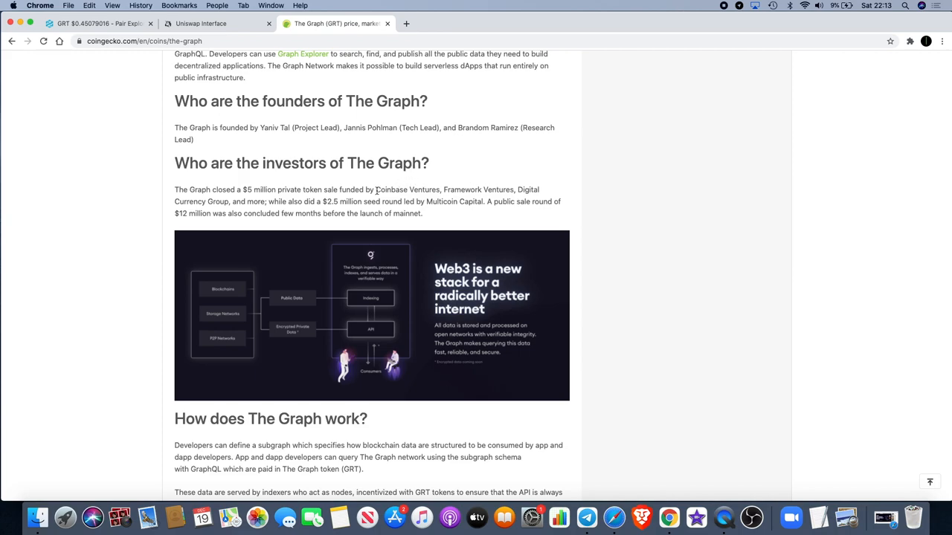
{"action": "mouse_move", "coordinate": [481, 196]}
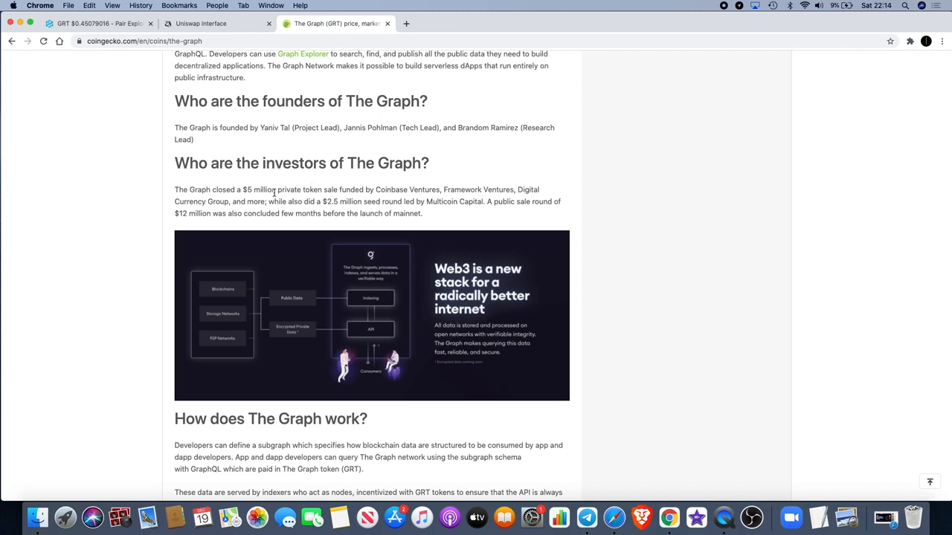
{"action": "mouse_move", "coordinate": [364, 229]}
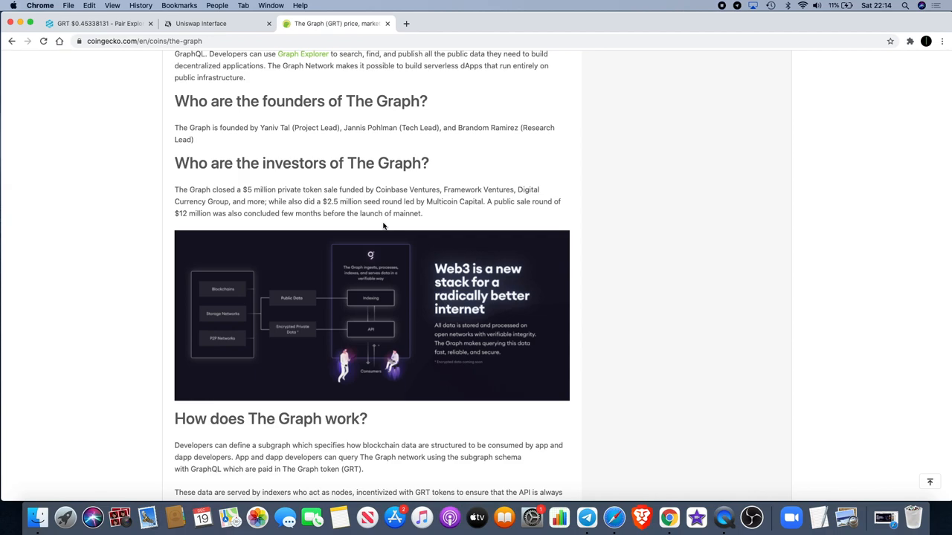
{"action": "scroll", "scroll_direction": "down", "scroll_amount": 3}
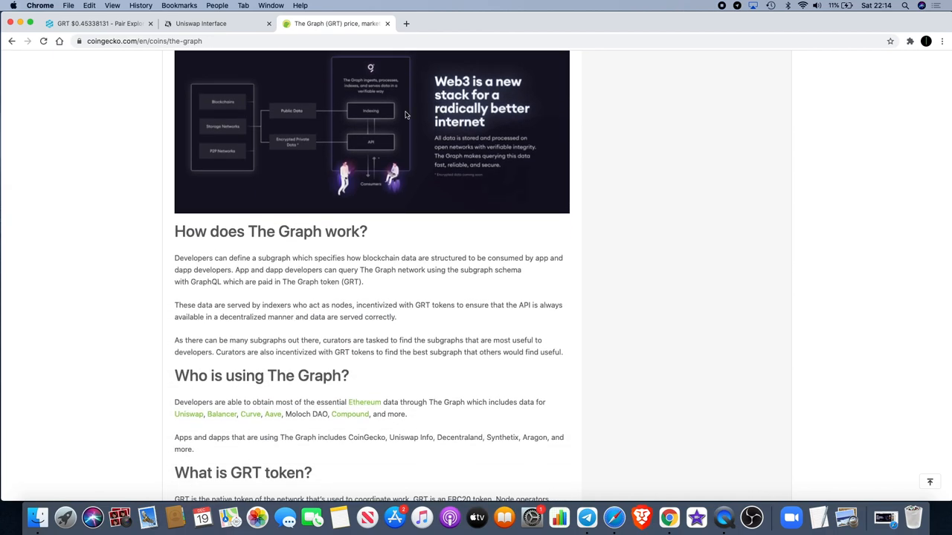
{"action": "scroll", "scroll_direction": "up", "scroll_amount": 3}
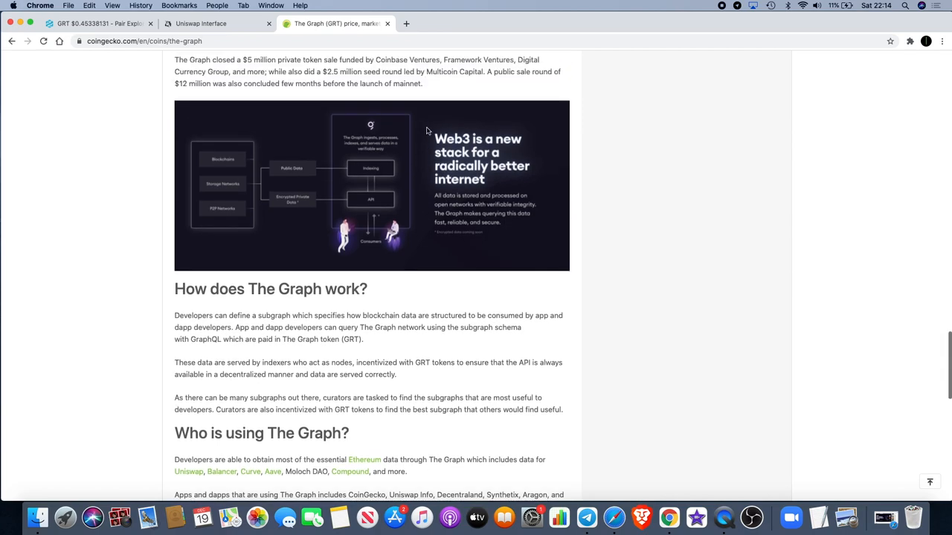
{"action": "scroll", "scroll_direction": "down", "scroll_amount": 3}
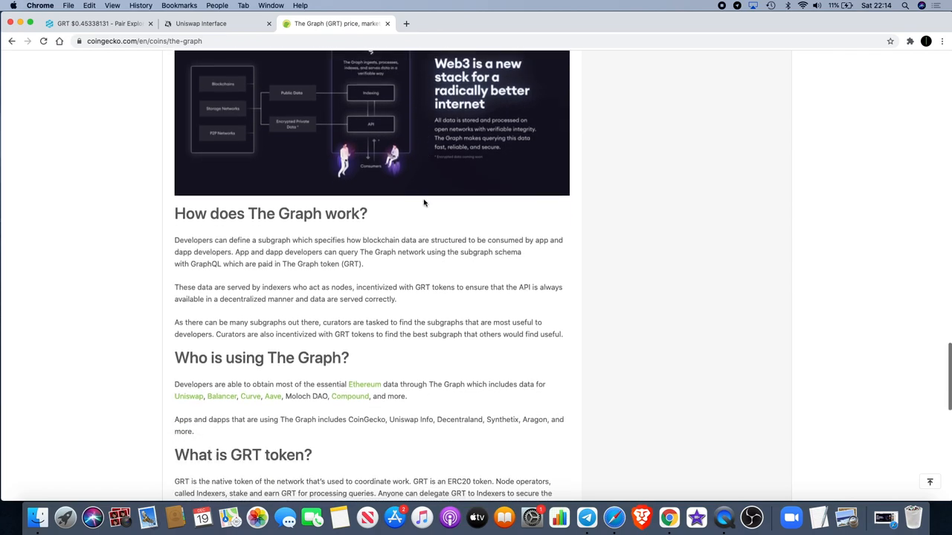
{"action": "scroll", "scroll_direction": "down", "scroll_amount": 3}
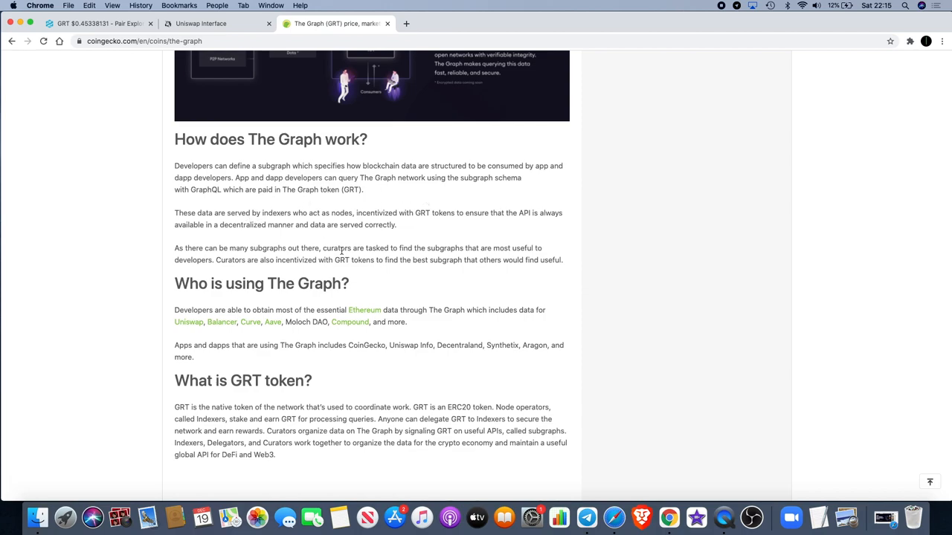
{"action": "mouse_move", "coordinate": [334, 242]}
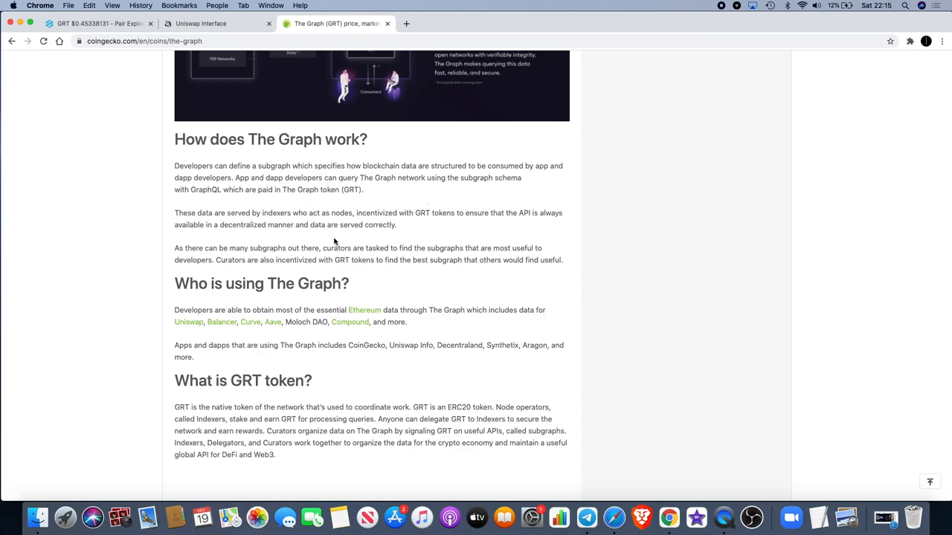
{"action": "mouse_move", "coordinate": [474, 232]}
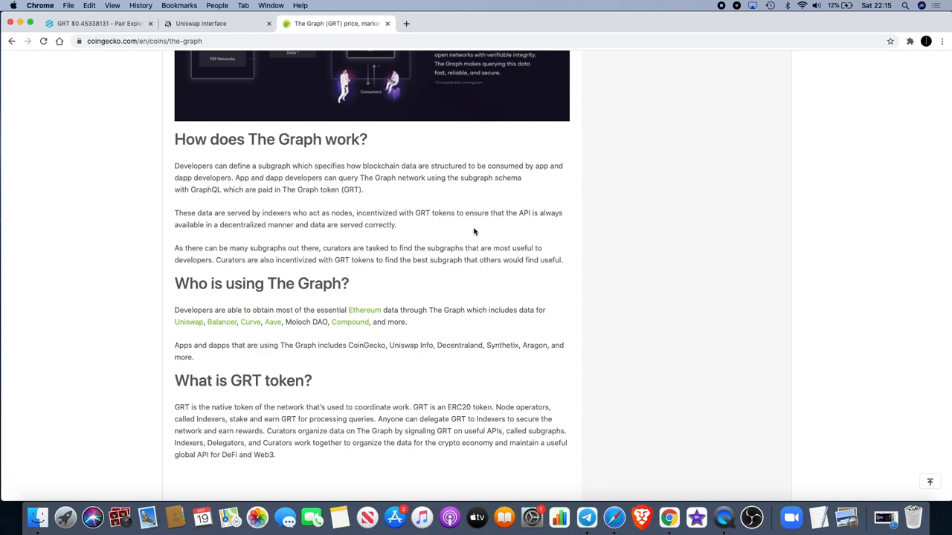
{"action": "mouse_move", "coordinate": [301, 242]}
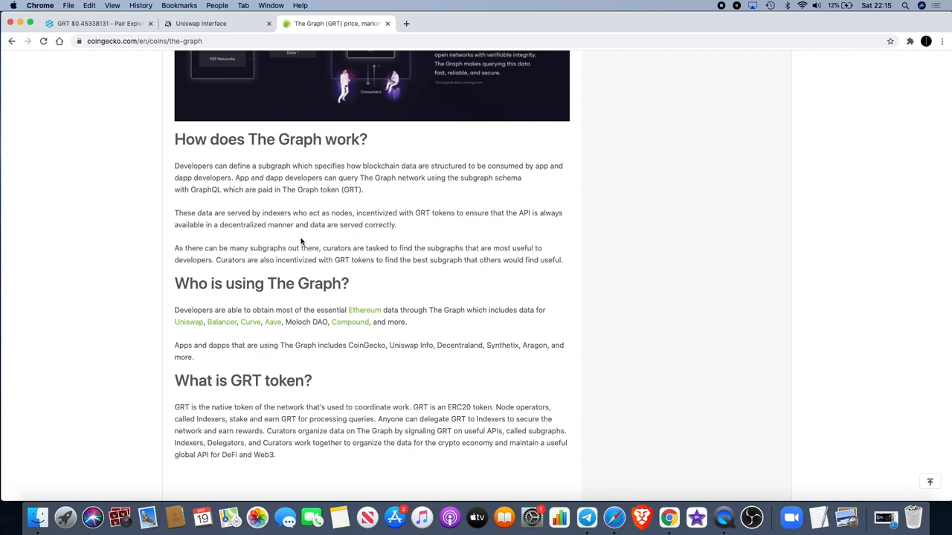
{"action": "mouse_move", "coordinate": [212, 240]}
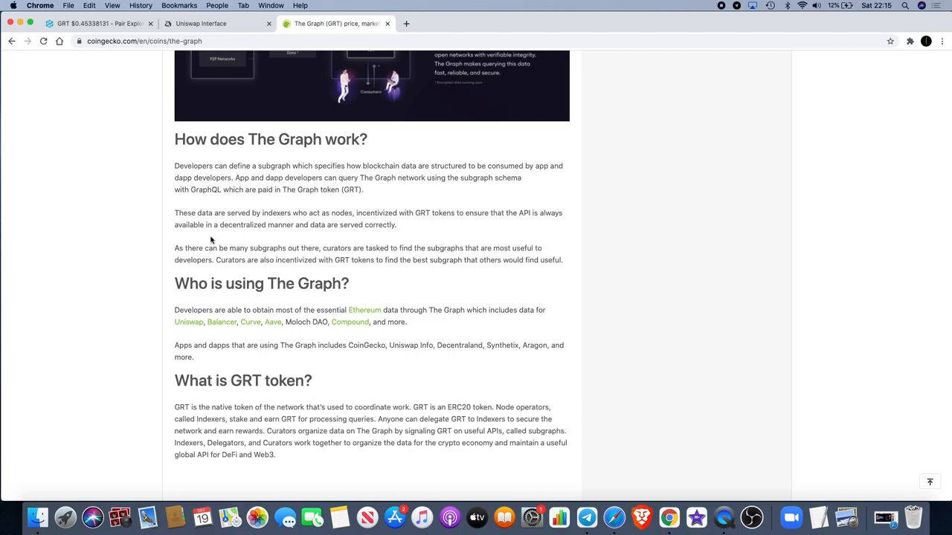
{"action": "mouse_move", "coordinate": [329, 244]}
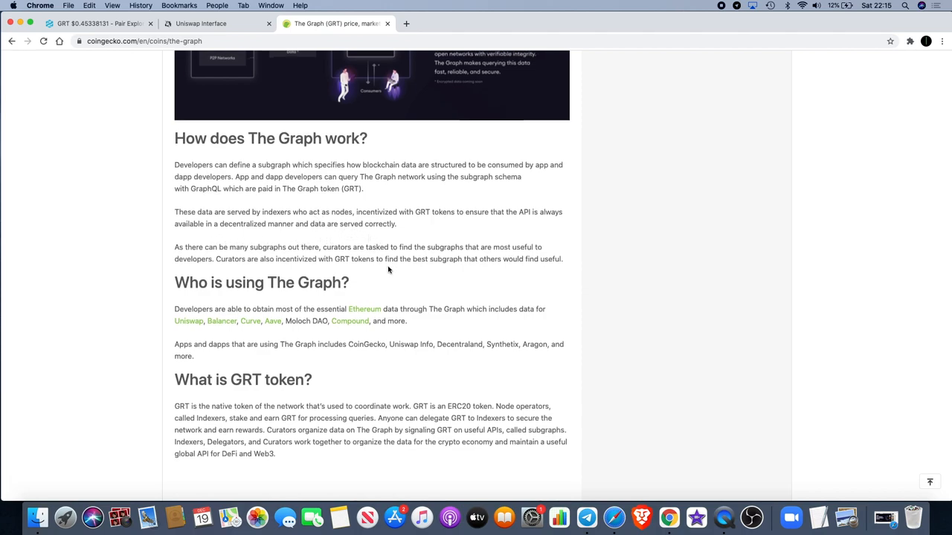
{"action": "scroll", "scroll_direction": "down", "scroll_amount": 3}
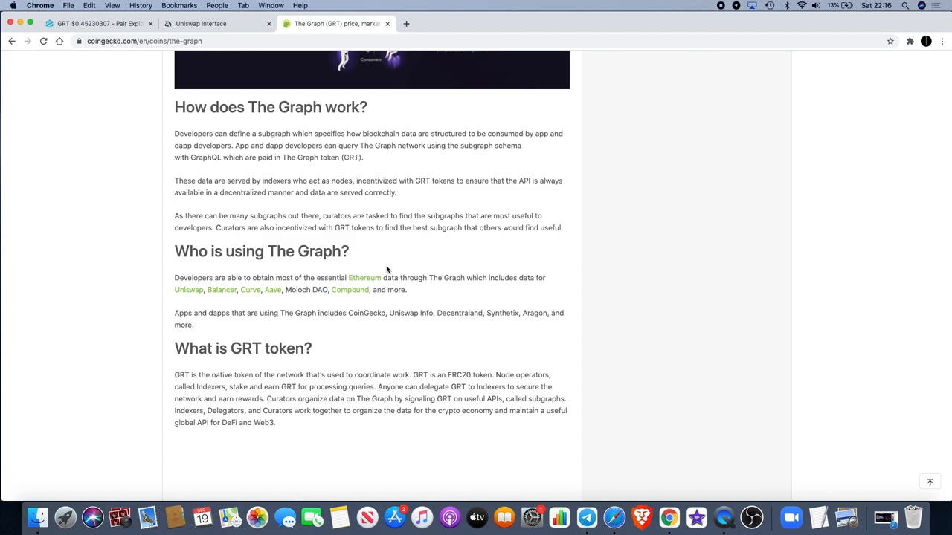
{"action": "mouse_move", "coordinate": [425, 295]}
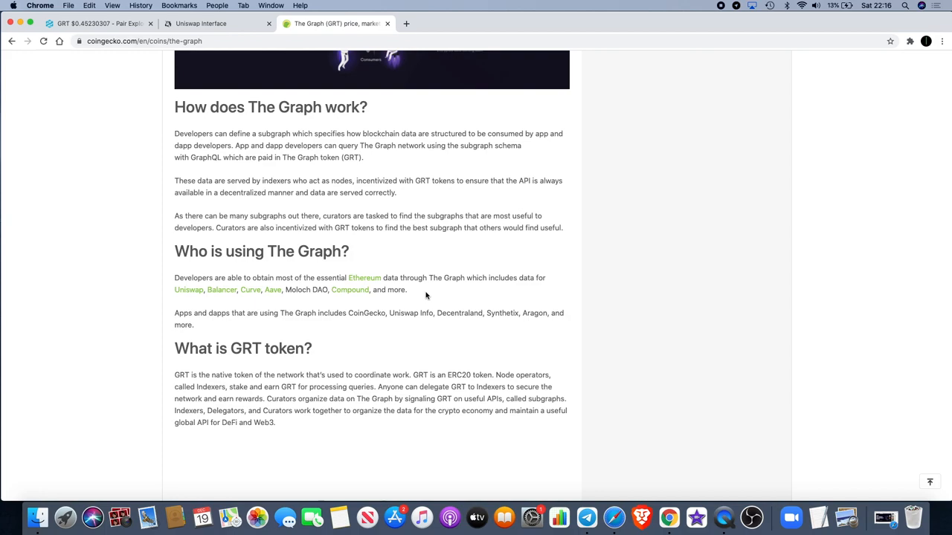
{"action": "mouse_move", "coordinate": [222, 305]}
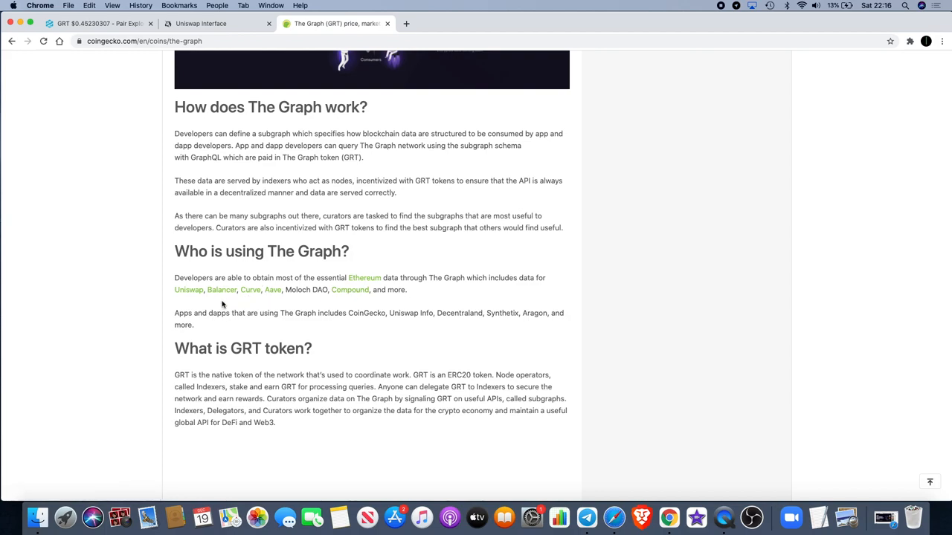
{"action": "mouse_move", "coordinate": [304, 303]}
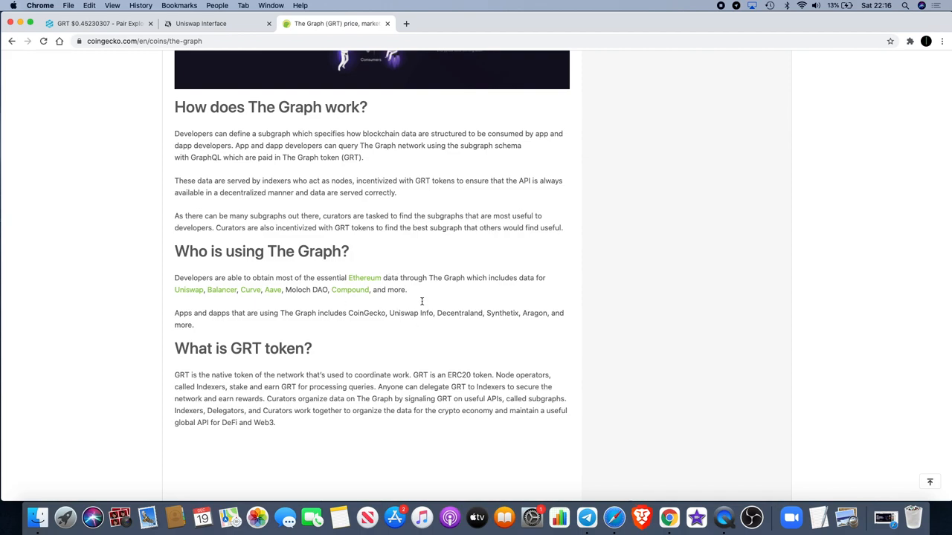
{"action": "mouse_move", "coordinate": [379, 259]}
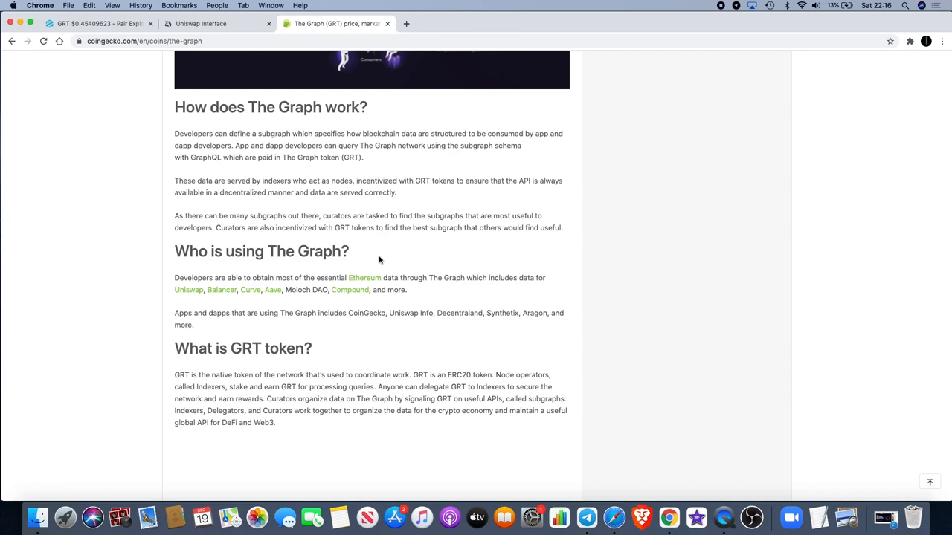
{"action": "mouse_move", "coordinate": [293, 347]}
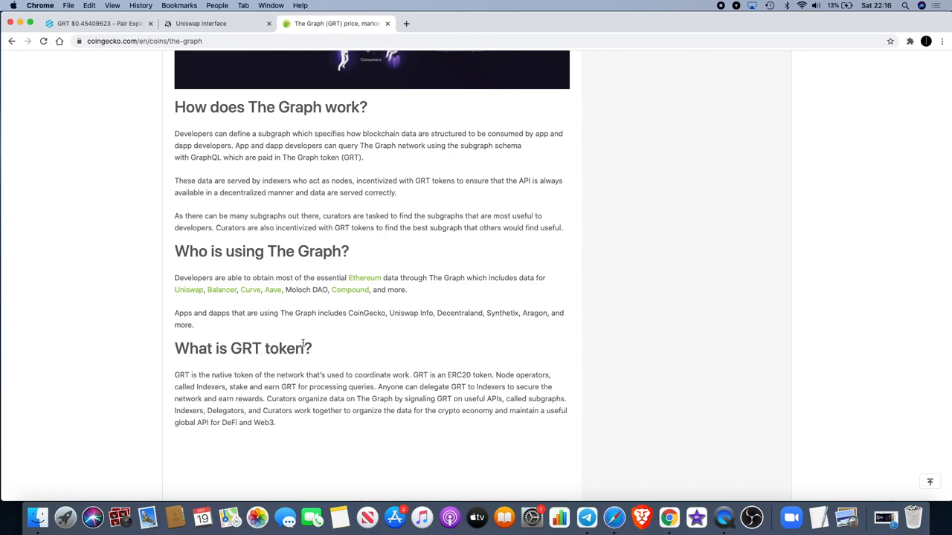
{"action": "mouse_move", "coordinate": [439, 323]}
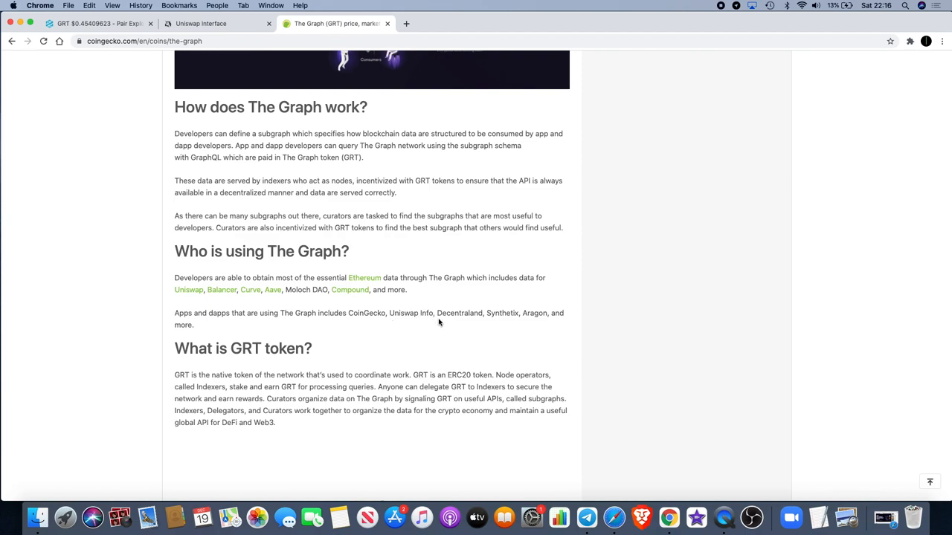
{"action": "mouse_move", "coordinate": [526, 331]}
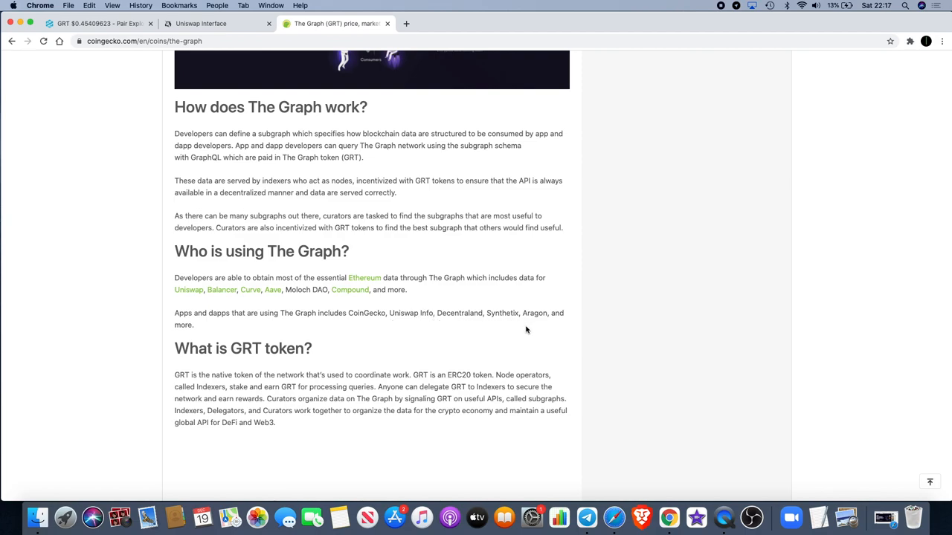
{"action": "mouse_move", "coordinate": [240, 325]}
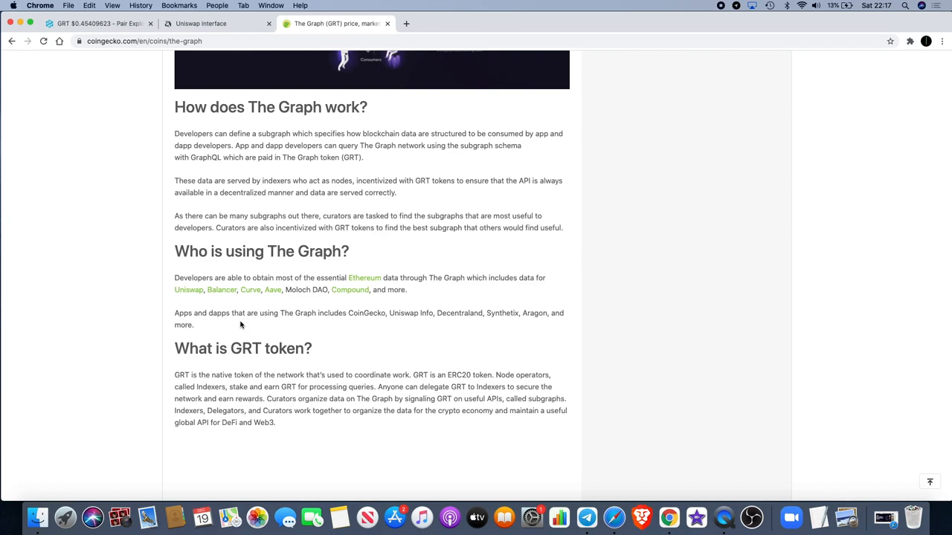
{"action": "mouse_move", "coordinate": [358, 315]}
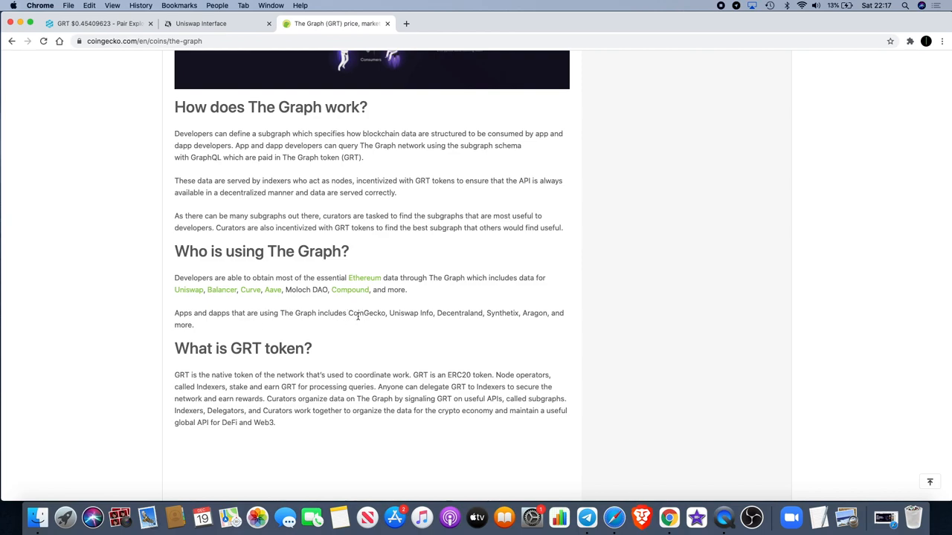
{"action": "mouse_move", "coordinate": [430, 304]}
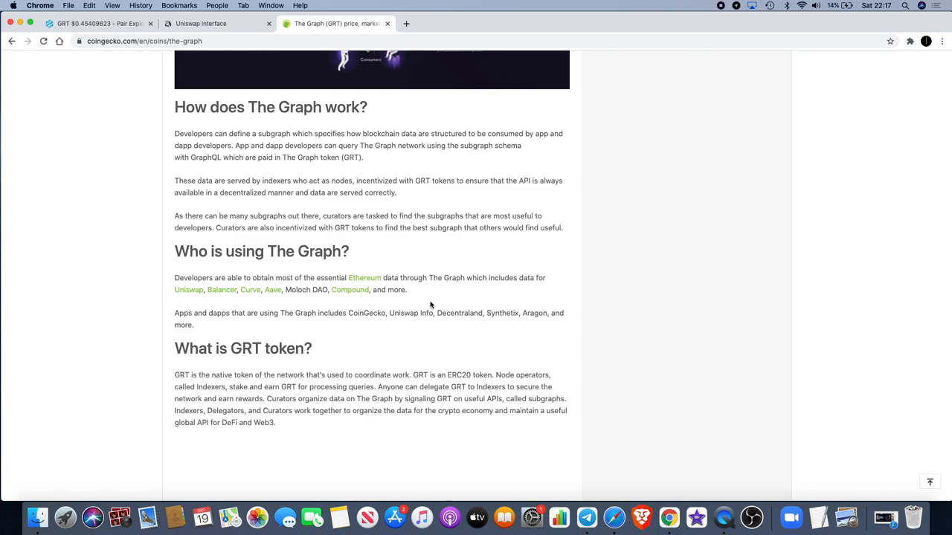
{"action": "mouse_move", "coordinate": [467, 314]}
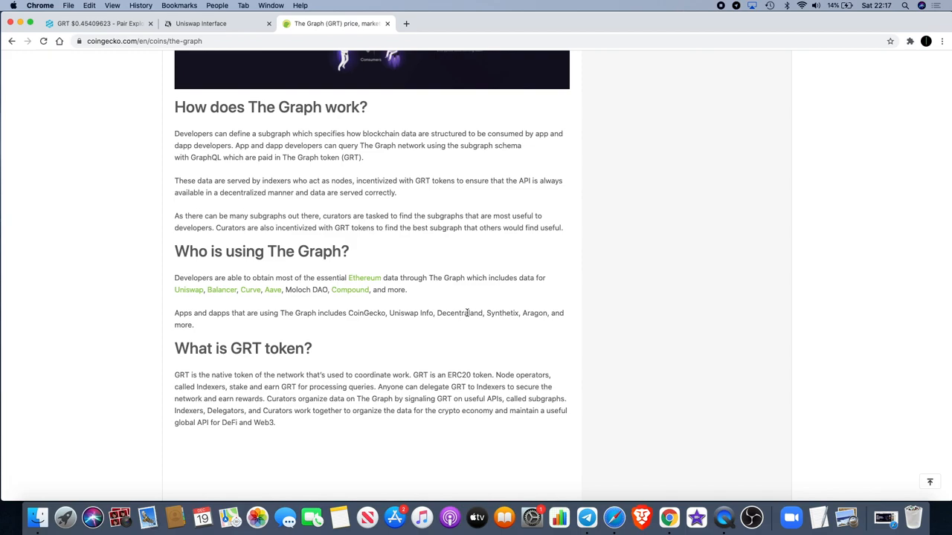
{"action": "mouse_move", "coordinate": [481, 330]}
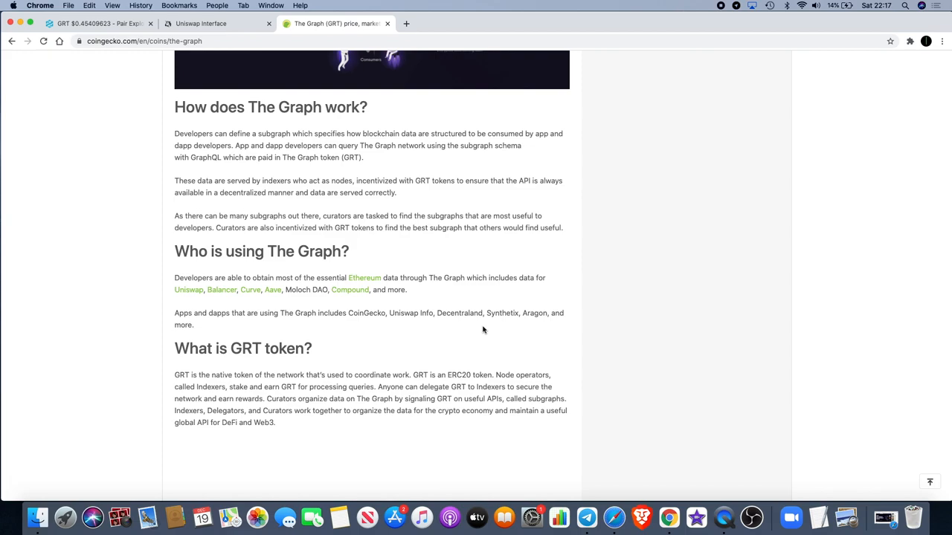
{"action": "mouse_move", "coordinate": [521, 315]}
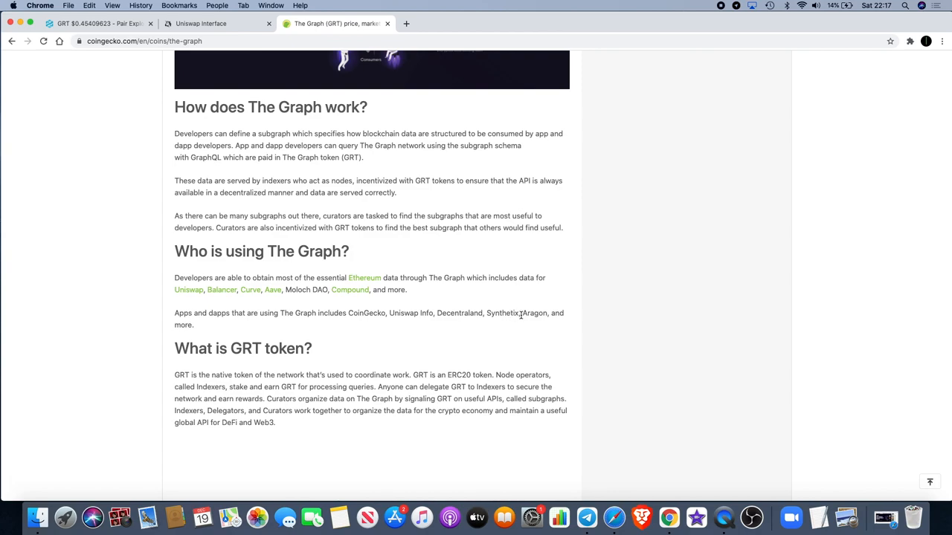
{"action": "scroll", "scroll_direction": "down", "scroll_amount": 3}
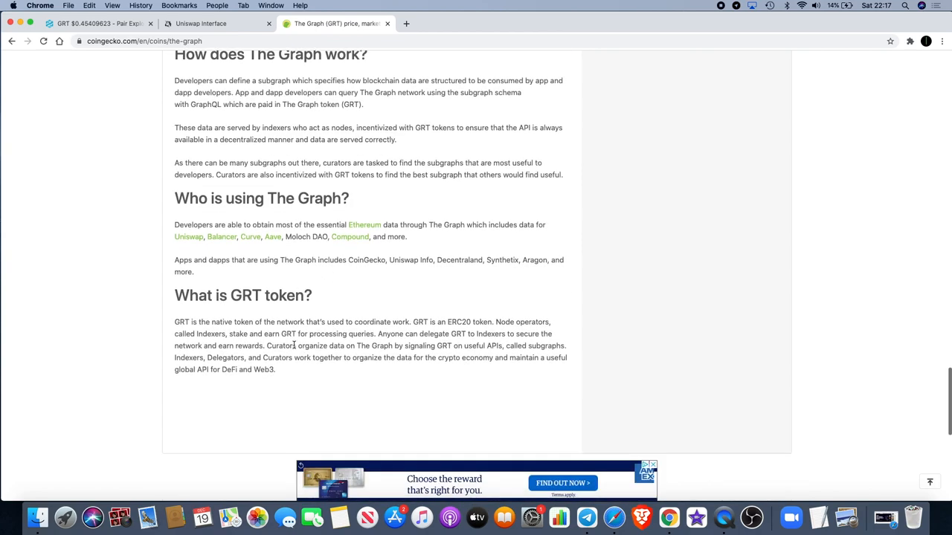
{"action": "scroll", "scroll_direction": "down", "scroll_amount": 3}
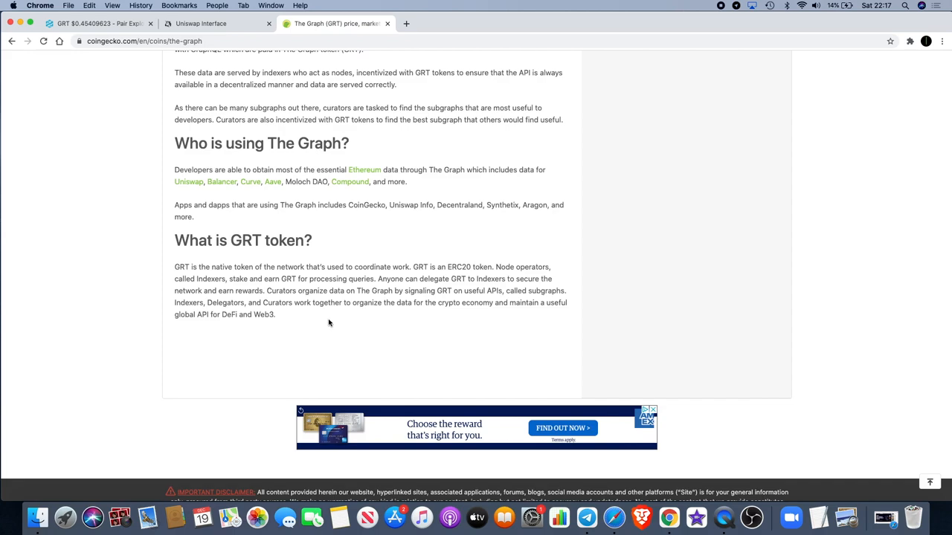
{"action": "mouse_move", "coordinate": [311, 322]}
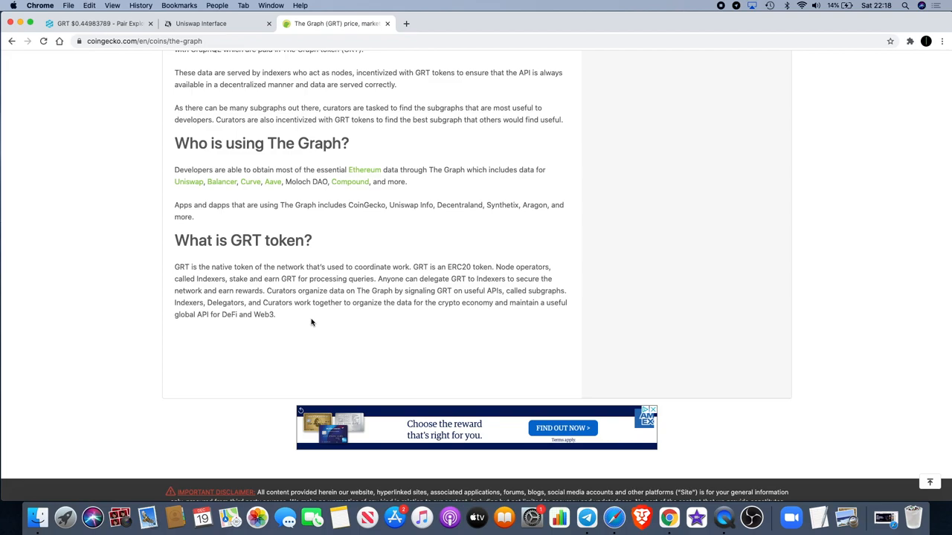
{"action": "scroll", "scroll_direction": "up", "scroll_amount": 3}
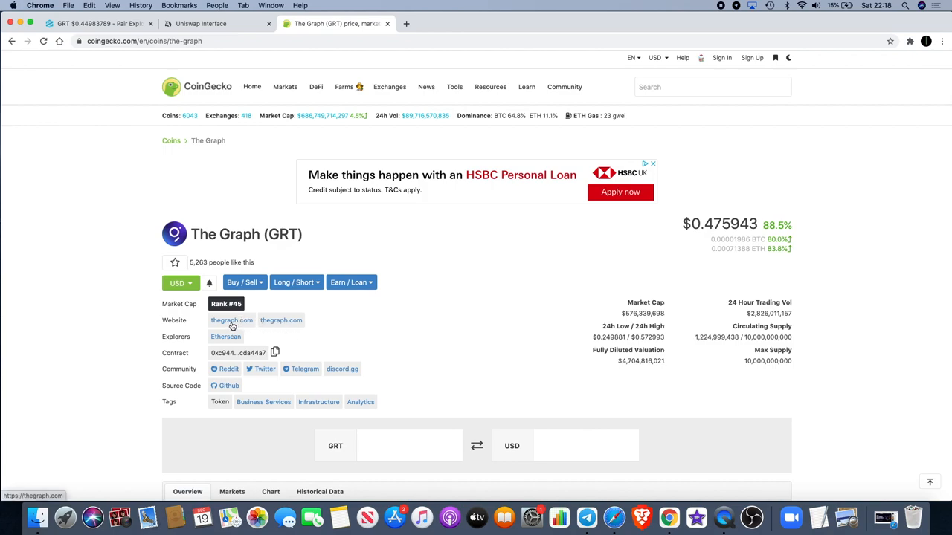
Open thegraph.com from CoinGecko, then switch back to DEXTools' USDC/GRT chart.
{"action": "left_click", "coordinate": [231, 320]}
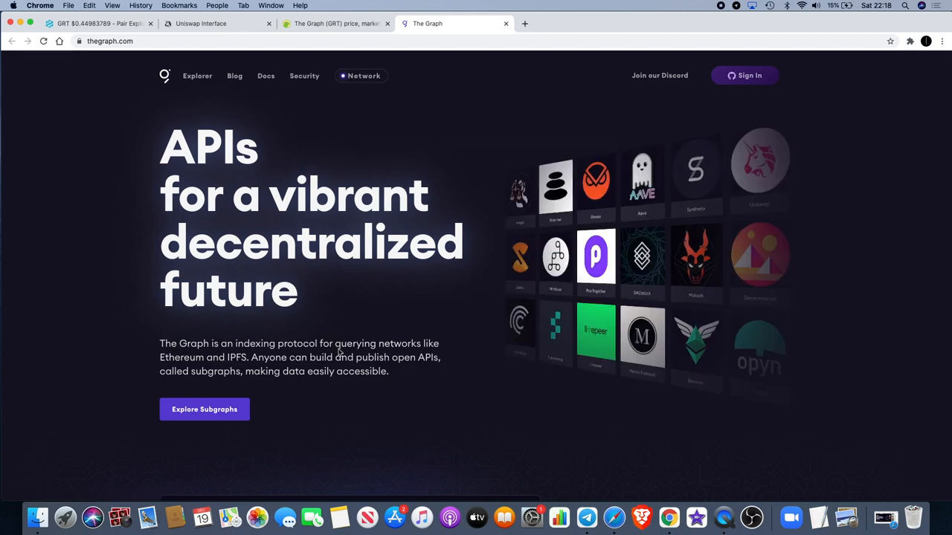
{"action": "mouse_move", "coordinate": [295, 371]}
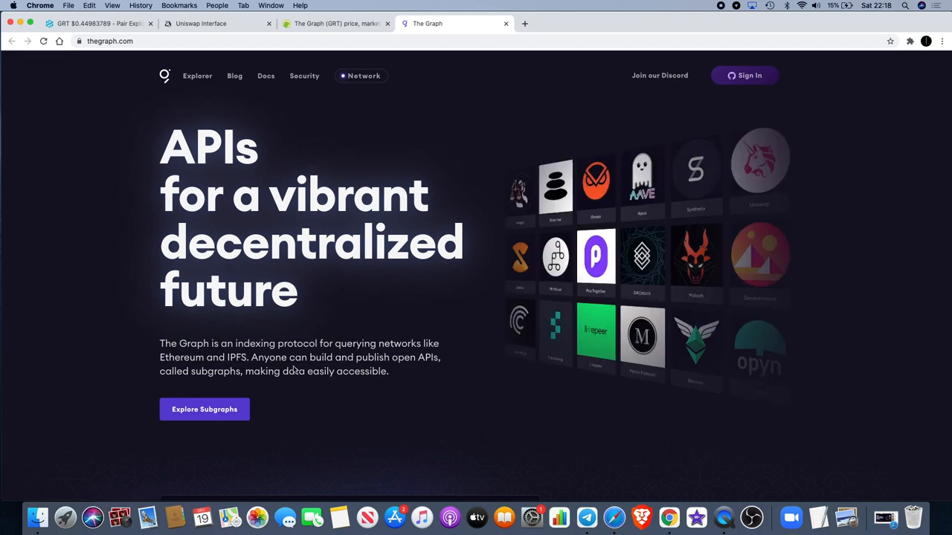
{"action": "mouse_move", "coordinate": [406, 379]}
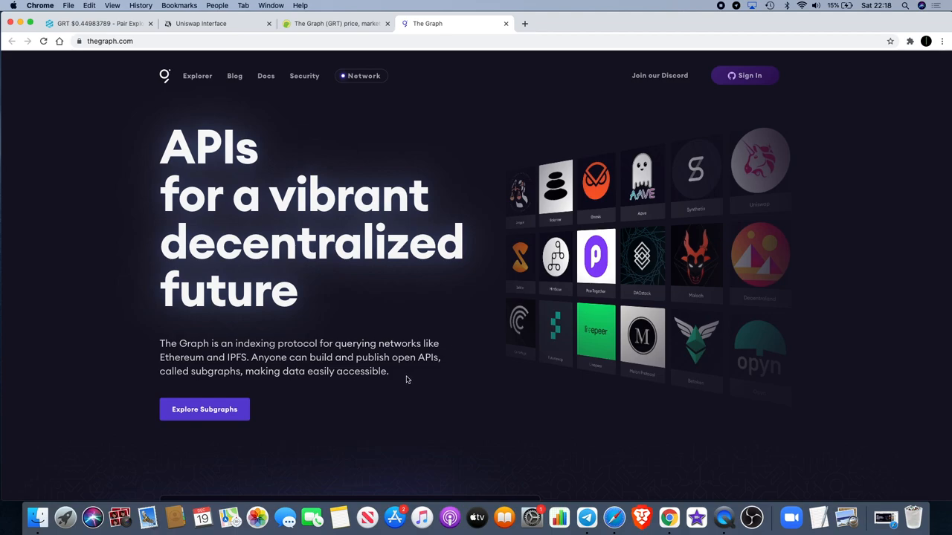
{"action": "mouse_move", "coordinate": [342, 384]}
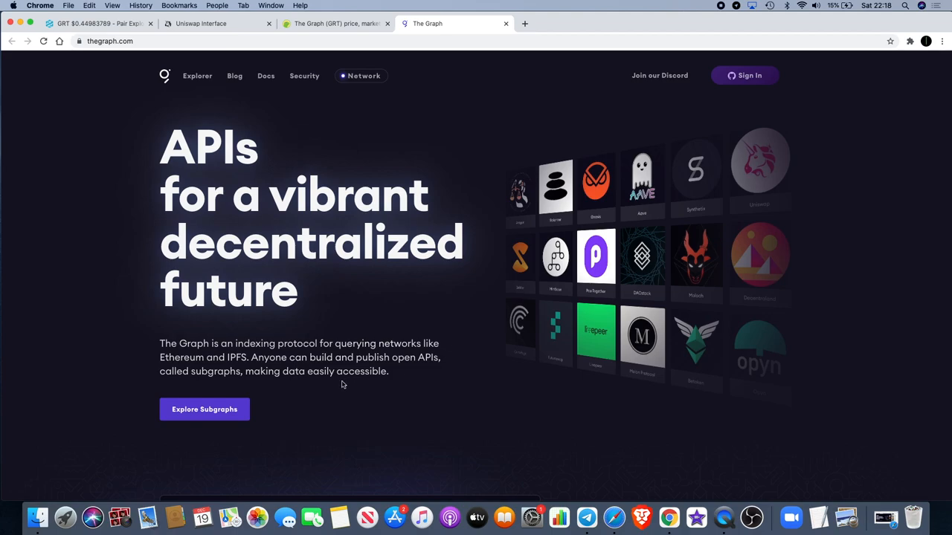
{"action": "mouse_move", "coordinate": [394, 266]}
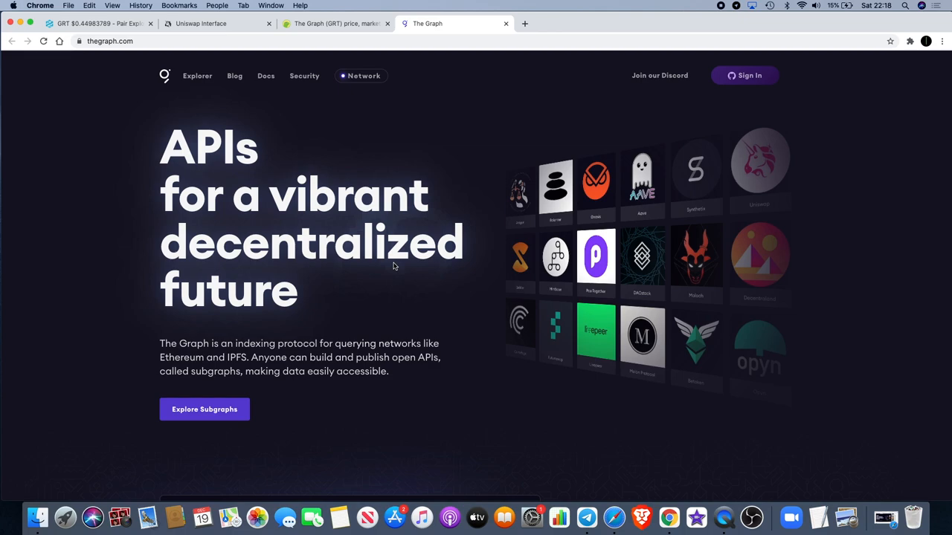
{"action": "mouse_move", "coordinate": [271, 162]}
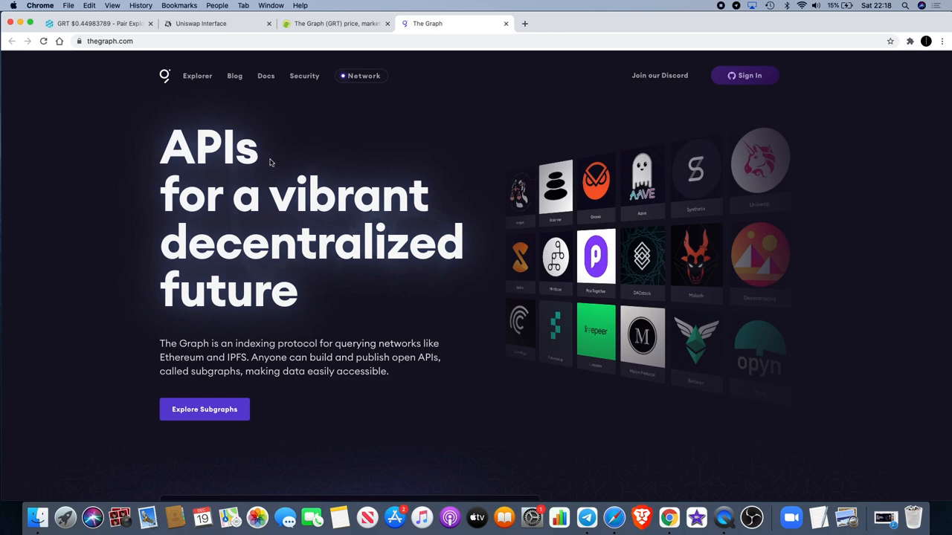
{"action": "mouse_move", "coordinate": [303, 212]}
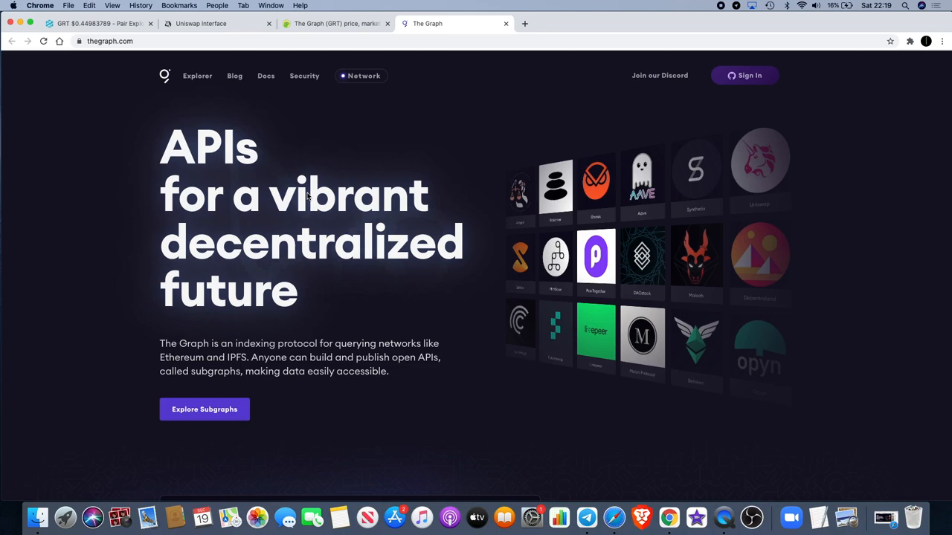
{"action": "left_click", "coordinate": [97, 23]}
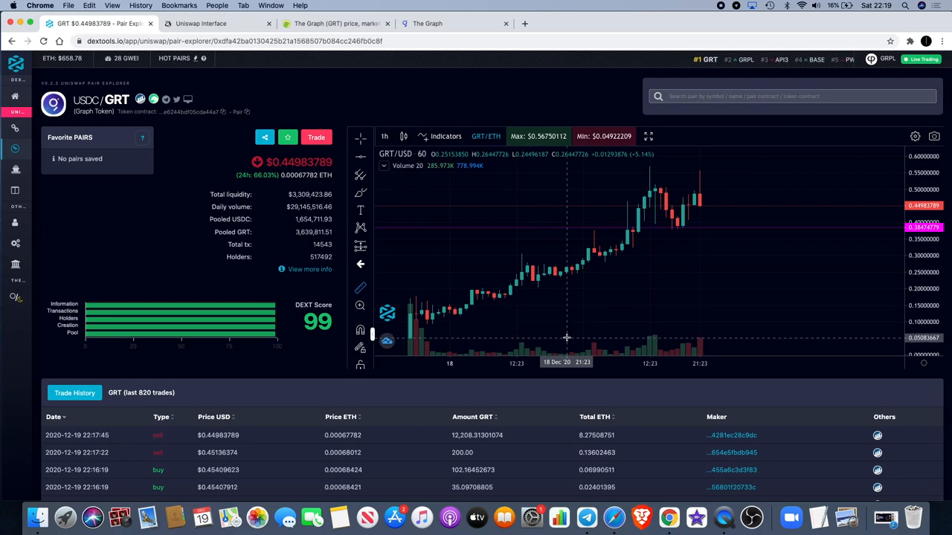
Measure the roughly 1020% GRT rise over 59 bars, then switch to The Graph's homepage.
{"action": "left_click_drag", "start_coordinate": [567, 338], "coordinate": [725, 254]}
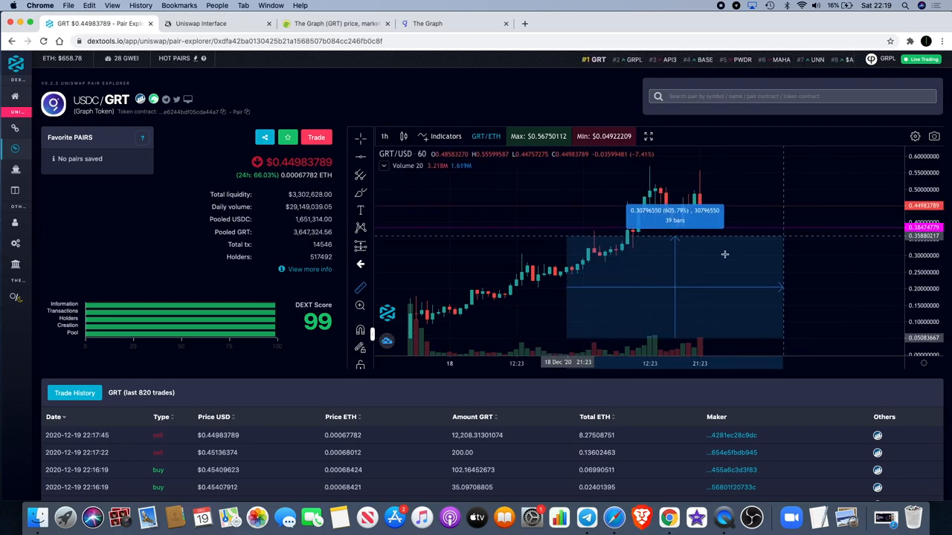
{"action": "mouse_move", "coordinate": [502, 338]}
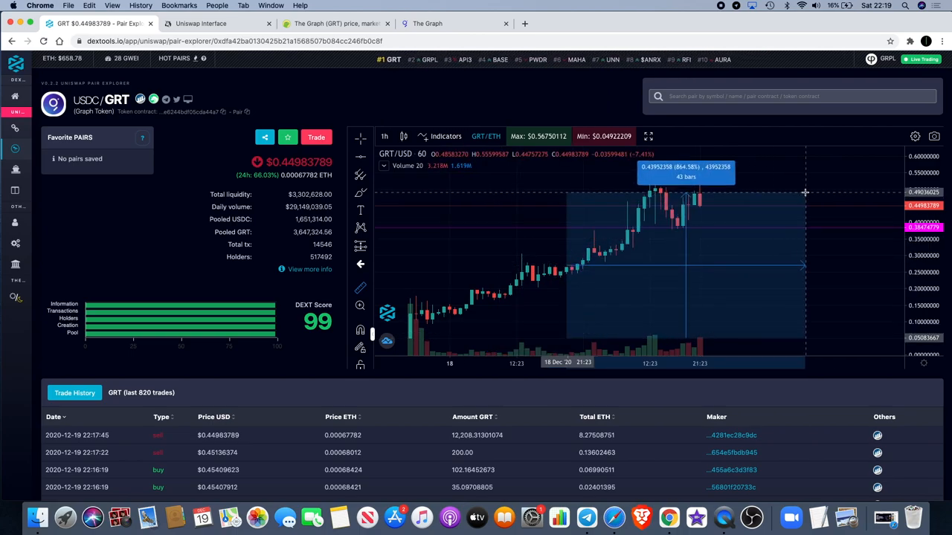
{"action": "mouse_move", "coordinate": [894, 165]}
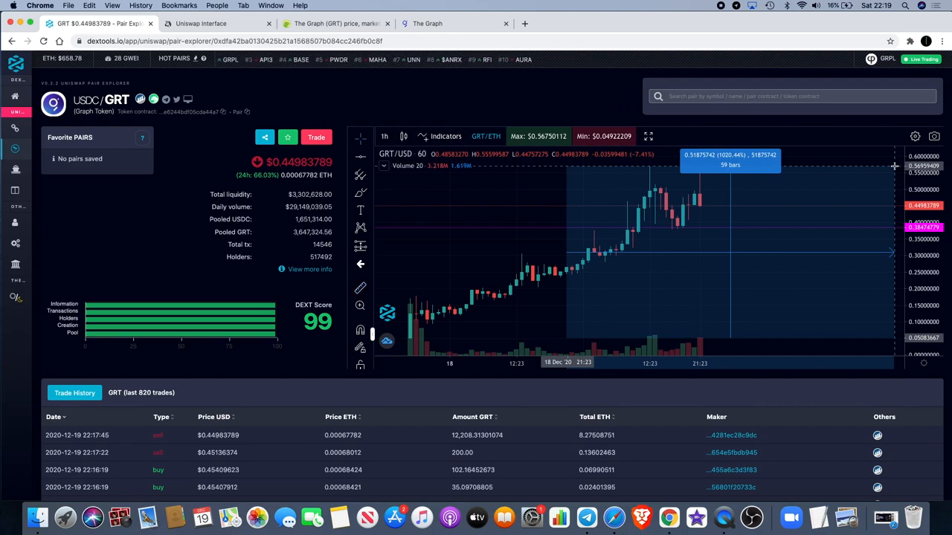
{"action": "mouse_move", "coordinate": [543, 87]}
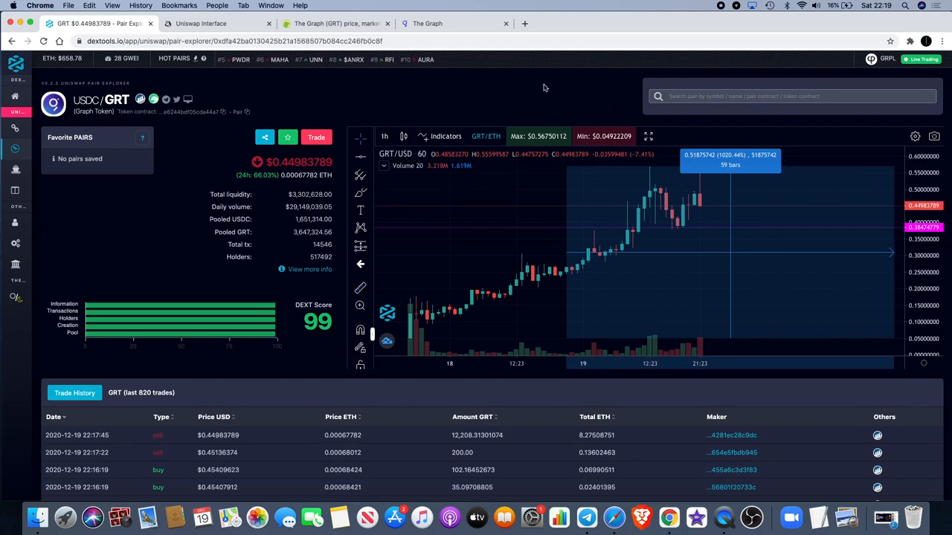
{"action": "left_click", "coordinate": [455, 23]}
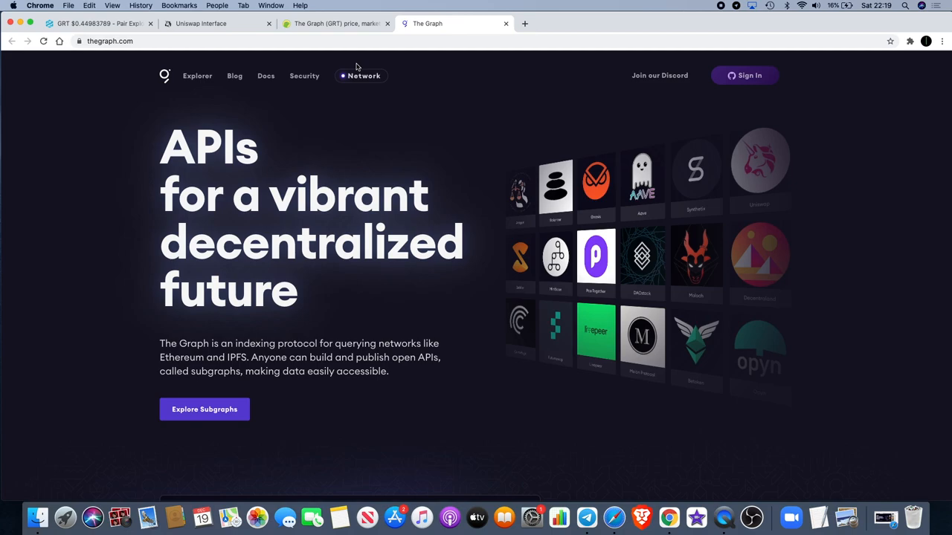
Scroll thegraph.com down to the 'A Global GraphQL API' query example.
{"action": "scroll", "scroll_direction": "down", "scroll_amount": 3}
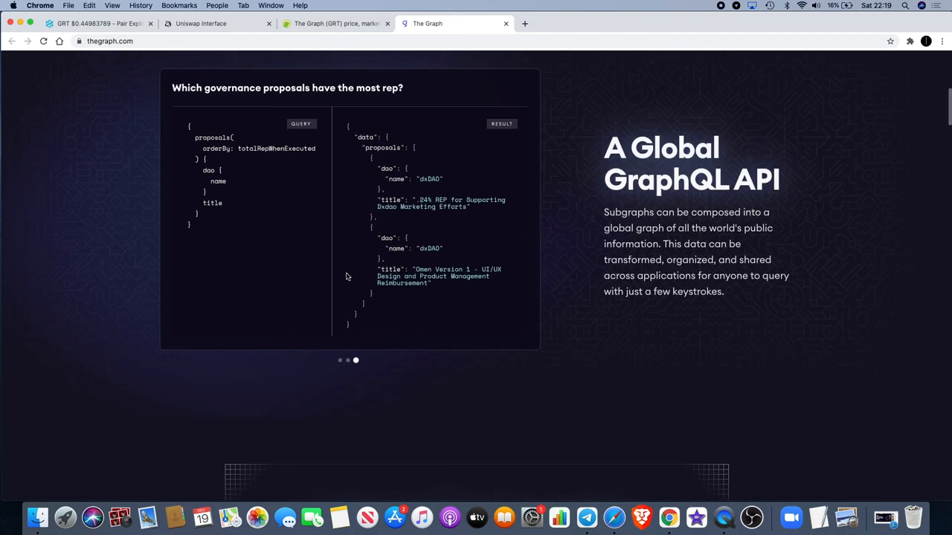
{"action": "mouse_move", "coordinate": [705, 225]}
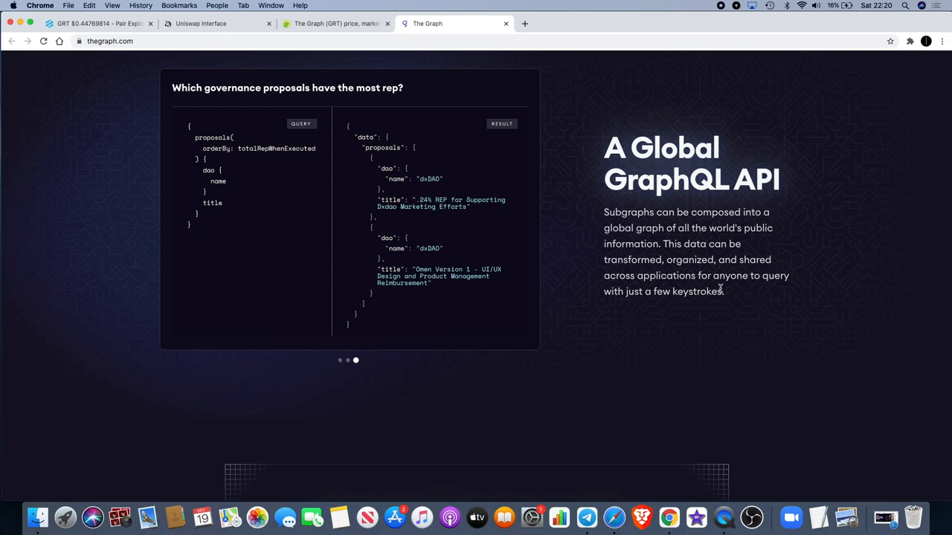
{"action": "scroll", "scroll_direction": "down", "scroll_amount": 3}
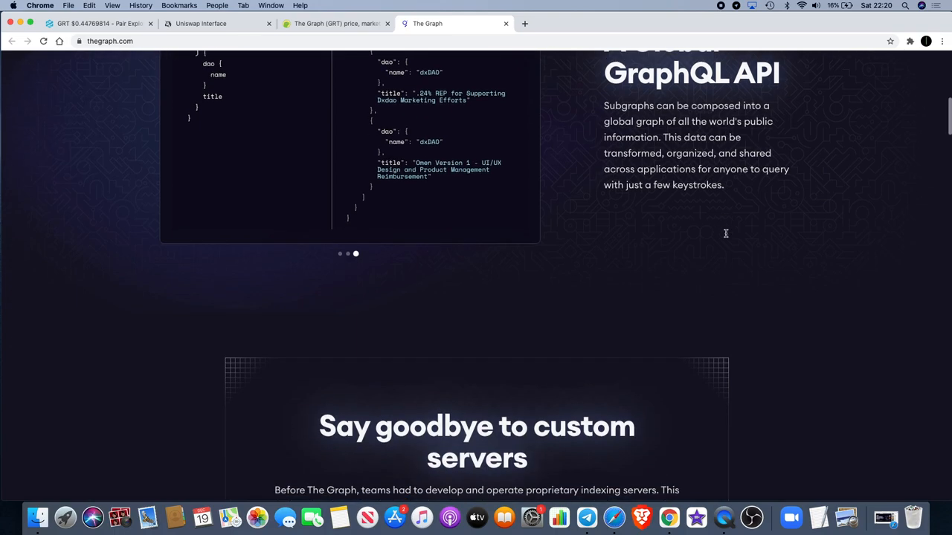
Scroll past 'Say goodbye to custom servers' to the 'Web3 is a new stack' diagram.
{"action": "scroll", "scroll_direction": "down", "scroll_amount": 3}
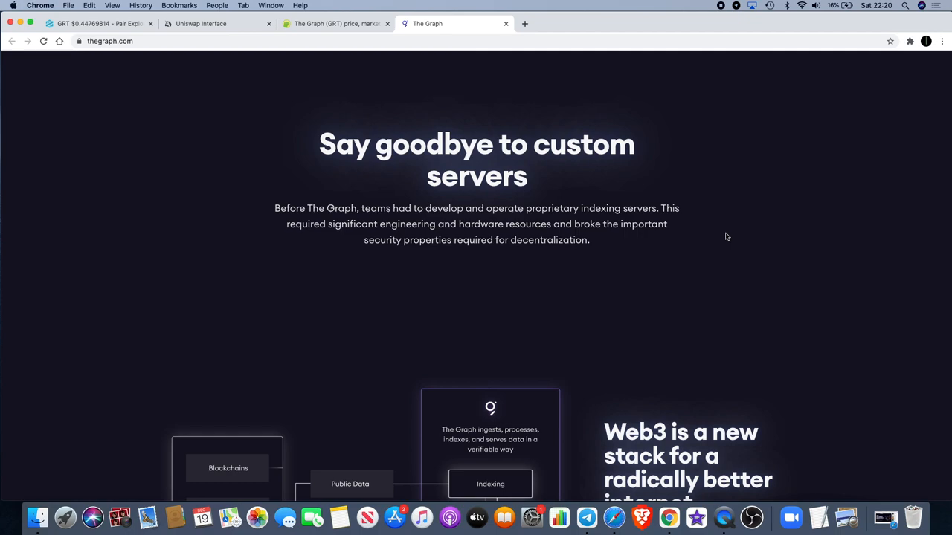
{"action": "mouse_move", "coordinate": [433, 234]}
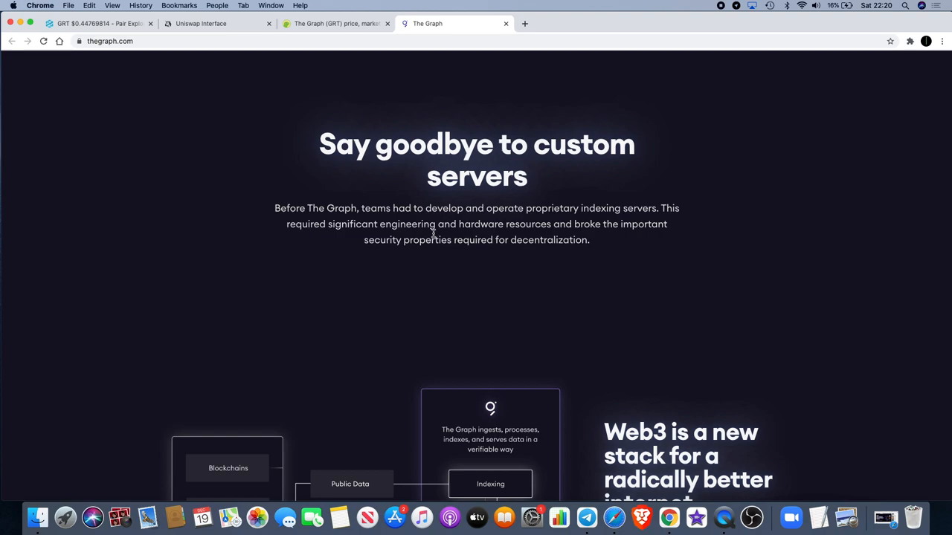
{"action": "mouse_move", "coordinate": [453, 244]}
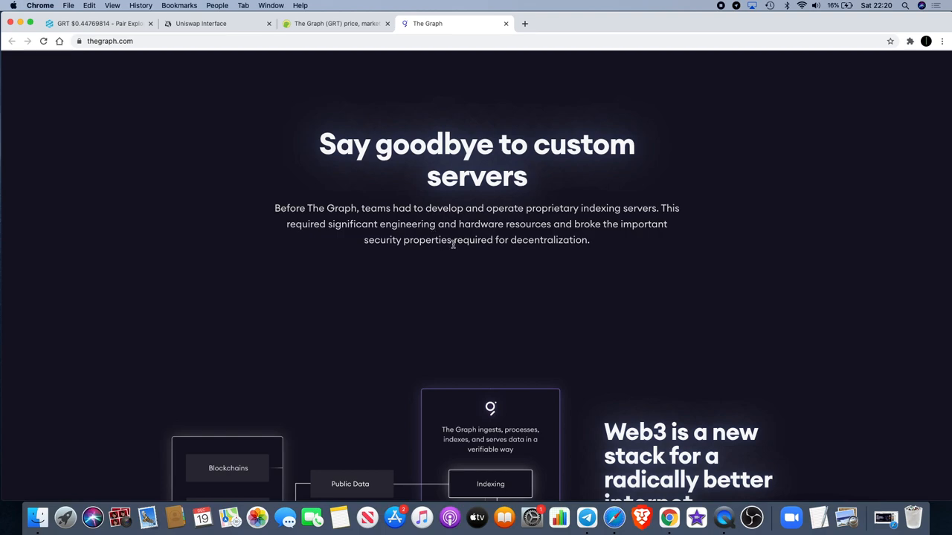
{"action": "mouse_move", "coordinate": [544, 219]}
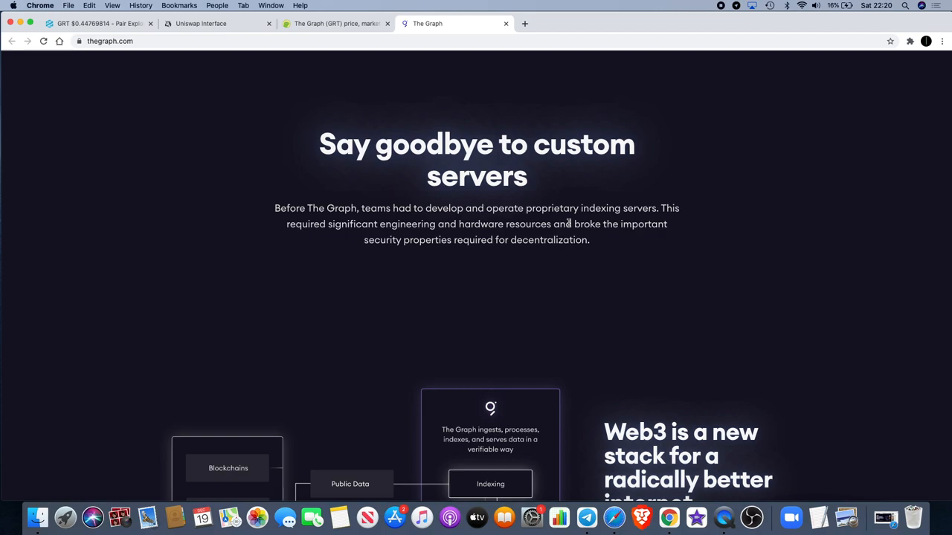
{"action": "mouse_move", "coordinate": [616, 276]}
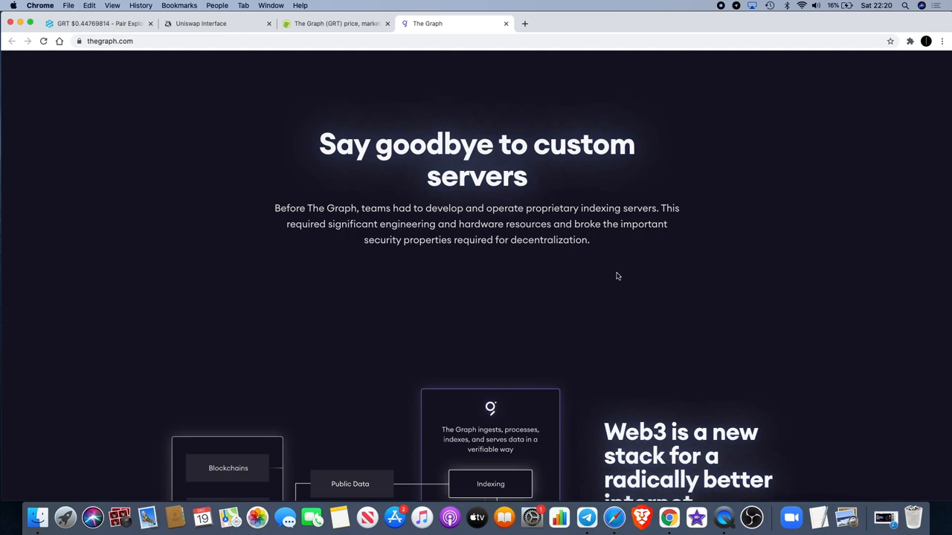
{"action": "scroll", "scroll_direction": "down", "scroll_amount": 3}
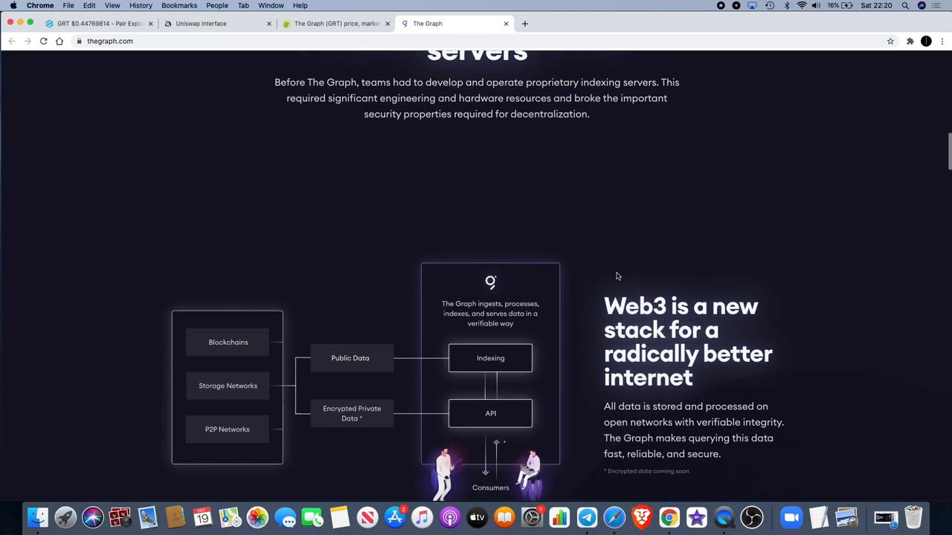
{"action": "scroll", "scroll_direction": "down", "scroll_amount": 3}
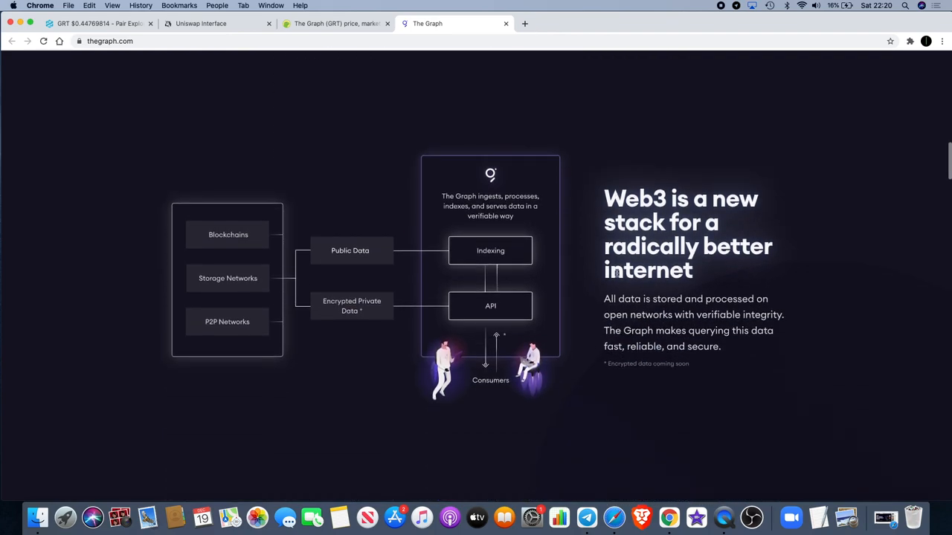
{"action": "mouse_move", "coordinate": [699, 266]}
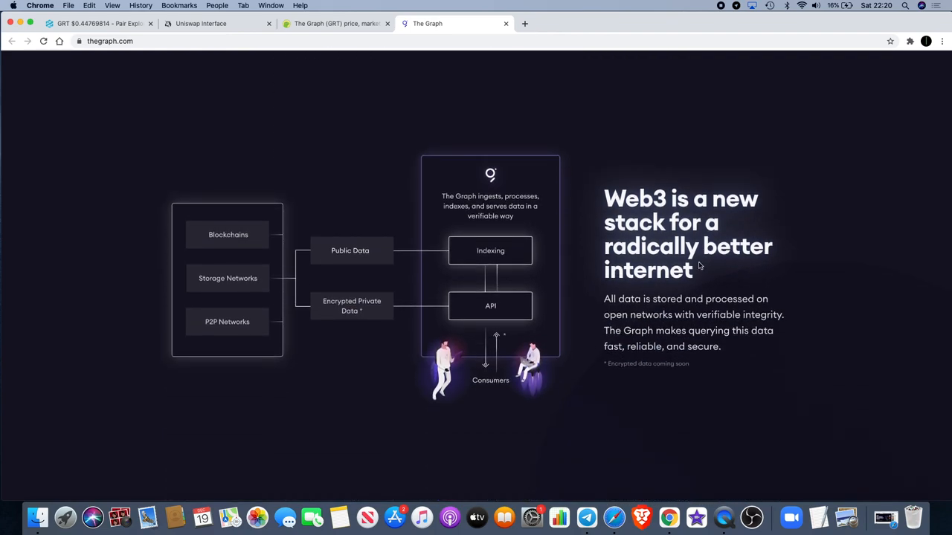
{"action": "mouse_move", "coordinate": [688, 325]}
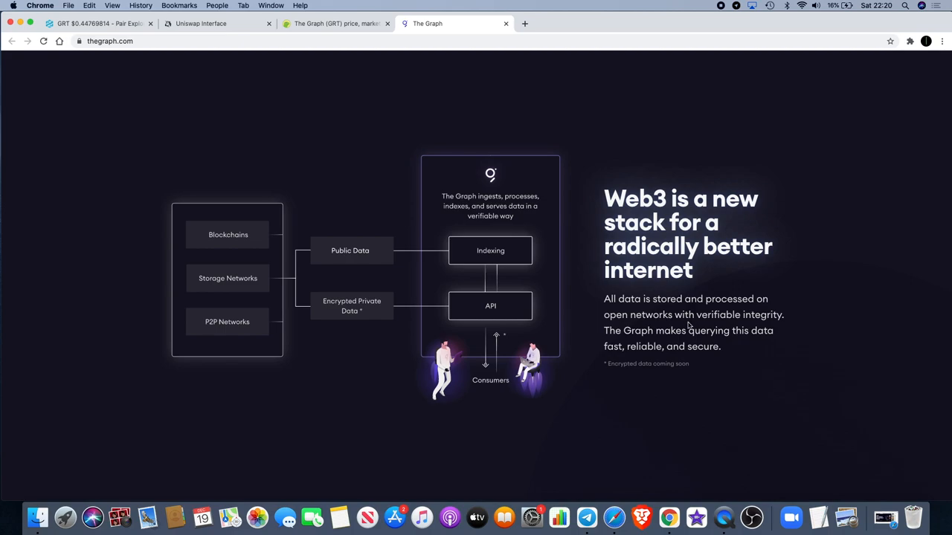
{"action": "mouse_move", "coordinate": [732, 336]}
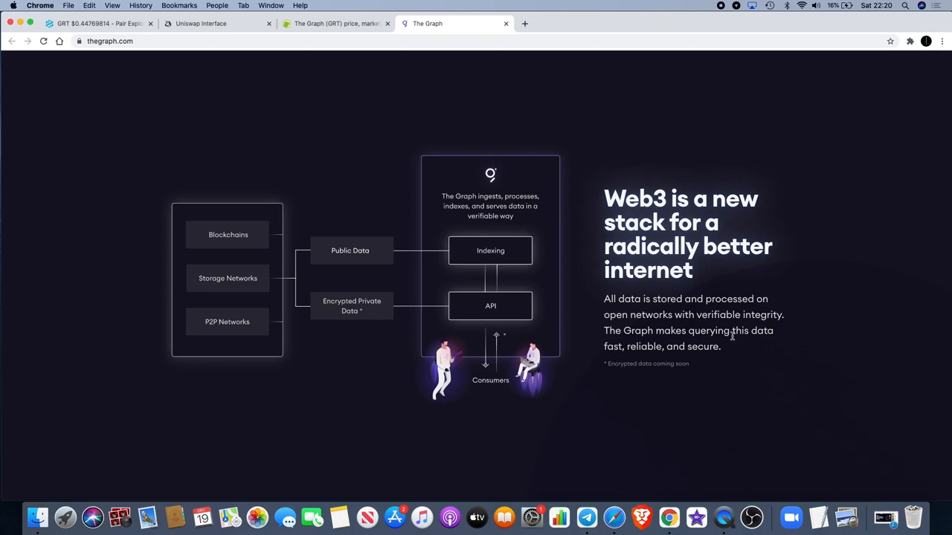
{"action": "mouse_move", "coordinate": [761, 356]}
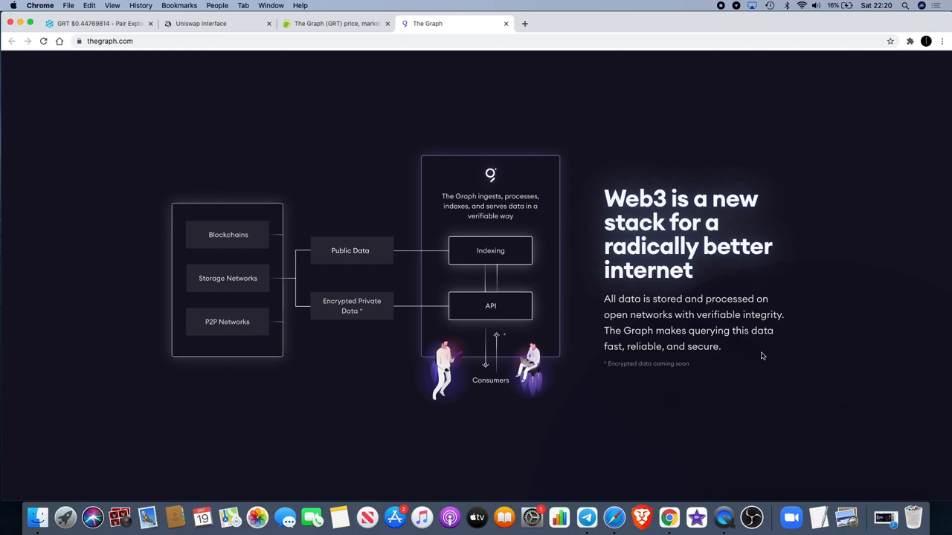
{"action": "scroll", "scroll_direction": "down", "scroll_amount": 3}
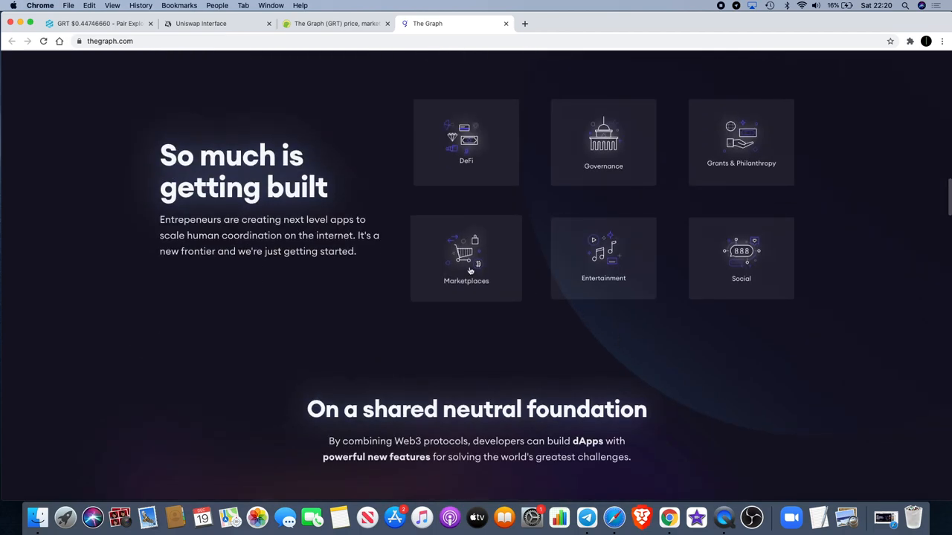
{"action": "mouse_move", "coordinate": [296, 229]}
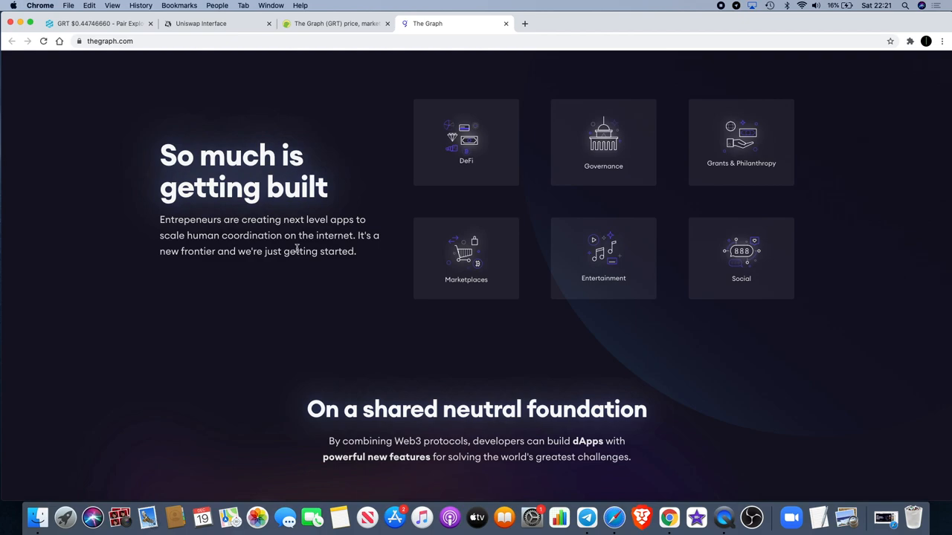
{"action": "mouse_move", "coordinate": [306, 269]}
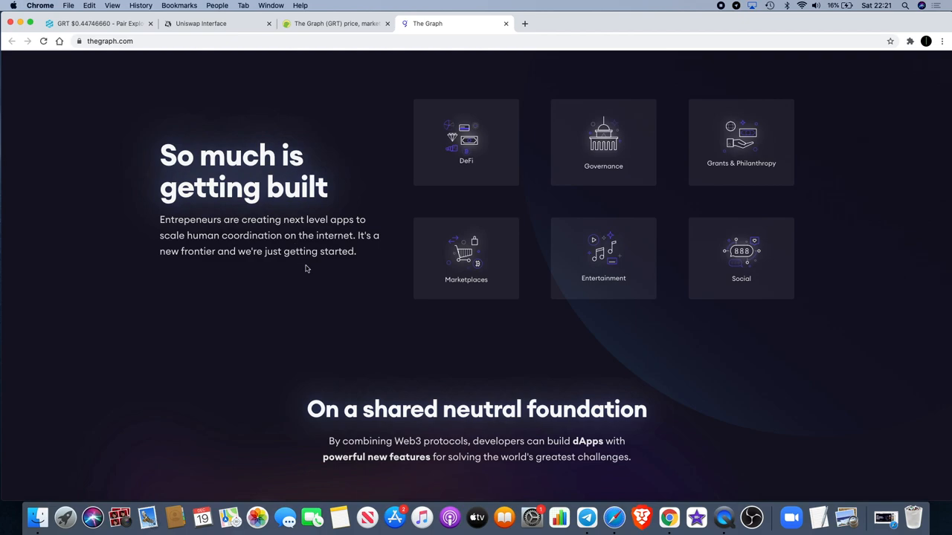
{"action": "mouse_move", "coordinate": [466, 141]}
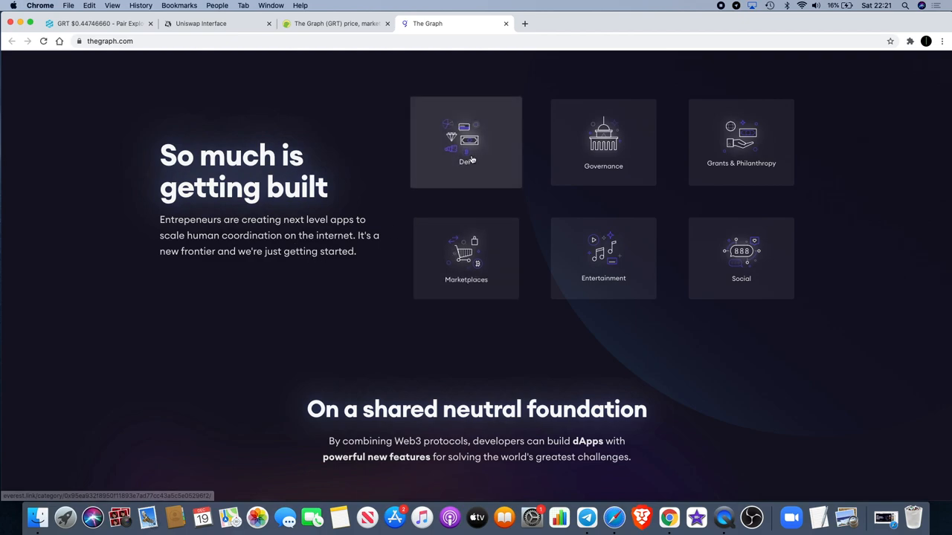
{"action": "mouse_move", "coordinate": [457, 164]}
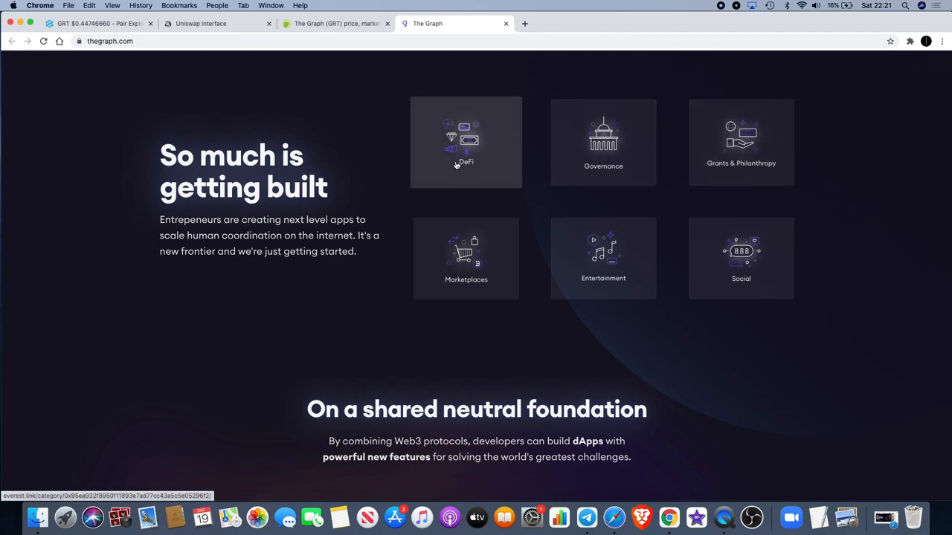
{"action": "mouse_move", "coordinate": [491, 253]}
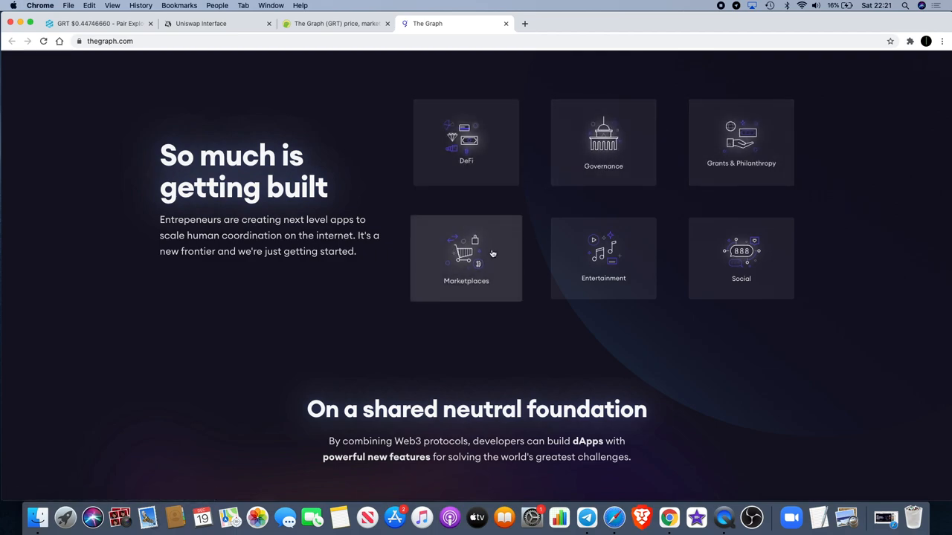
{"action": "mouse_move", "coordinate": [714, 263]}
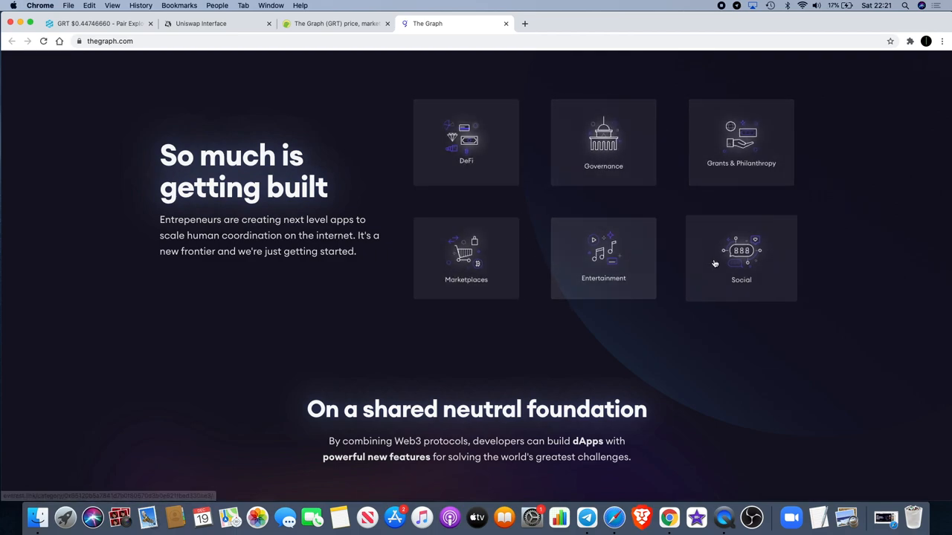
Scroll past app categories, Graph Network, Recommended Reading and Word of Mouth to the 'Backed By' logos.
{"action": "scroll", "scroll_direction": "down", "scroll_amount": 3}
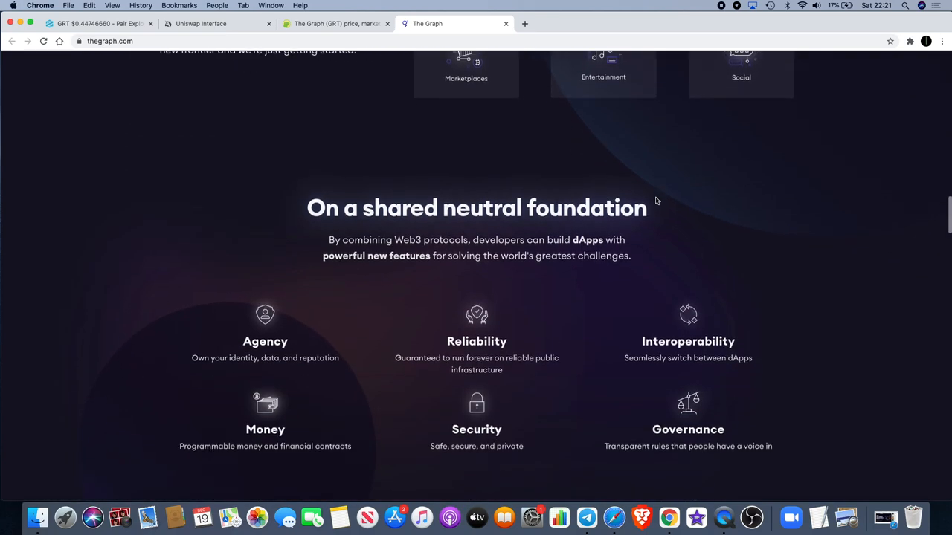
{"action": "mouse_move", "coordinate": [275, 87]}
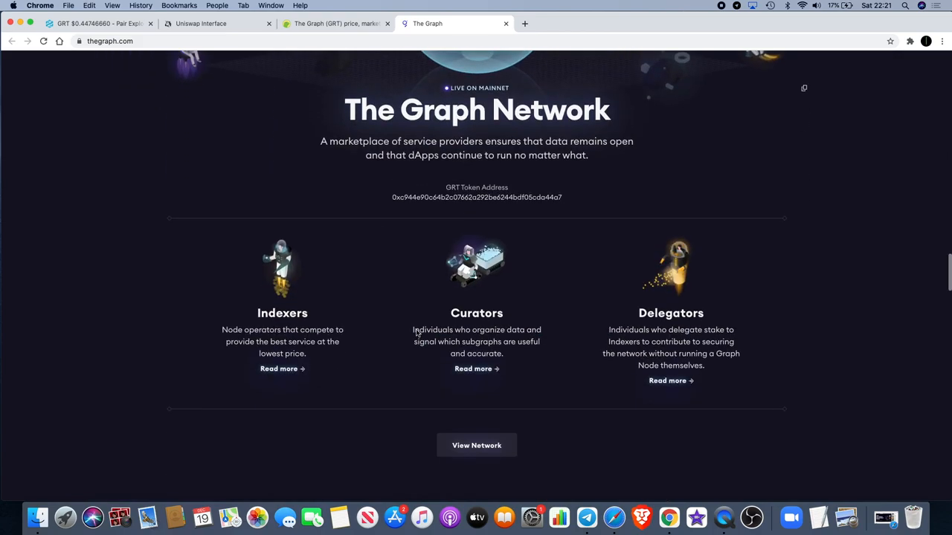
{"action": "scroll", "scroll_direction": "down", "scroll_amount": 3}
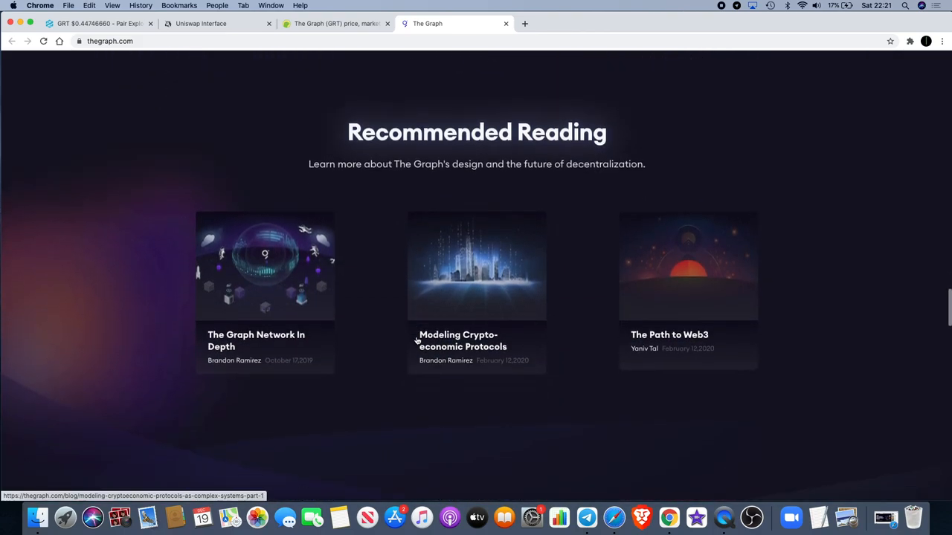
{"action": "scroll", "scroll_direction": "up", "scroll_amount": 3}
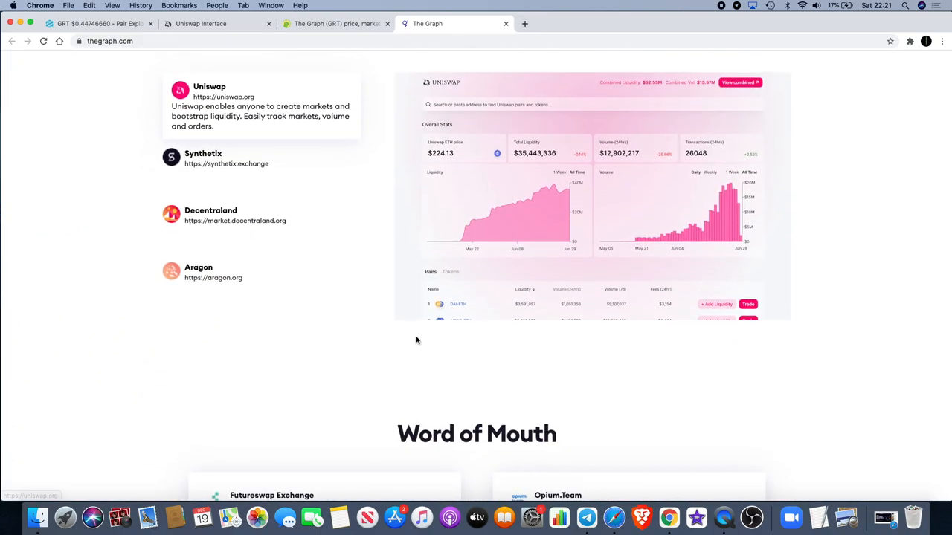
{"action": "scroll", "scroll_direction": "down", "scroll_amount": 3}
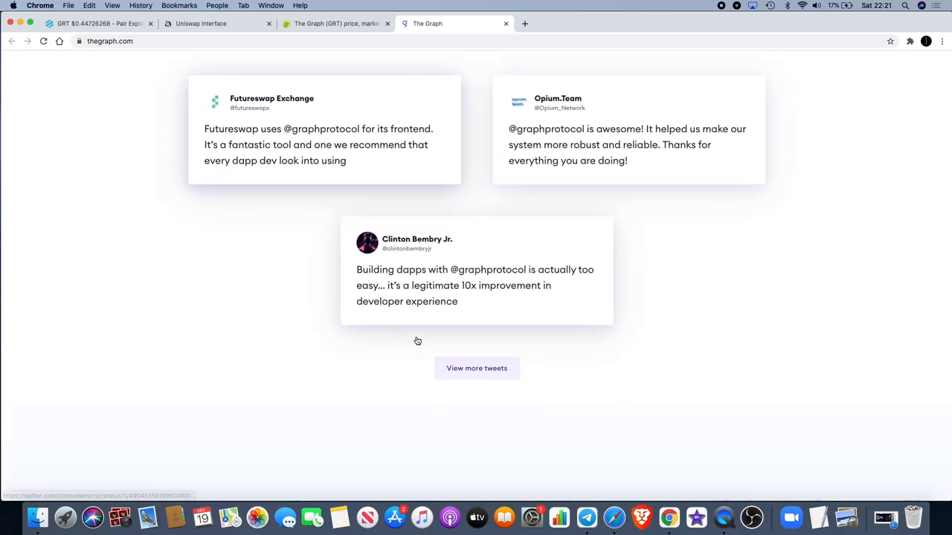
{"action": "scroll", "scroll_direction": "down", "scroll_amount": 3}
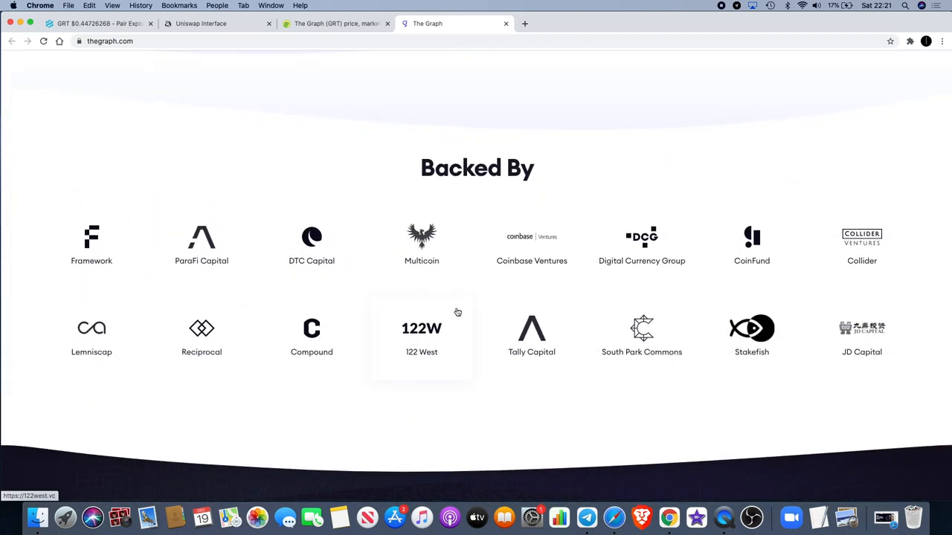
{"action": "mouse_move", "coordinate": [266, 207]}
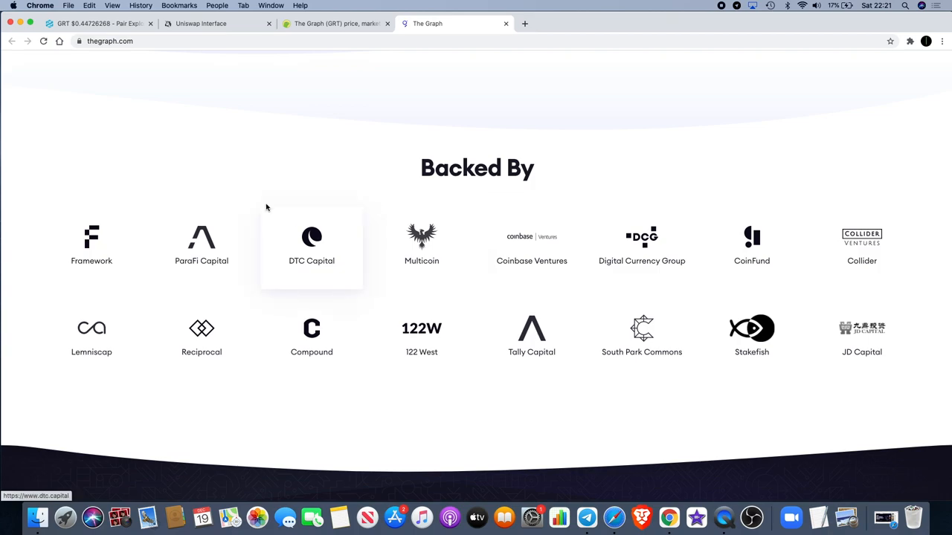
{"action": "mouse_move", "coordinate": [200, 257]}
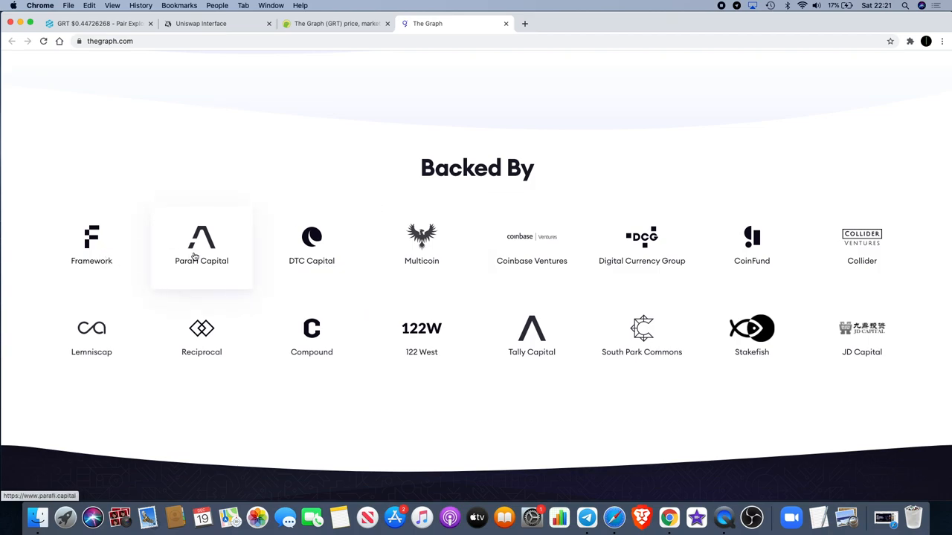
{"action": "mouse_move", "coordinate": [421, 245]}
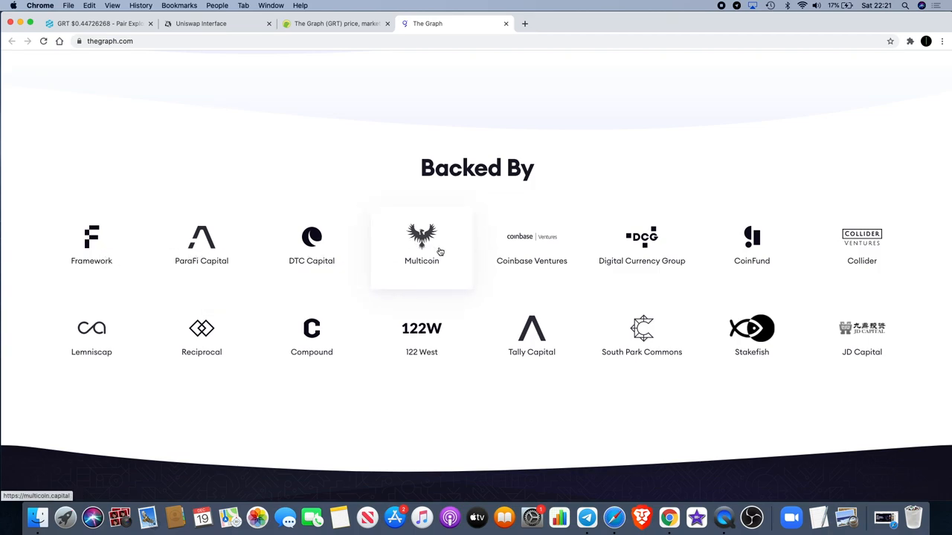
{"action": "mouse_move", "coordinate": [528, 253]}
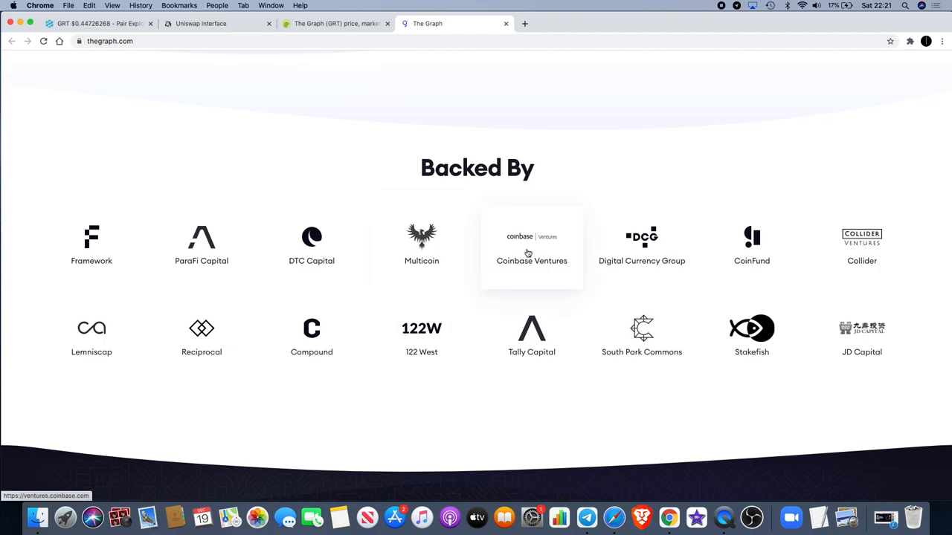
{"action": "mouse_move", "coordinate": [751, 245]}
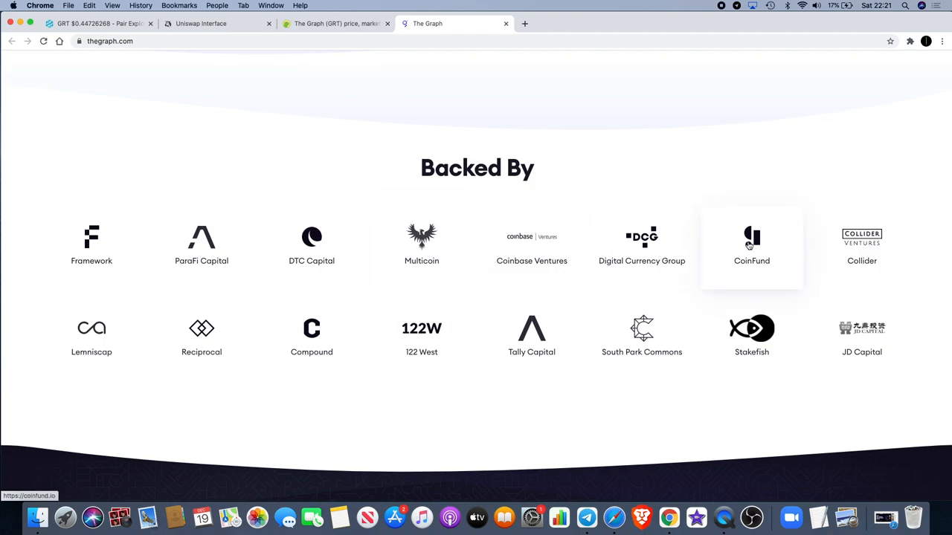
{"action": "mouse_move", "coordinate": [751, 328]}
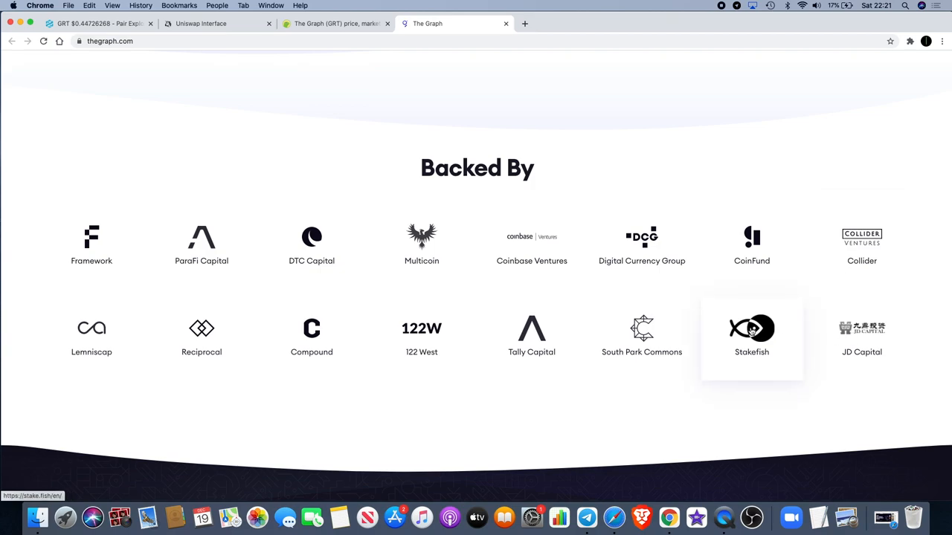
{"action": "mouse_move", "coordinate": [444, 344]}
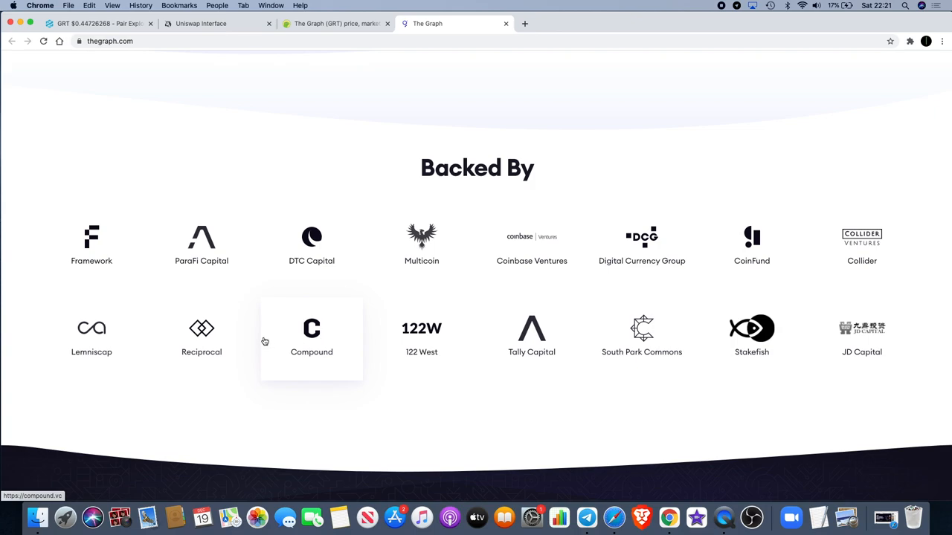
{"action": "mouse_move", "coordinate": [91, 337]}
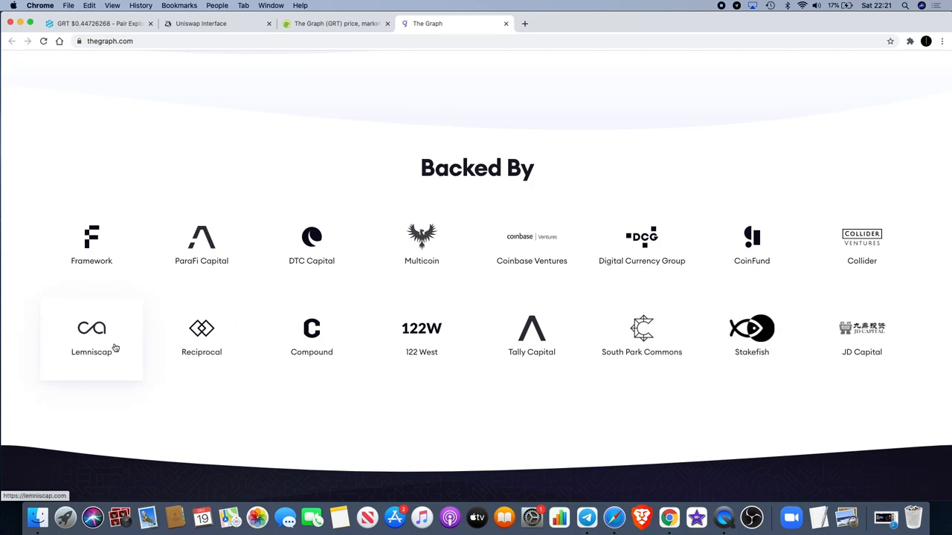
{"action": "mouse_move", "coordinate": [270, 258]}
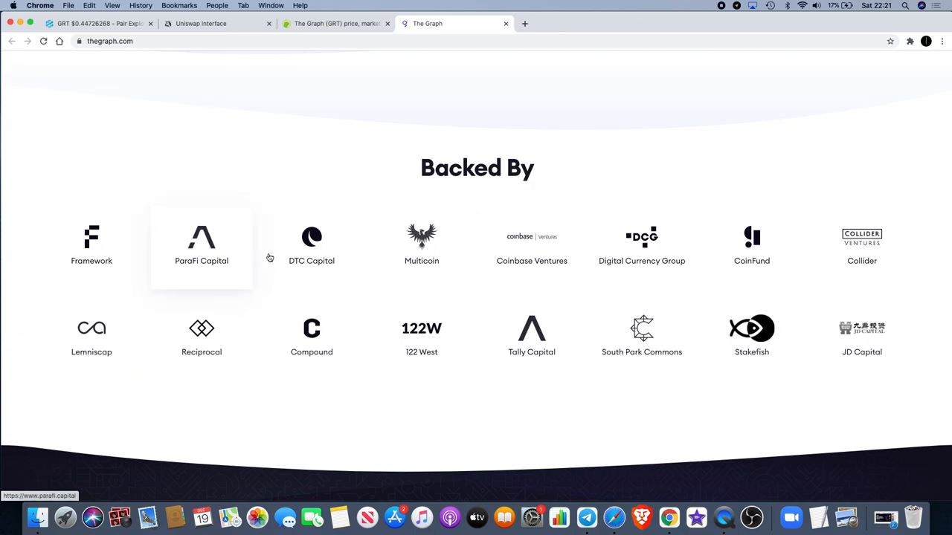
{"action": "mouse_move", "coordinate": [111, 226]}
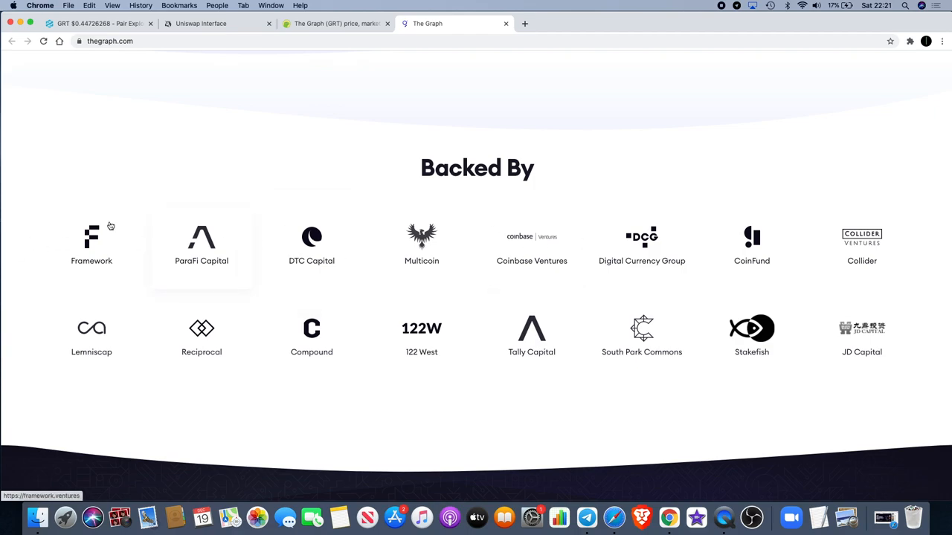
{"action": "mouse_move", "coordinate": [201, 344]}
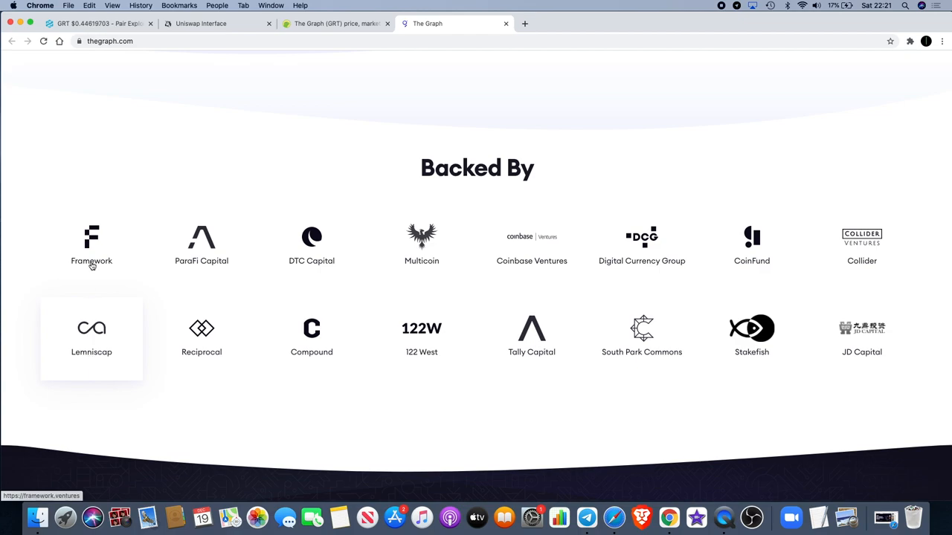
{"action": "mouse_move", "coordinate": [91, 339]}
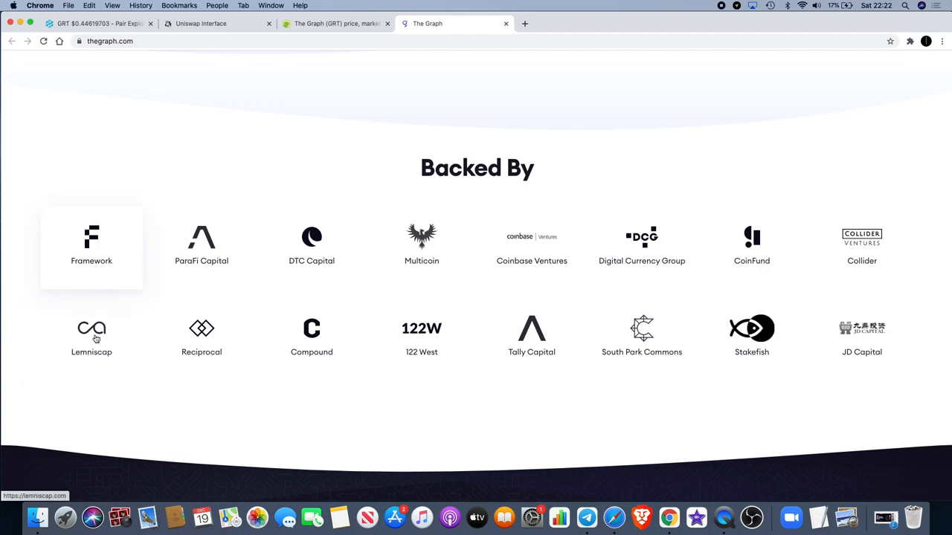
{"action": "mouse_move", "coordinate": [632, 236]}
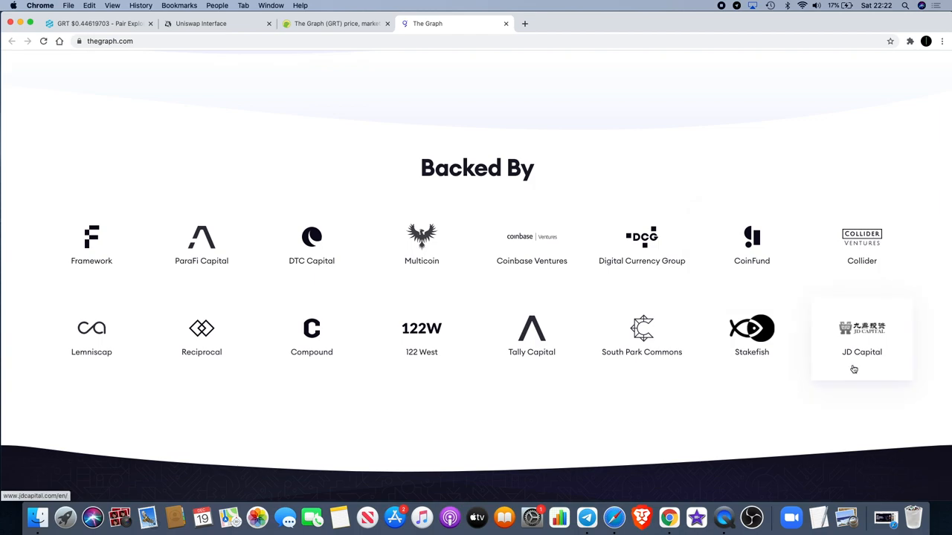
{"action": "scroll", "scroll_direction": "down", "scroll_amount": 3}
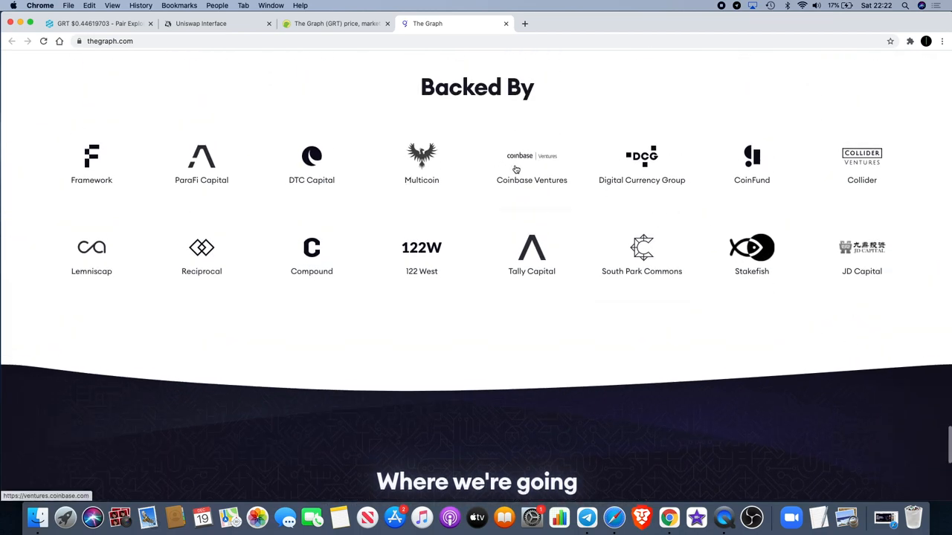
{"action": "mouse_move", "coordinate": [641, 253]}
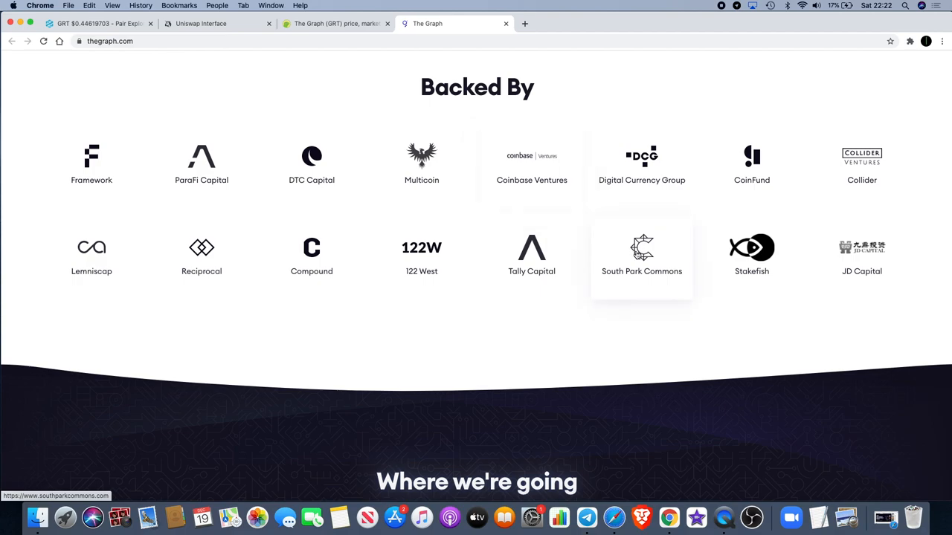
{"action": "mouse_move", "coordinate": [691, 332]}
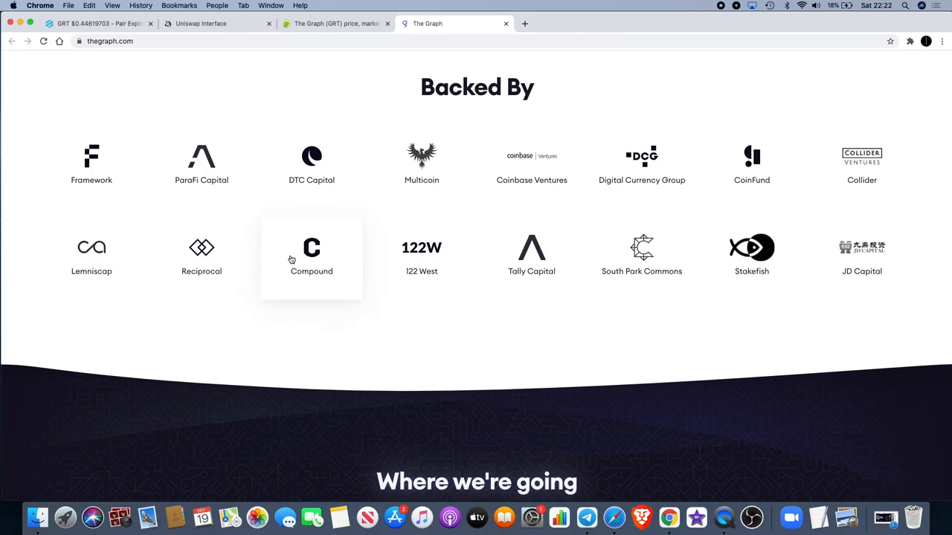
{"action": "scroll", "scroll_direction": "down", "scroll_amount": 3}
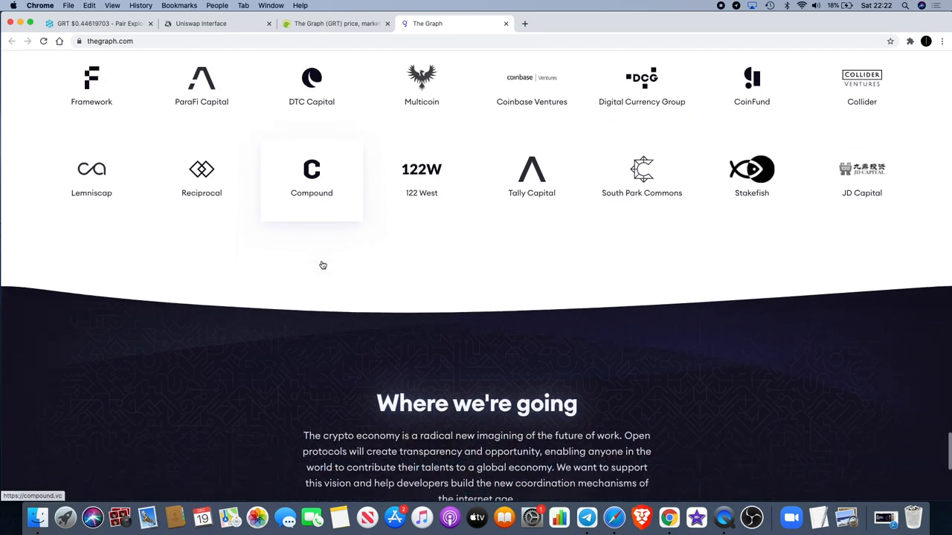
{"action": "scroll", "scroll_direction": "up", "scroll_amount": 3}
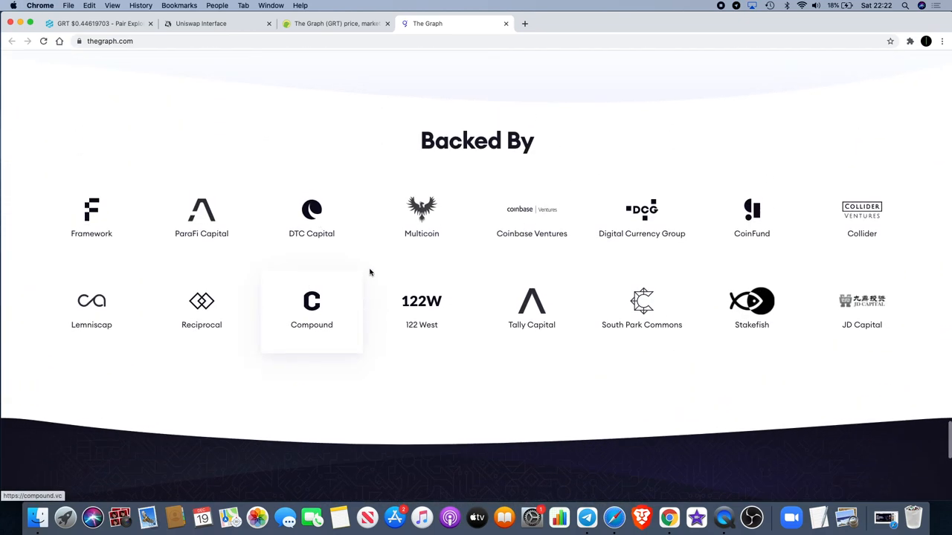
{"action": "mouse_move", "coordinate": [476, 219]}
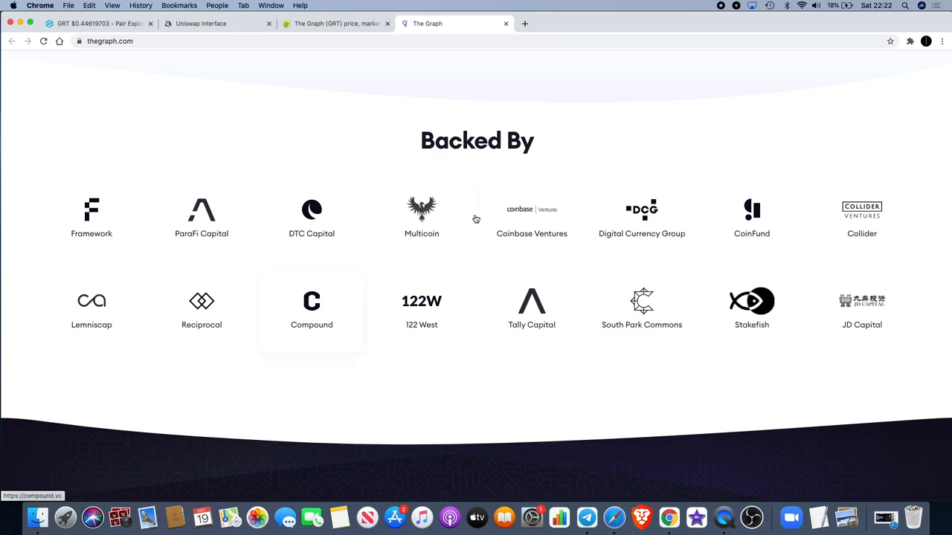
{"action": "mouse_move", "coordinate": [699, 205]}
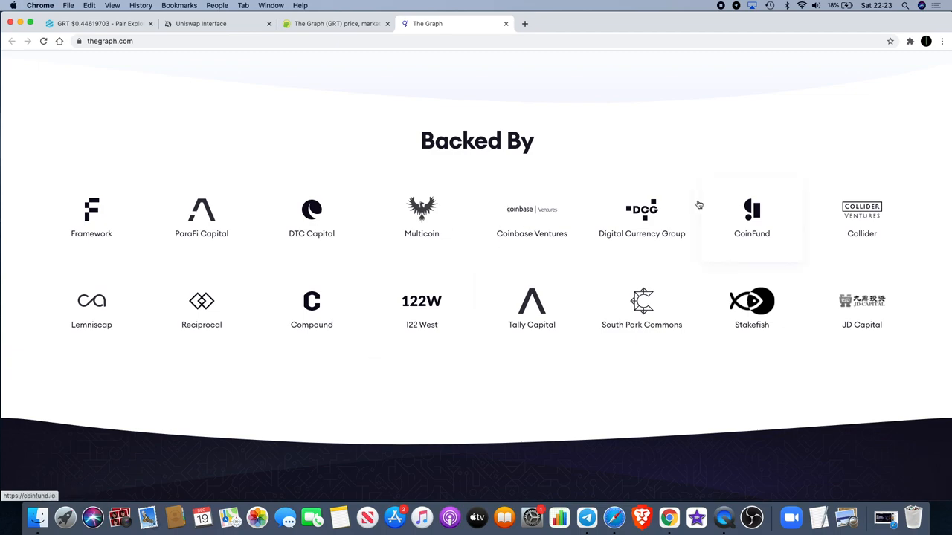
{"action": "mouse_move", "coordinate": [641, 212]}
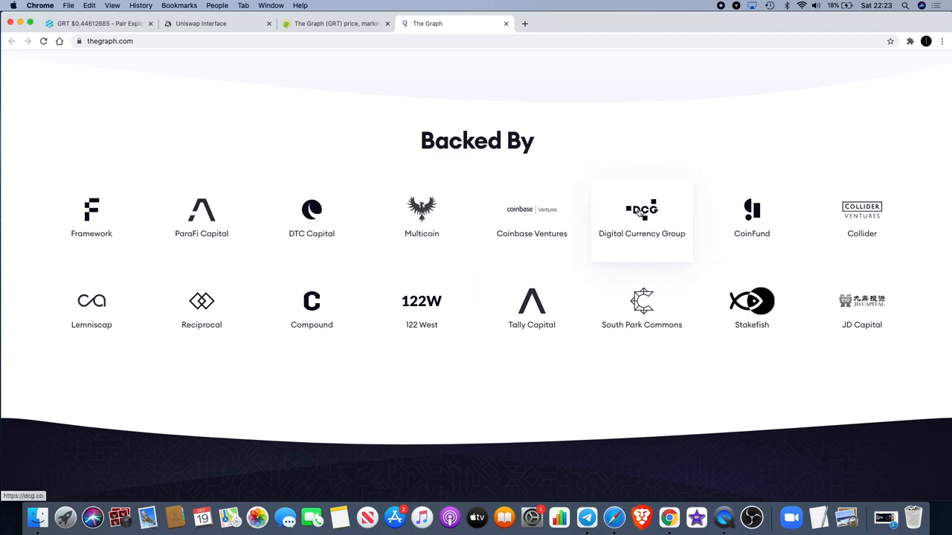
{"action": "mouse_move", "coordinate": [421, 305]}
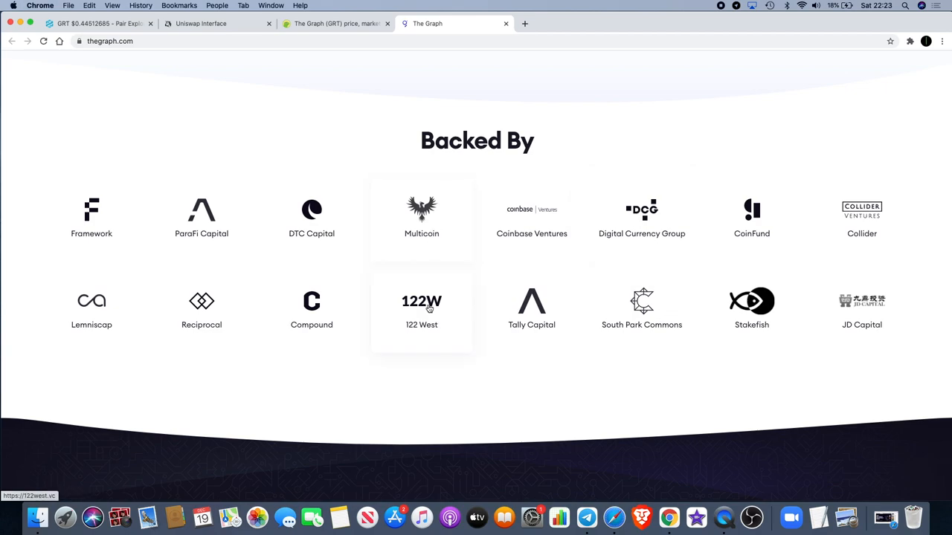
Scroll thegraph.com back through the testimonials and product sections.
{"action": "scroll", "scroll_direction": "down", "scroll_amount": 3}
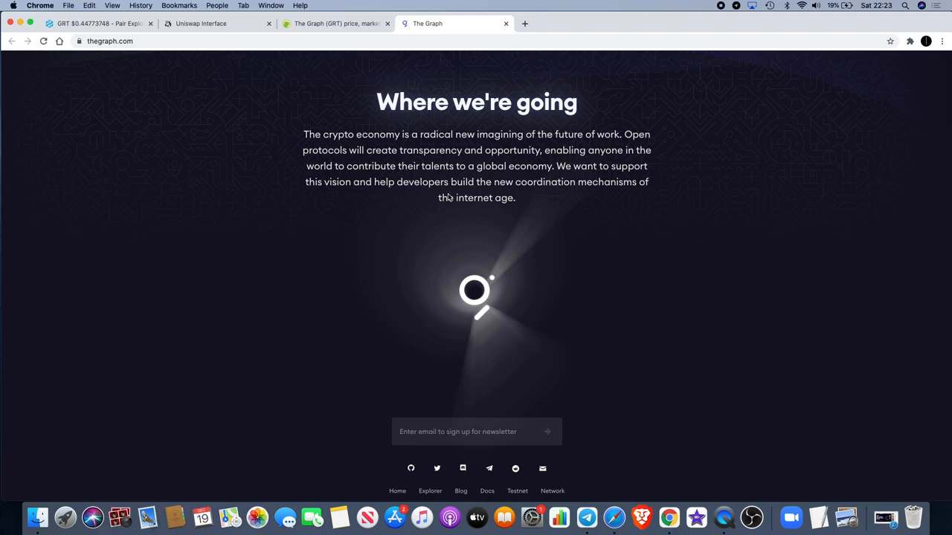
{"action": "scroll", "scroll_direction": "up", "scroll_amount": 3}
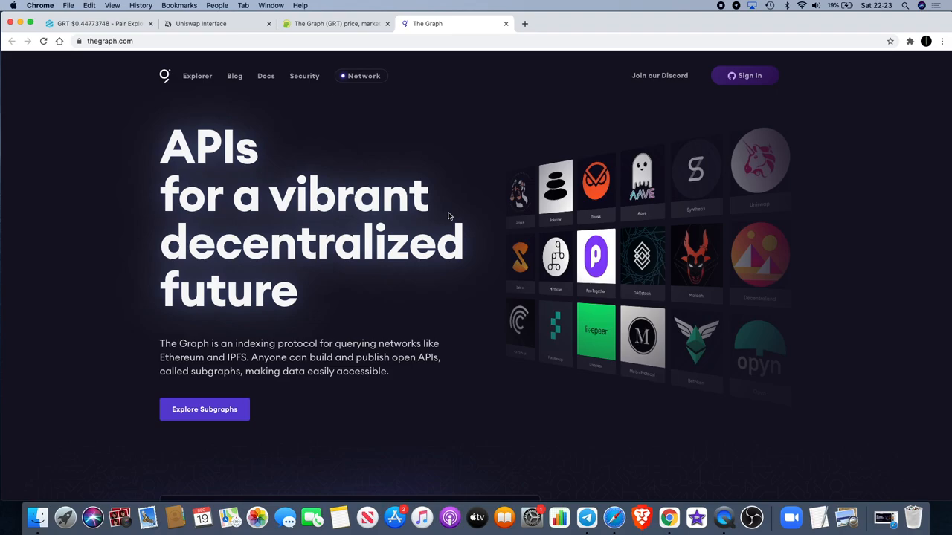
{"action": "scroll", "scroll_direction": "down", "scroll_amount": 3}
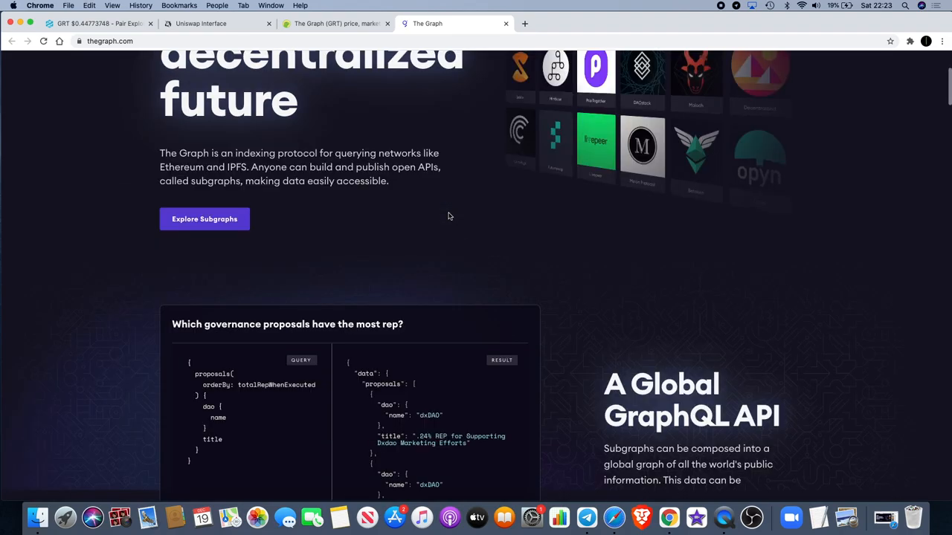
{"action": "scroll", "scroll_direction": "down", "scroll_amount": 3}
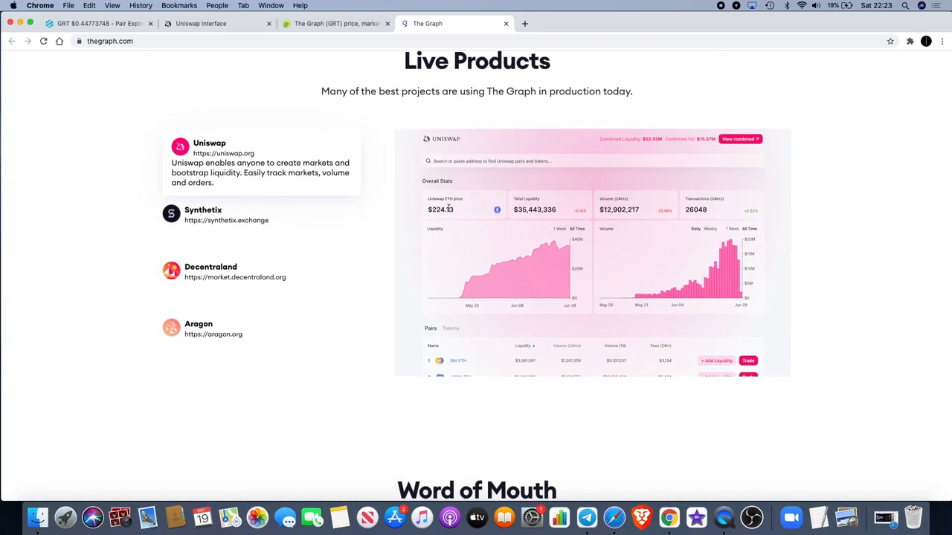
{"action": "scroll", "scroll_direction": "down", "scroll_amount": 3}
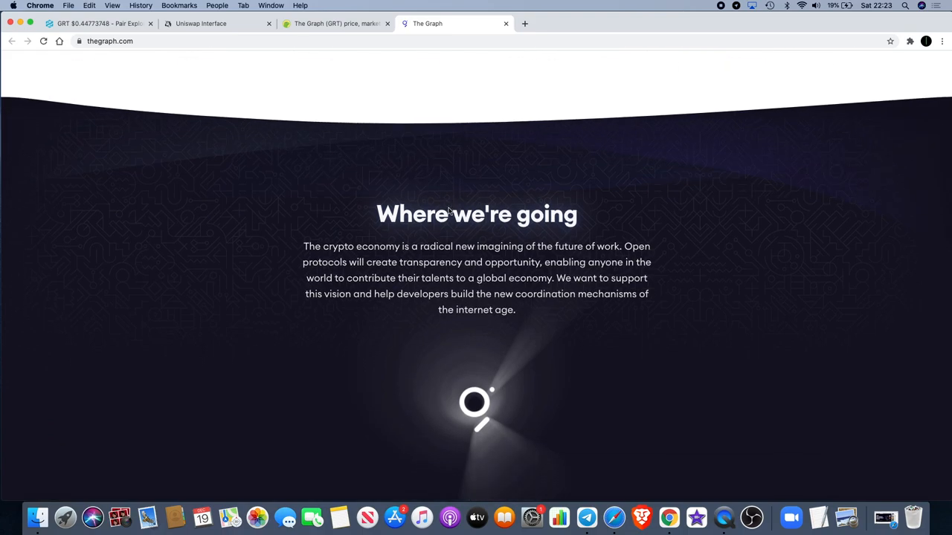
{"action": "scroll", "scroll_direction": "down", "scroll_amount": 3}
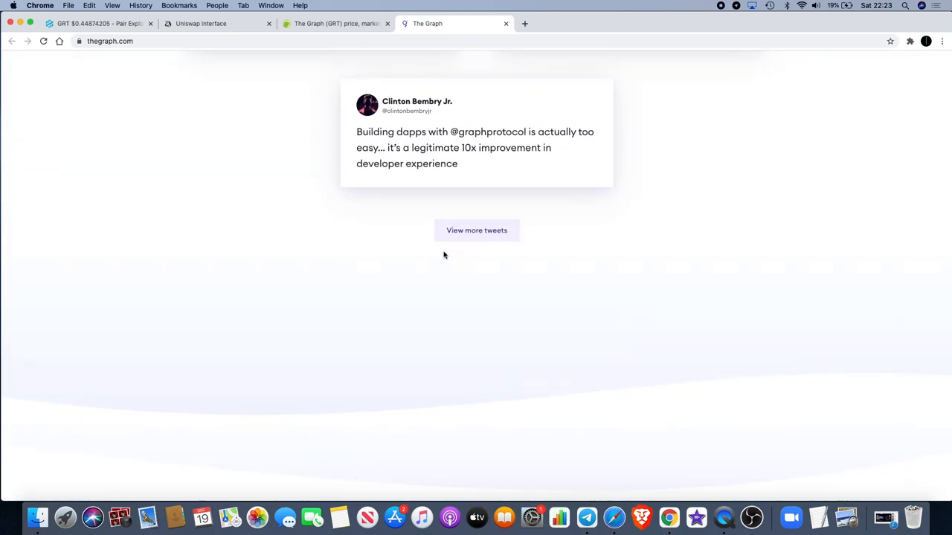
{"action": "scroll", "scroll_direction": "up", "scroll_amount": 3}
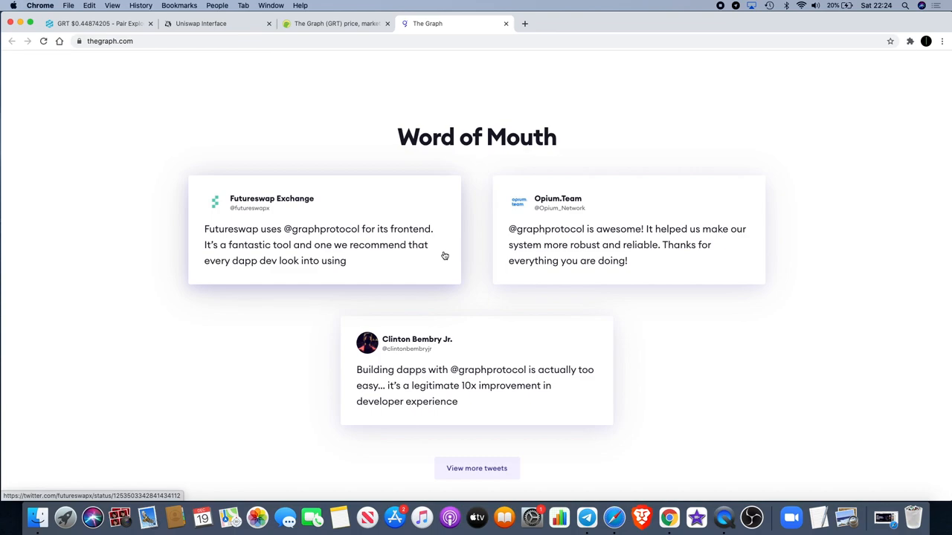
Switch through the CoinGecko tab to the DEXTools USDC/GRT pair chart.
{"action": "scroll", "scroll_direction": "down", "scroll_amount": 3}
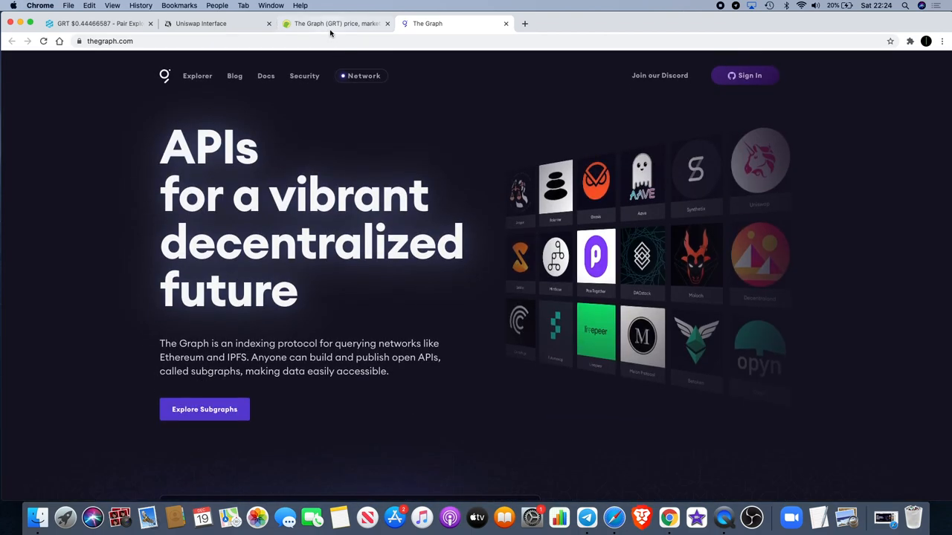
{"action": "left_click", "coordinate": [334, 23]}
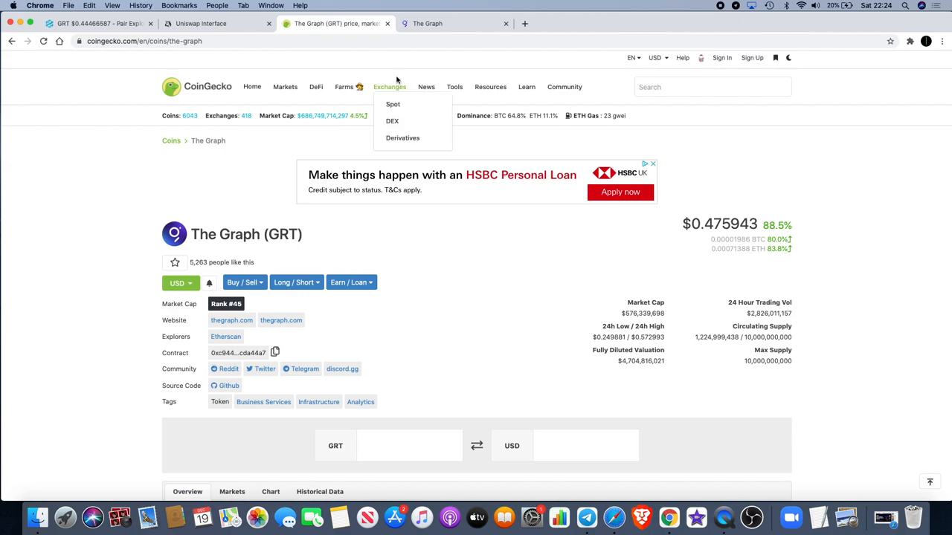
{"action": "left_click", "coordinate": [97, 24]}
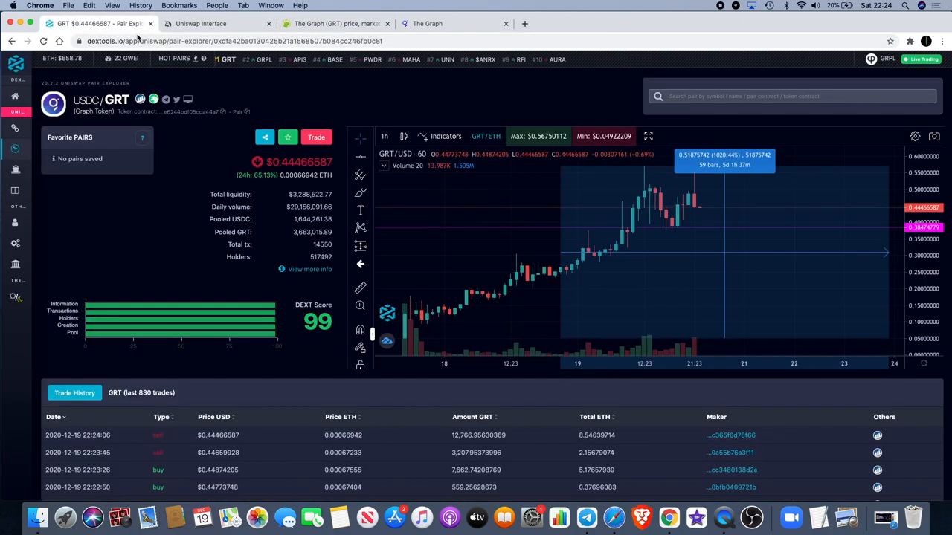
{"action": "mouse_move", "coordinate": [631, 256]}
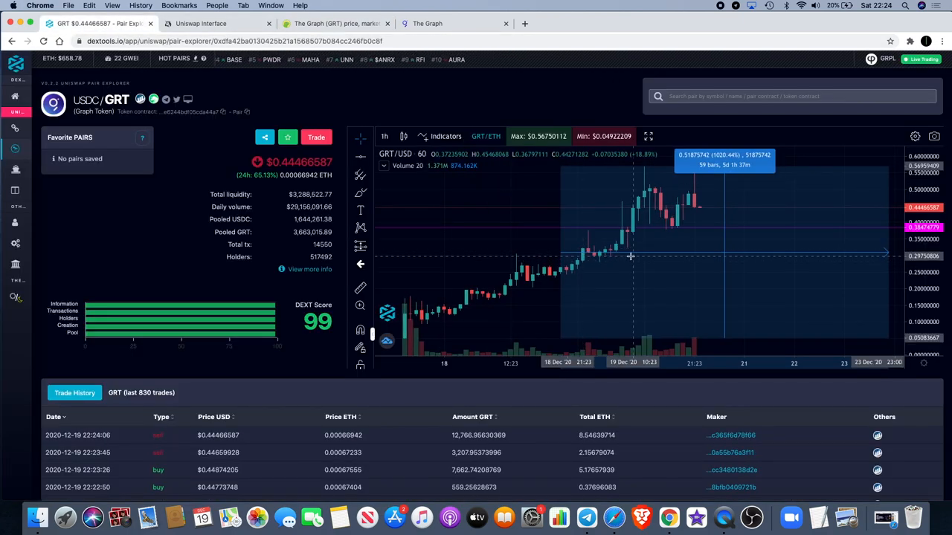